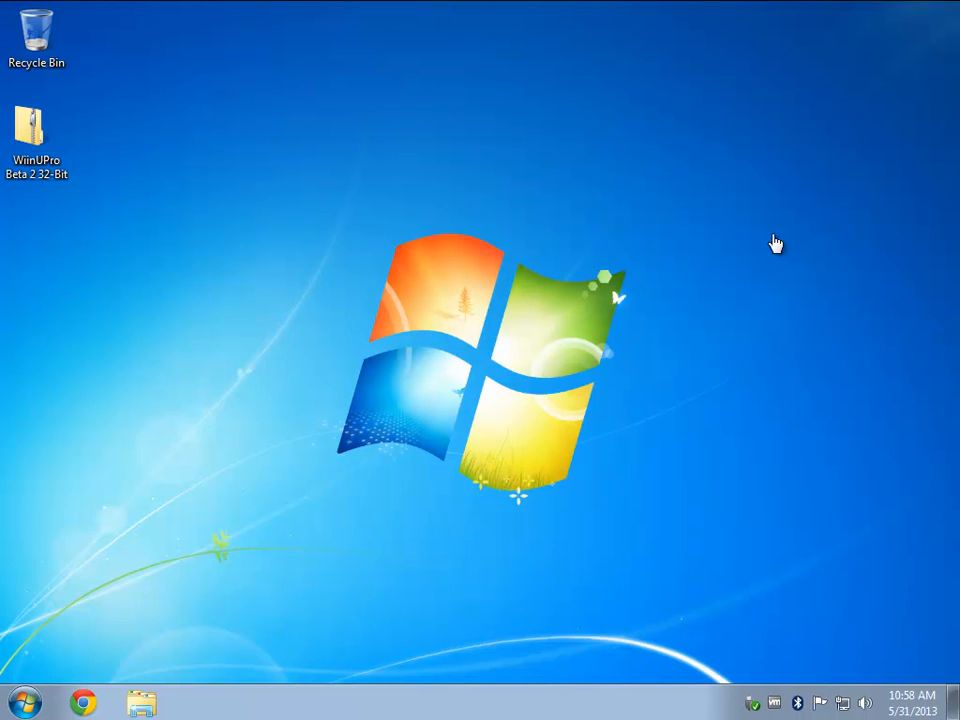
mouse_move(855, 687)
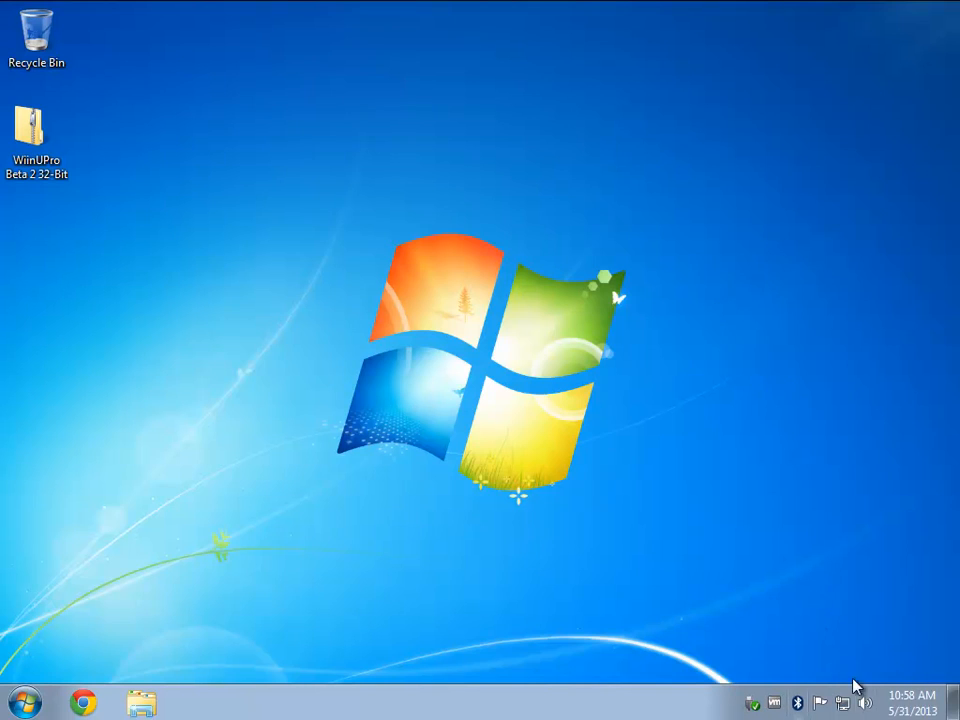
mouse_move(797, 704)
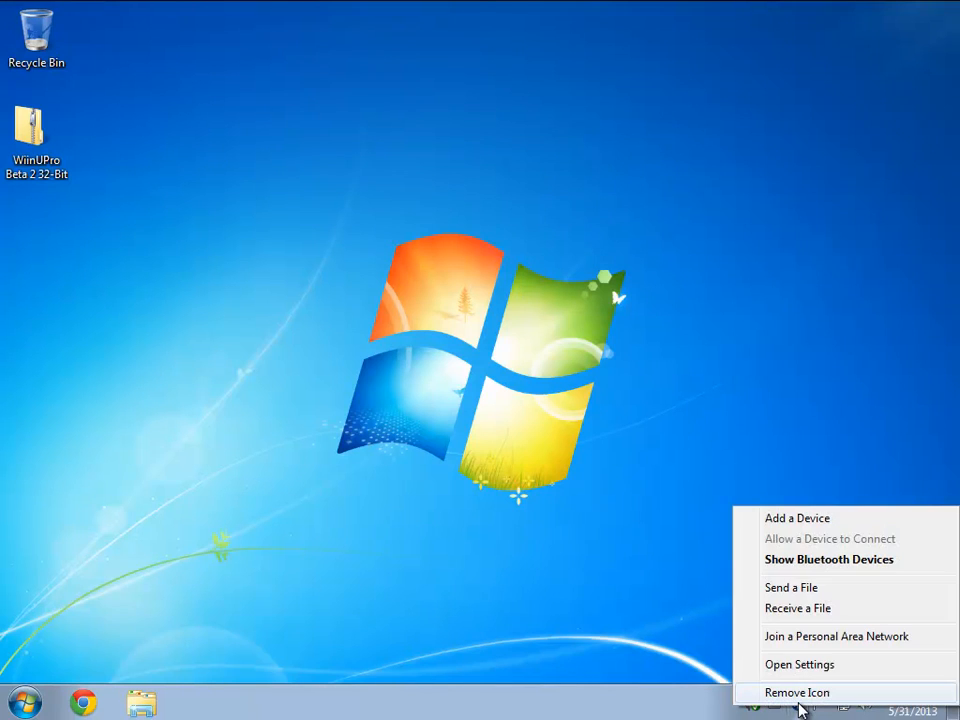
mouse_move(810, 642)
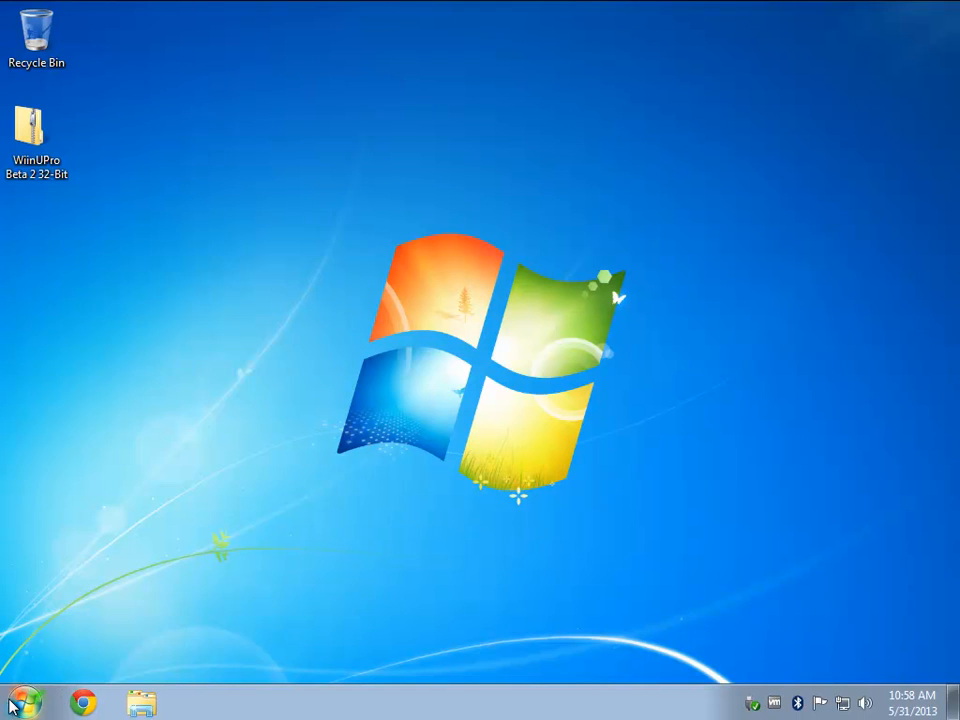
Reach the Generic Bluetooth Adapter's properties under Bluetooth Radios in Device Manager.
left_click(24, 703)
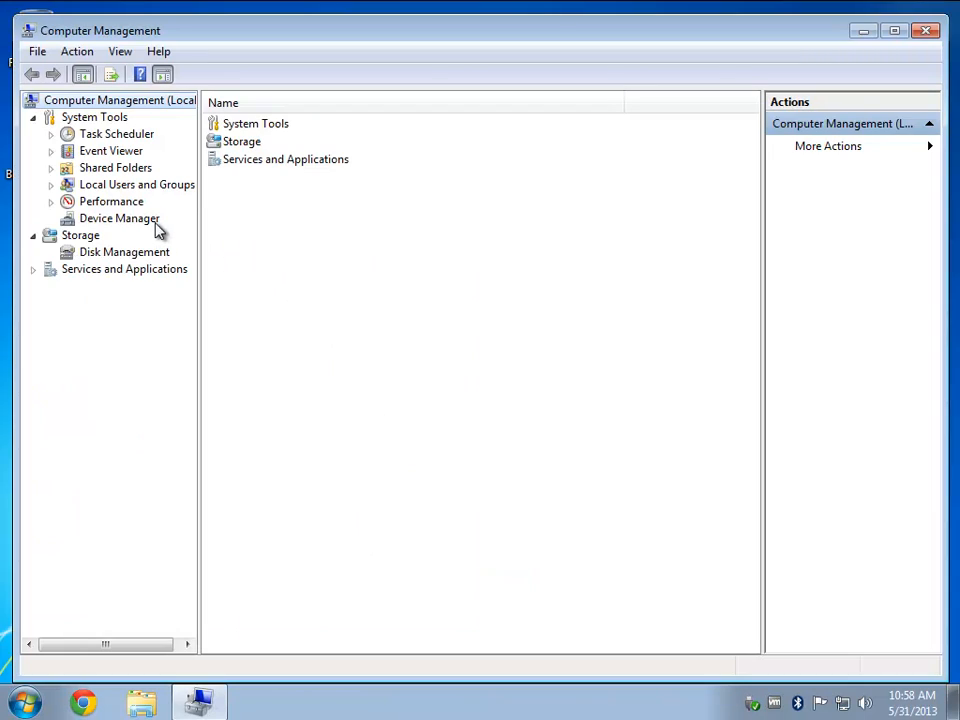
left_click(119, 218)
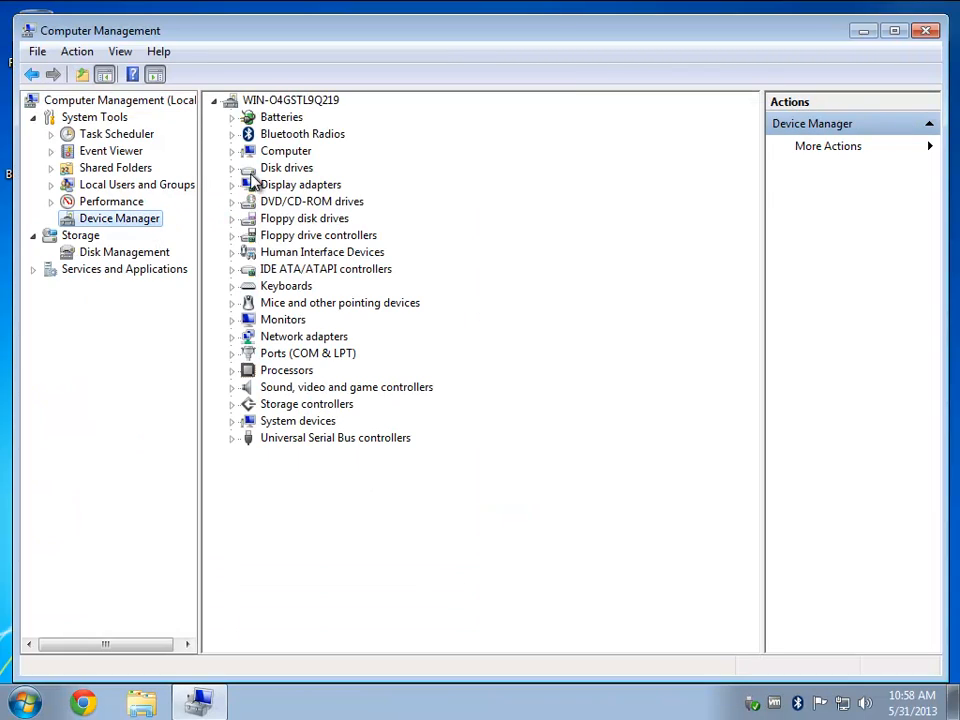
left_click(232, 134)
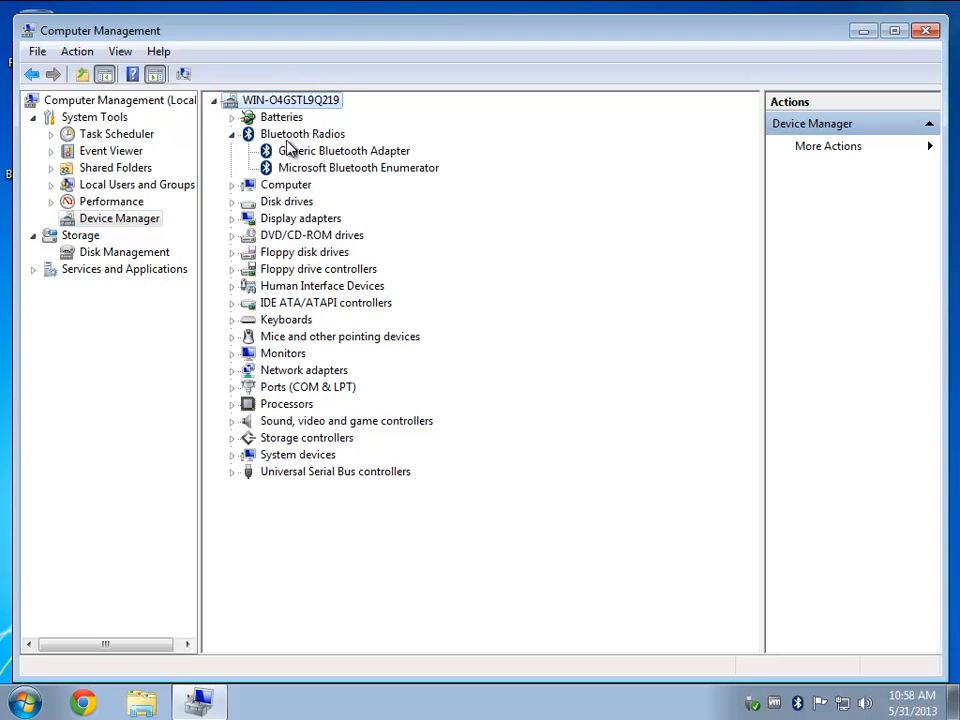
right_click(343, 150)
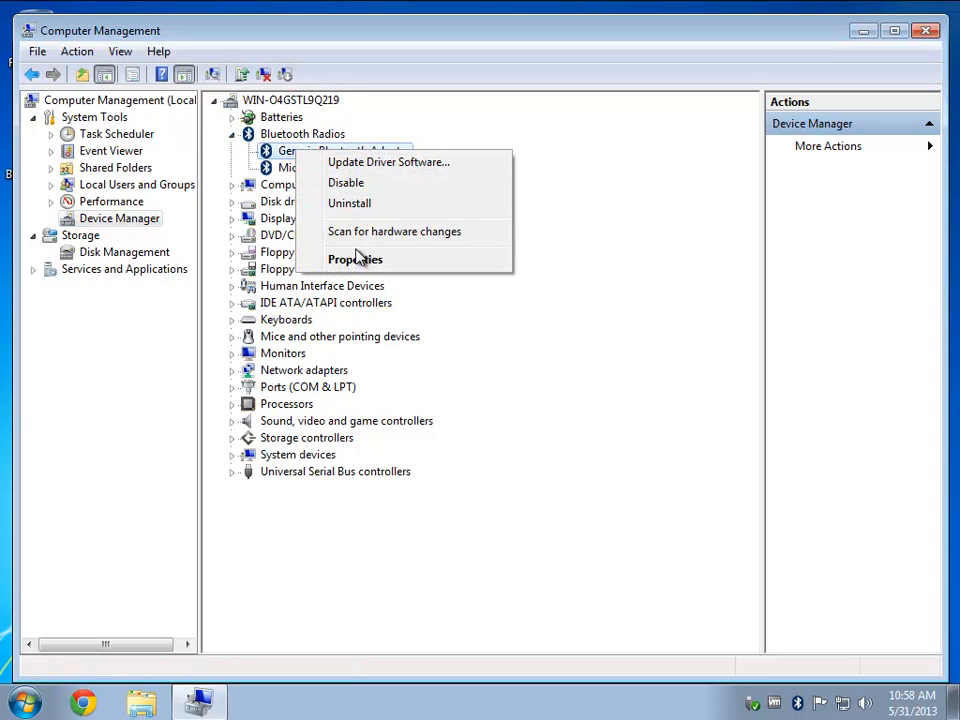
left_click(355, 259)
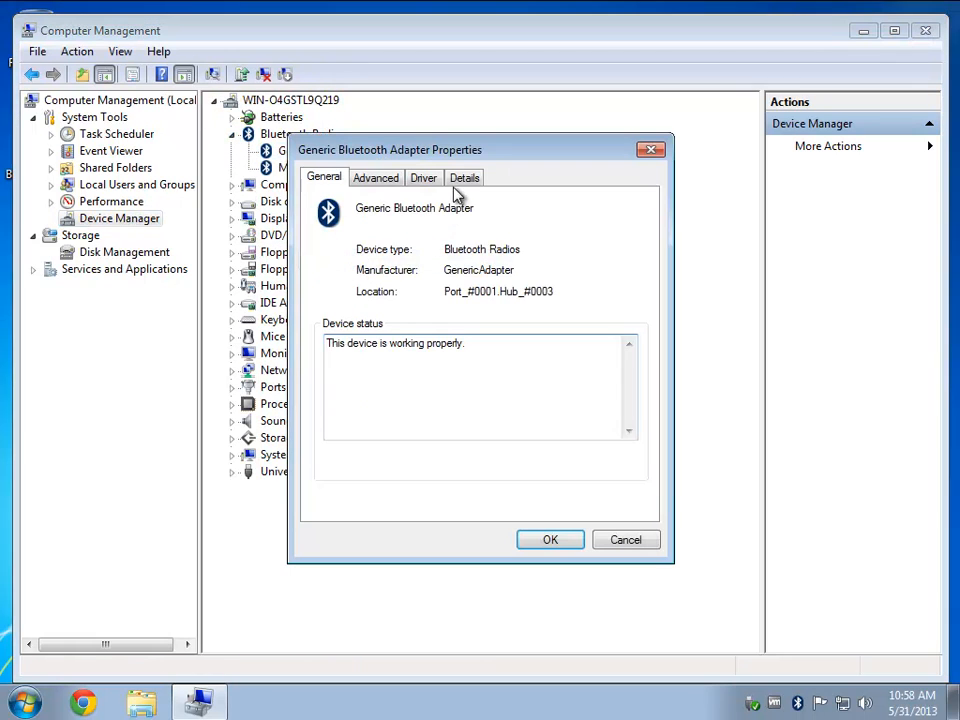
Copy the shorter hardware ID USB\VID_0B05&PID_1715 from the Details list.
left_click(464, 177)
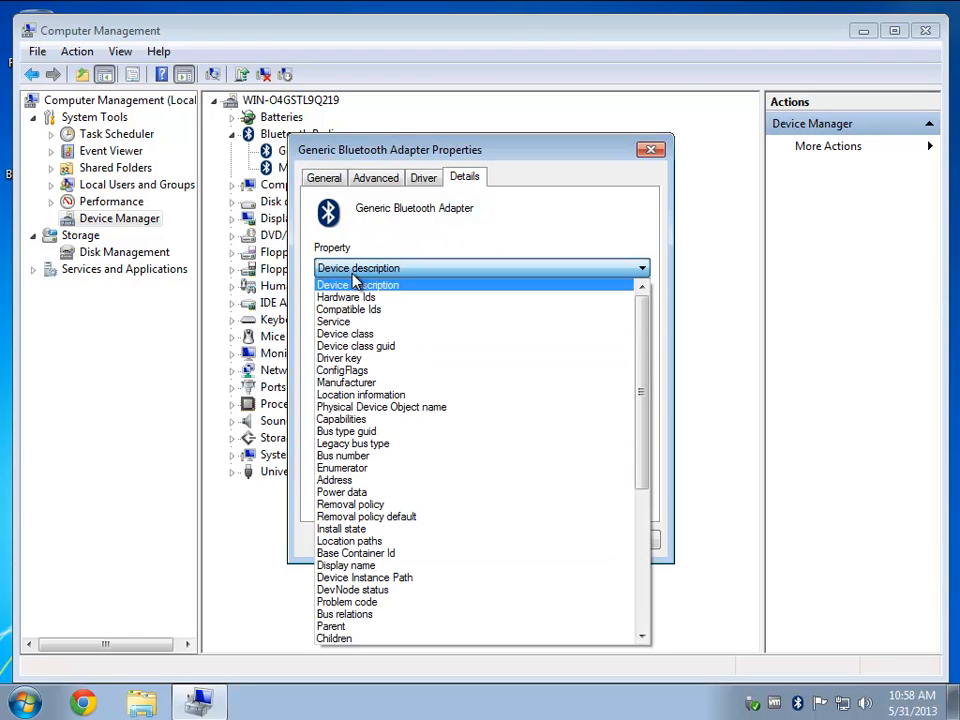
left_click(346, 297)
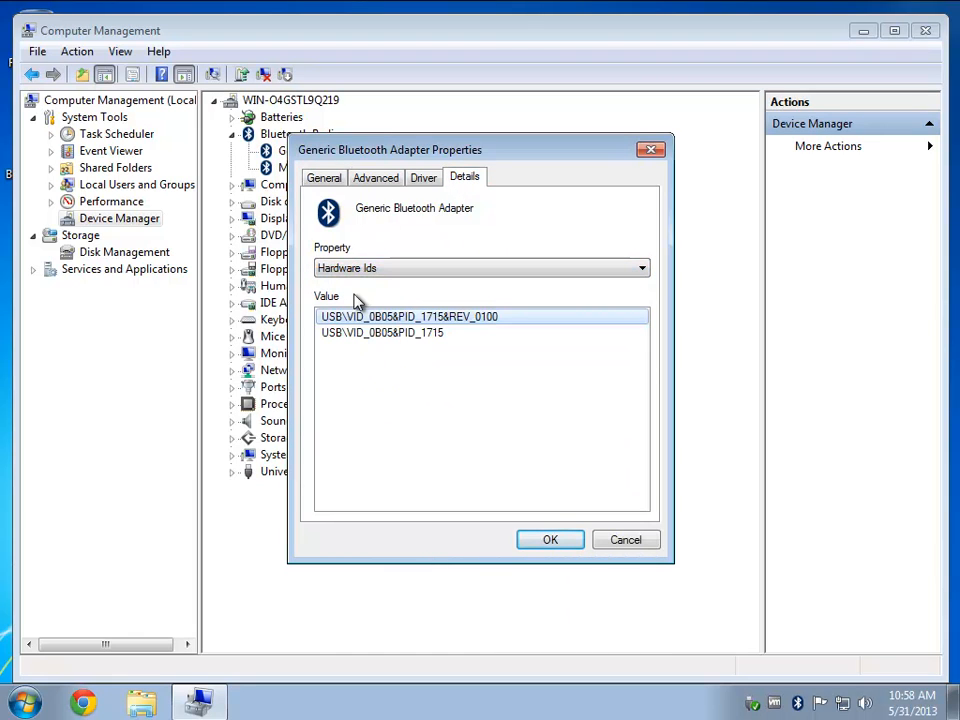
left_click(381, 332)
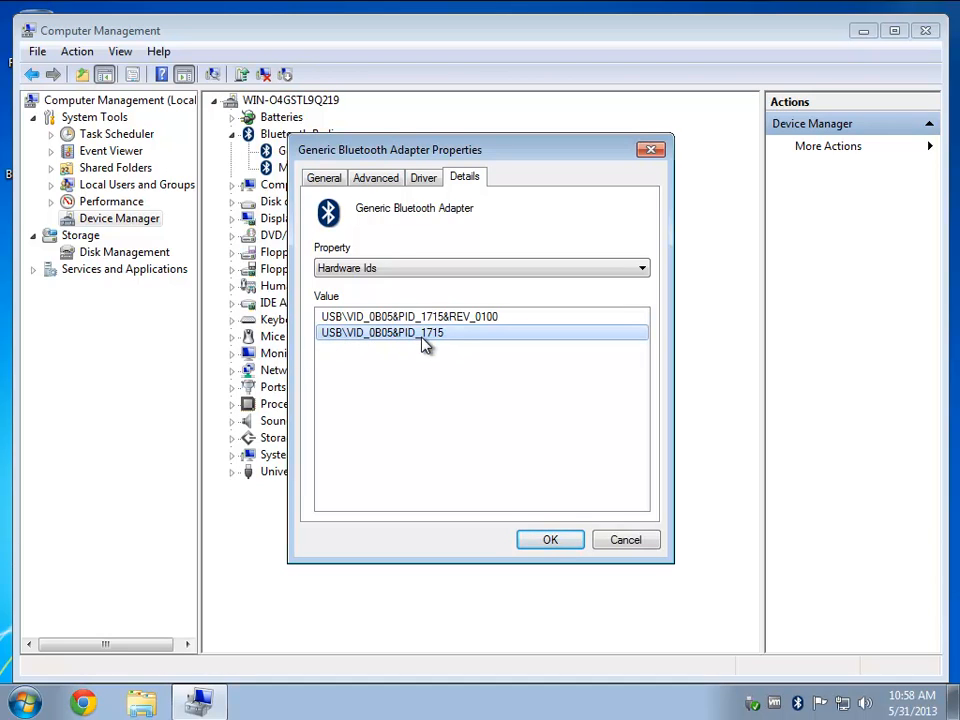
right_click(410, 332)
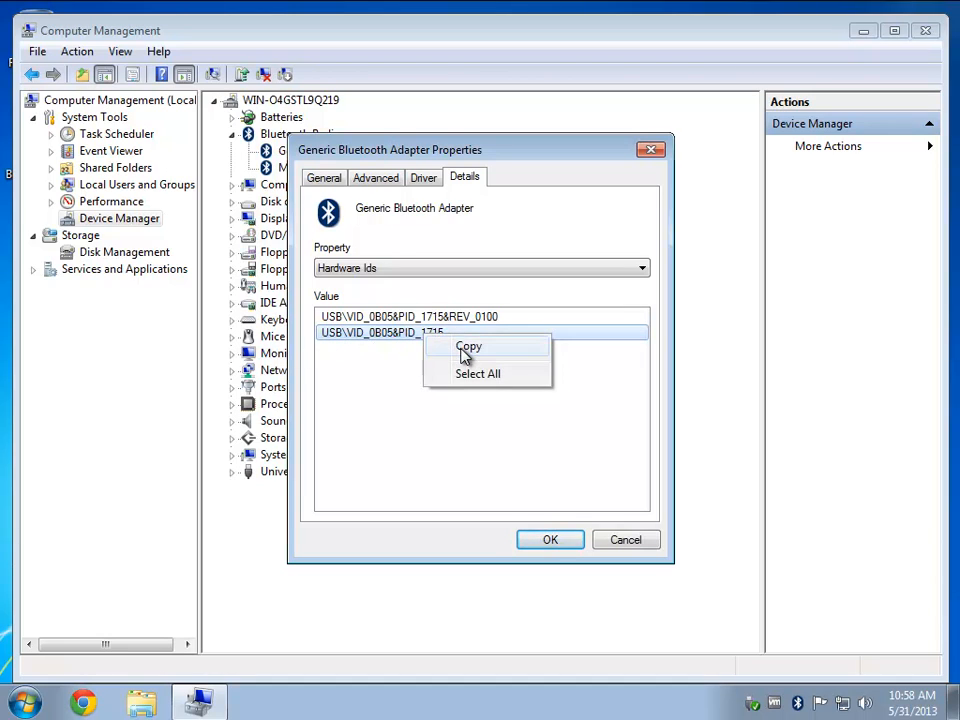
left_click(549, 539)
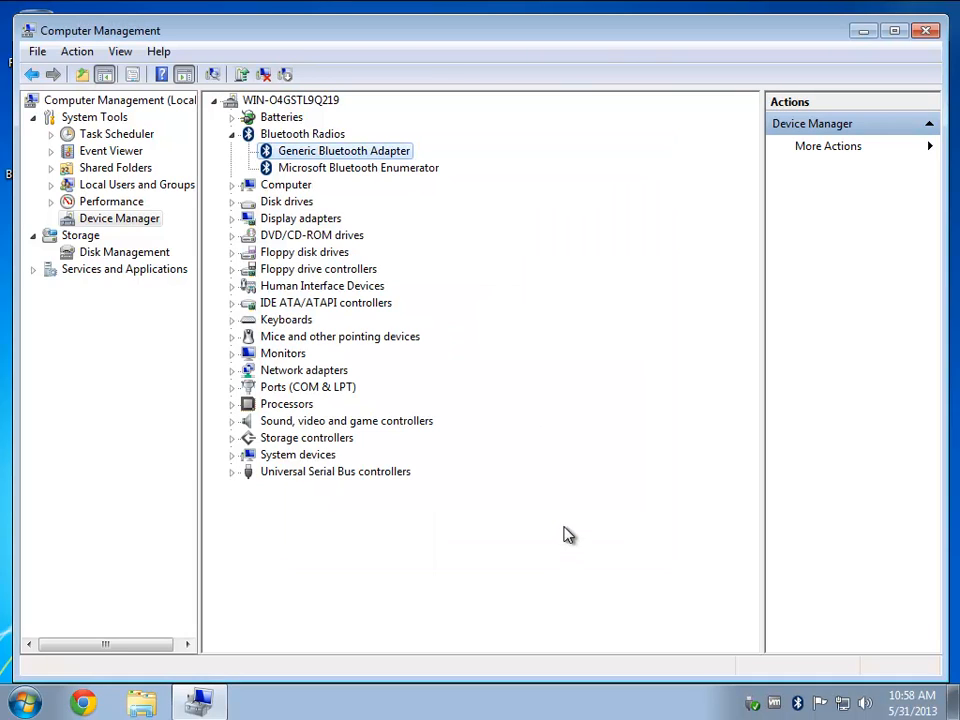
mouse_move(650, 356)
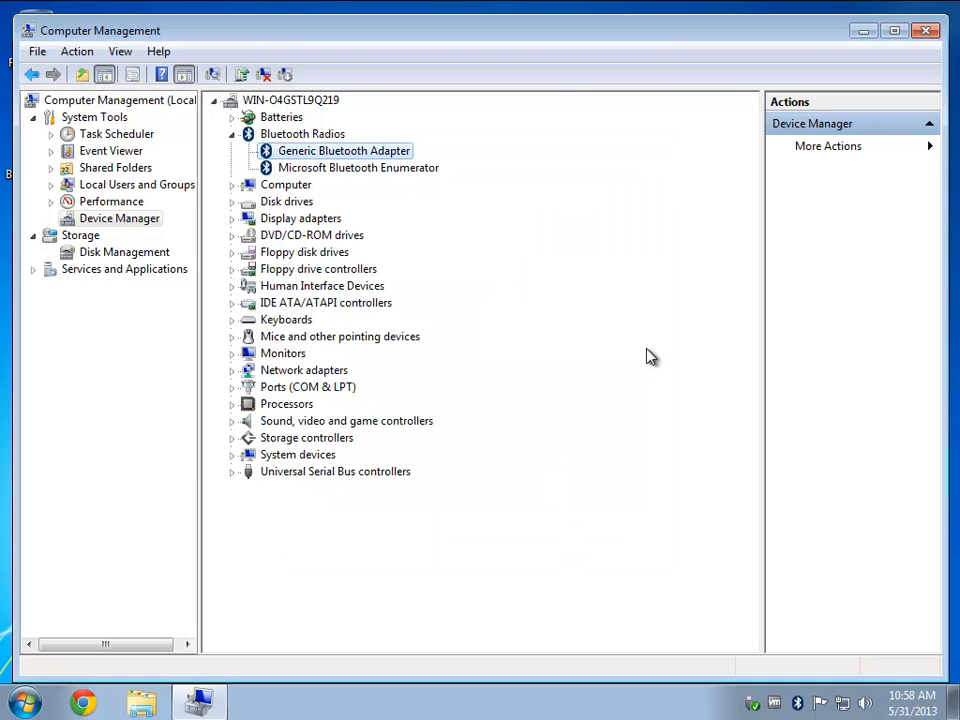
mouse_move(868, 168)
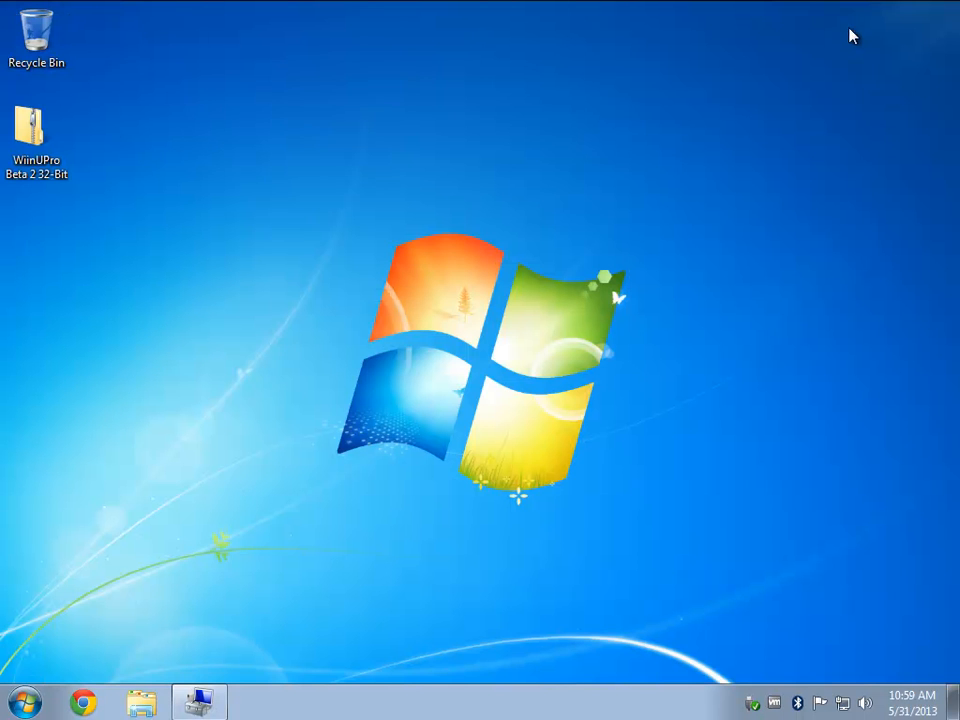
Create a new sticky note holding the hardware ID USB\VID_0B05&PID_1715.
left_click(24, 703)
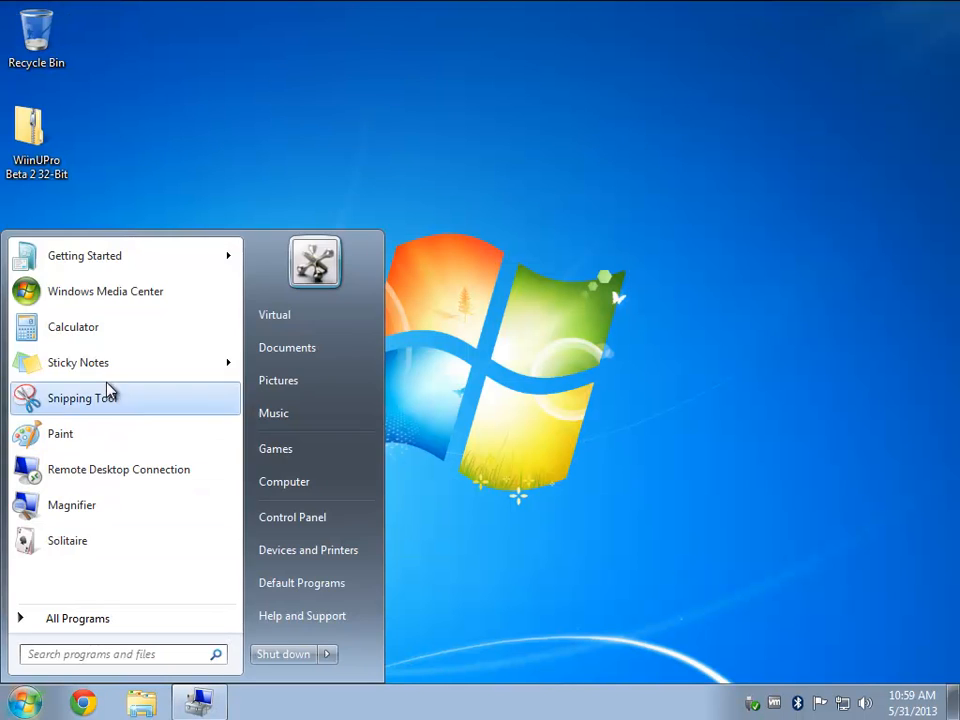
left_click(78, 362)
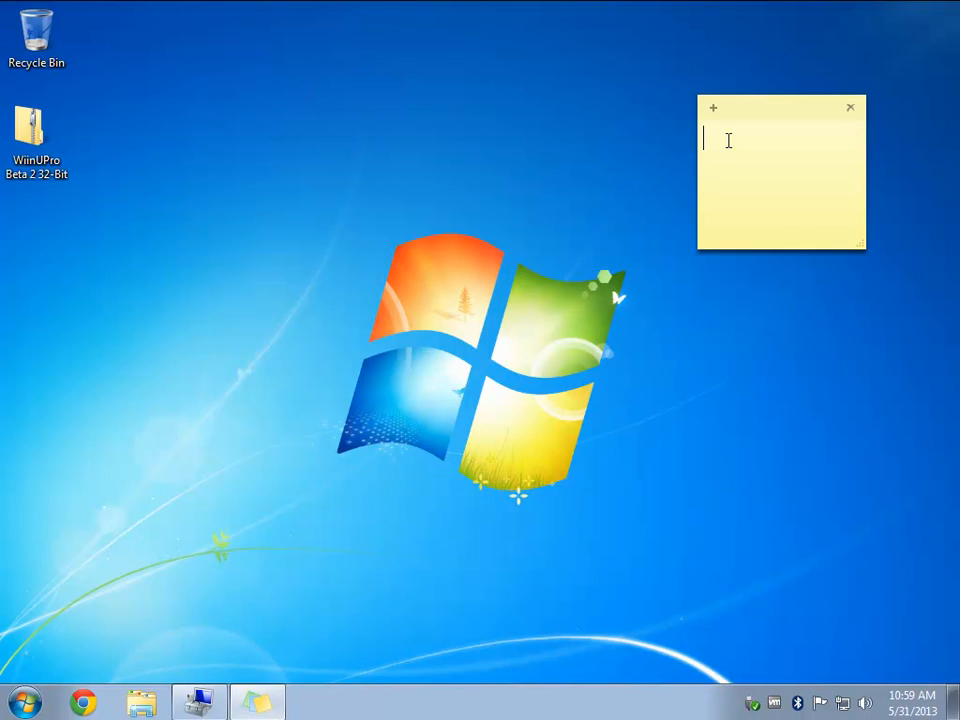
type("USB\\VID_0B05&PID_1715")
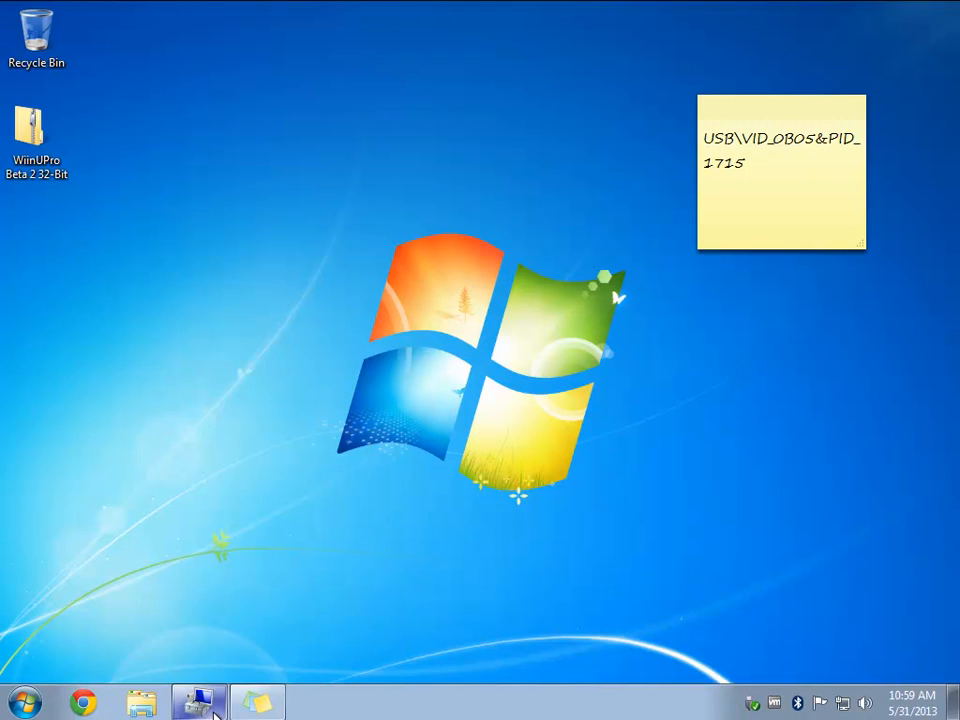
Uninstall the Generic Bluetooth Adapter and confirm, so Bluetooth Radios disappears from the list.
left_click(198, 700)
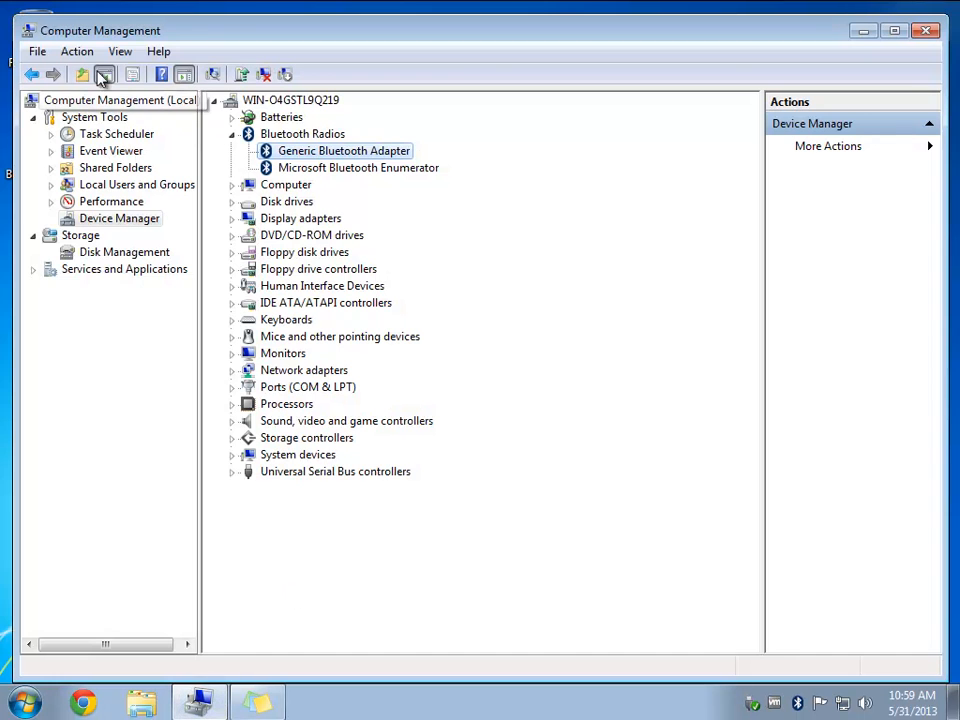
right_click(343, 150)
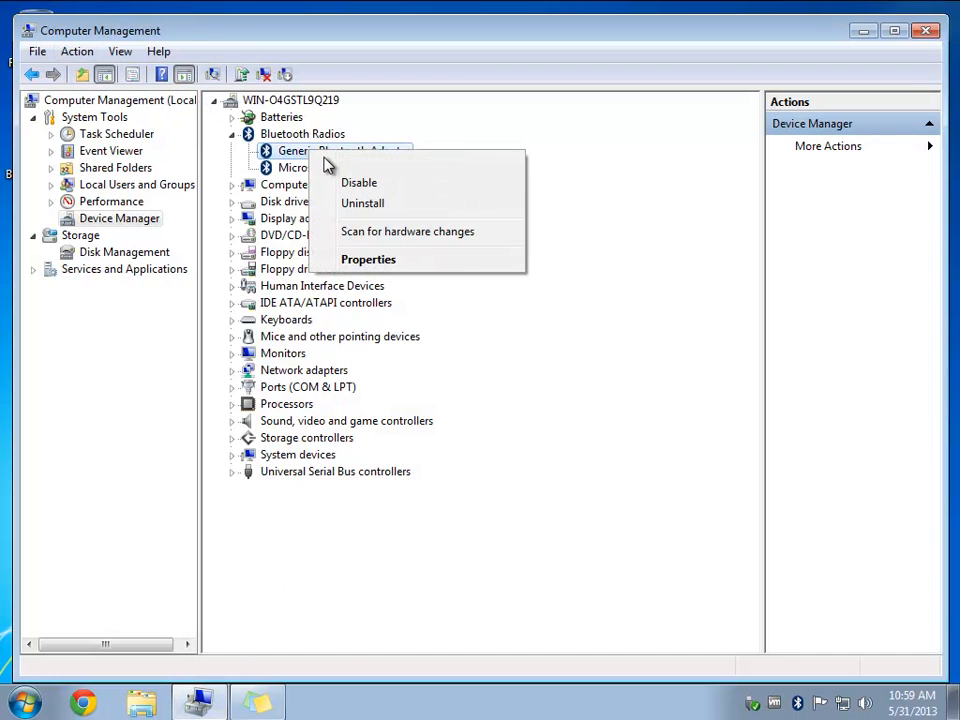
left_click(362, 203)
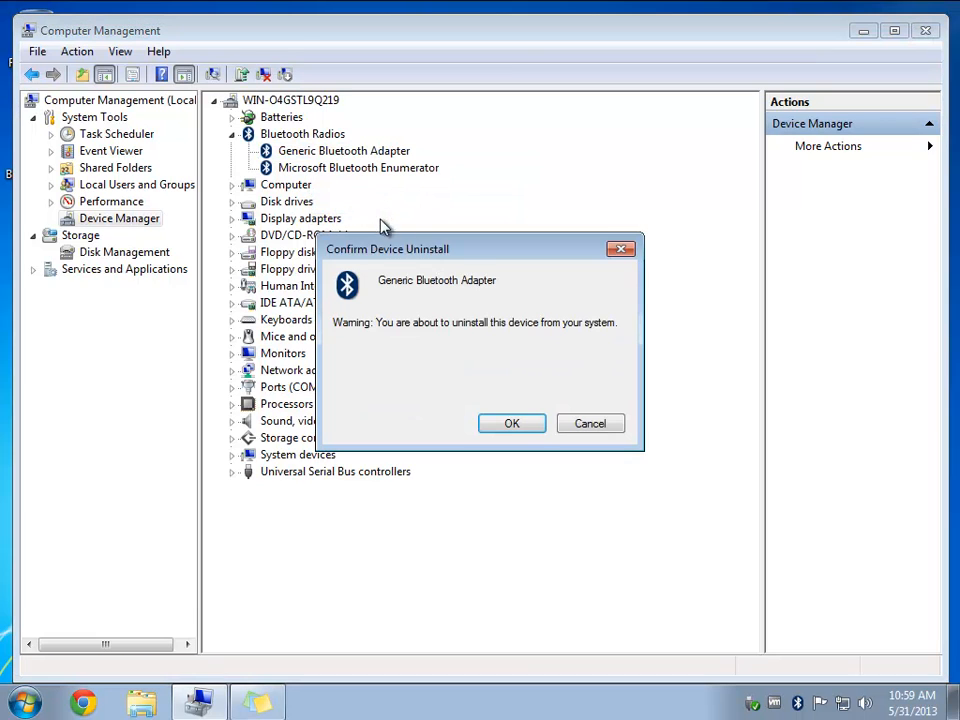
left_click(511, 423)
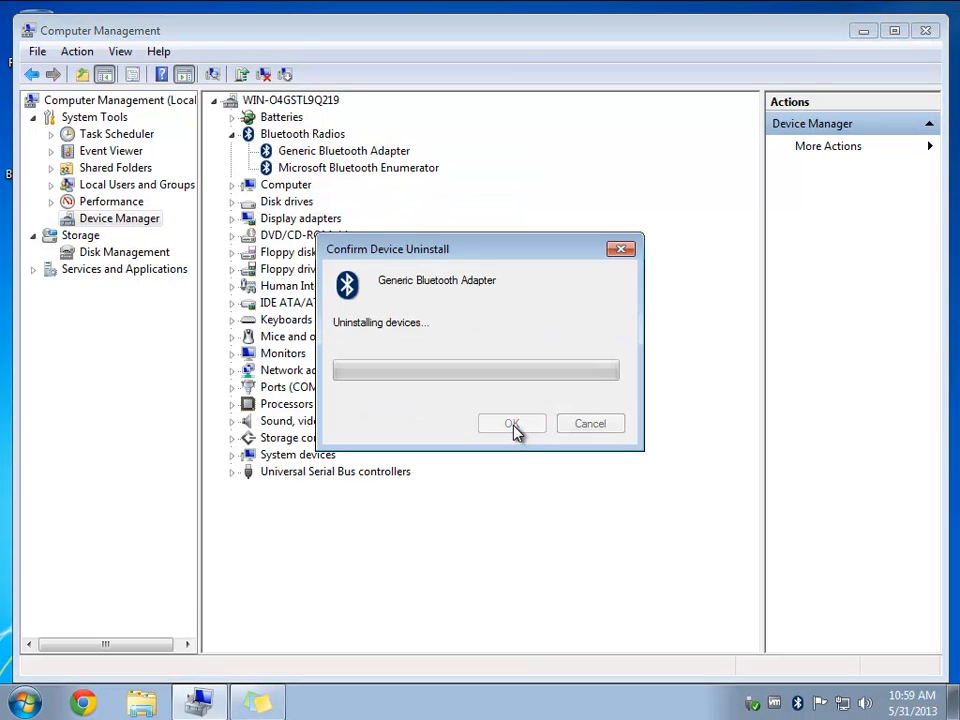
left_click(511, 423)
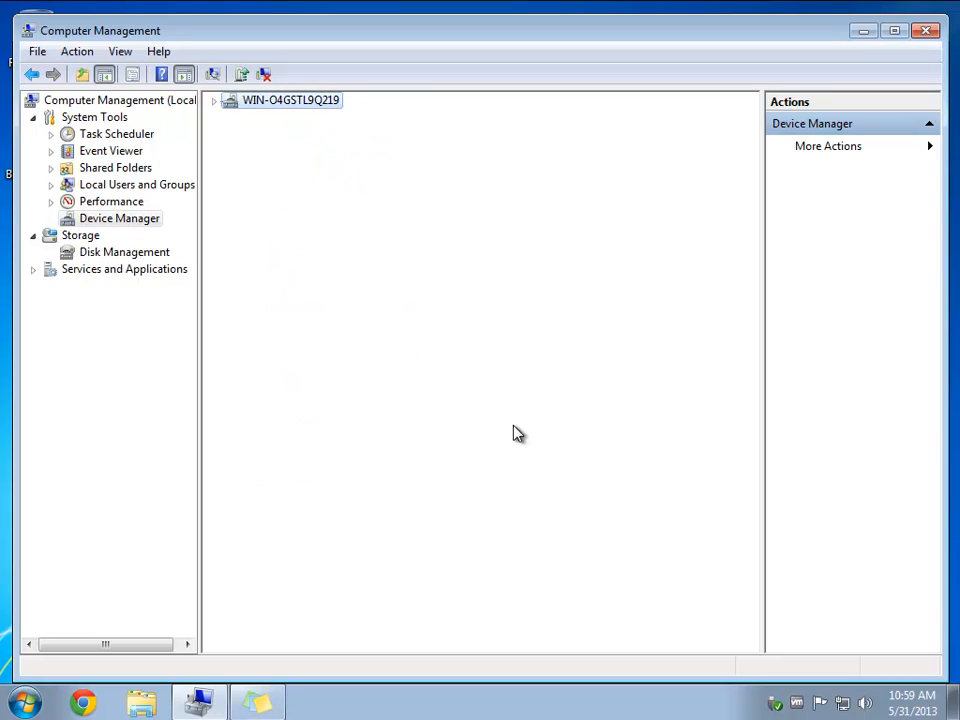
left_click(214, 99)
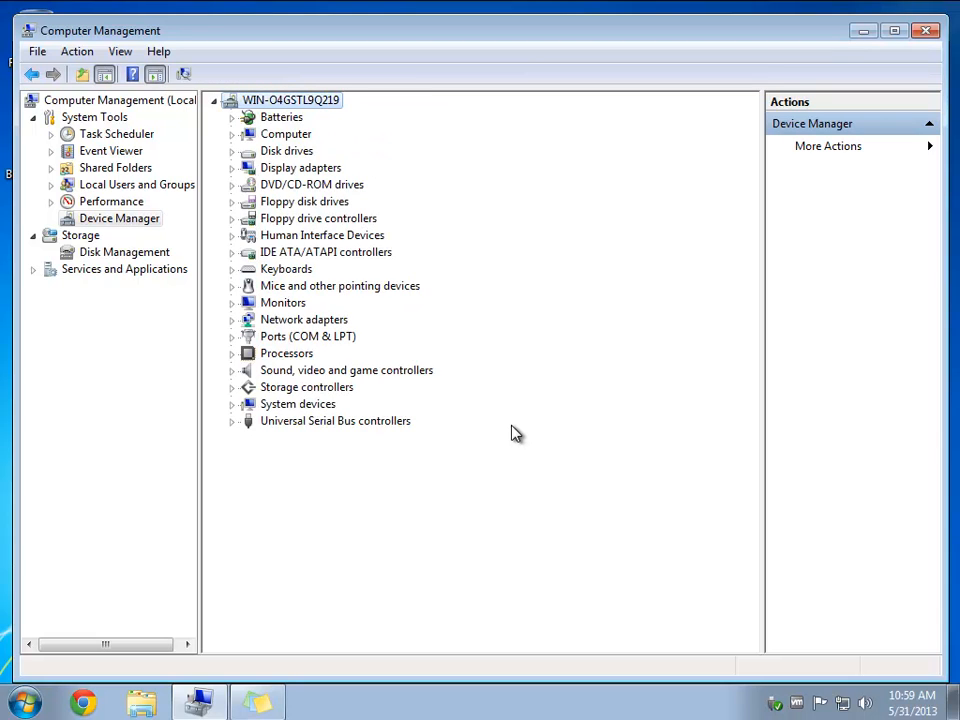
mouse_move(513, 433)
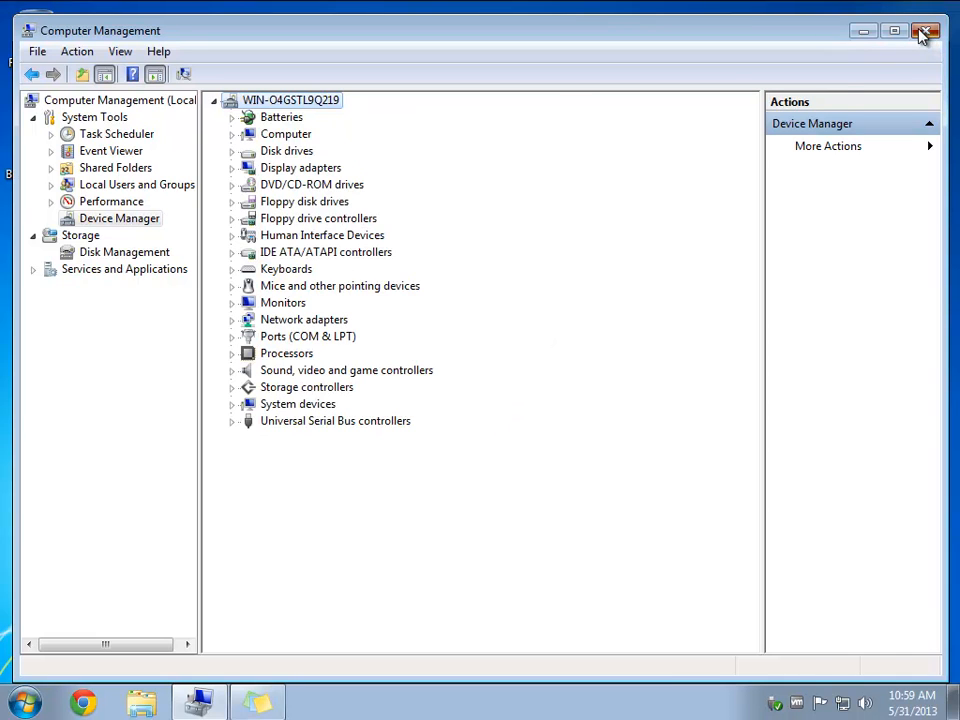
Close Computer Management, restart Windows, then launch Google Chrome after reboot.
left_click(924, 31)
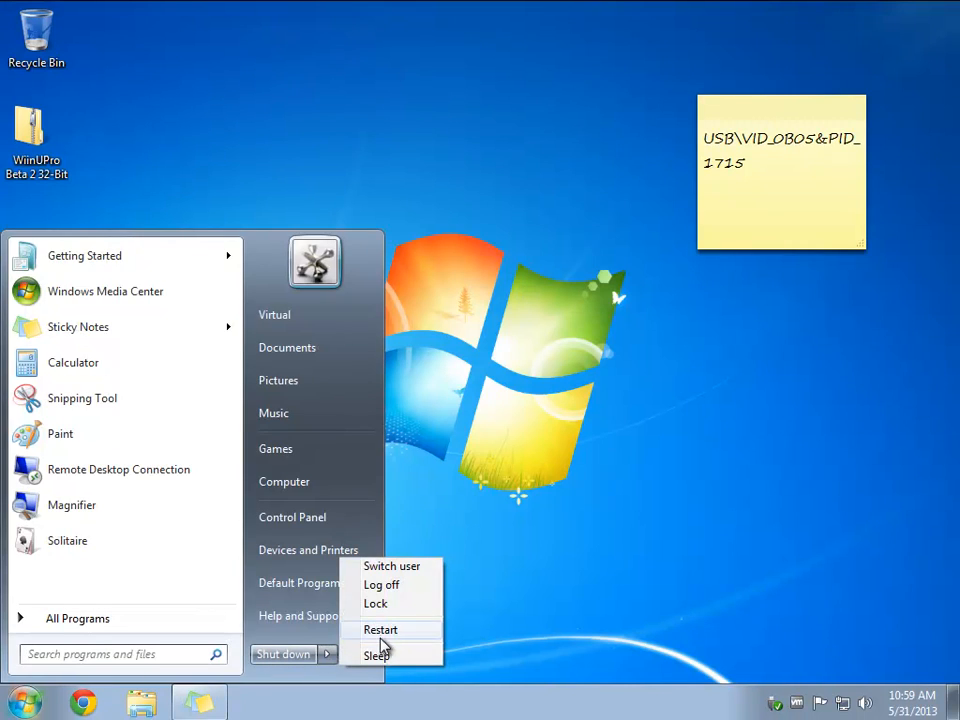
left_click(380, 629)
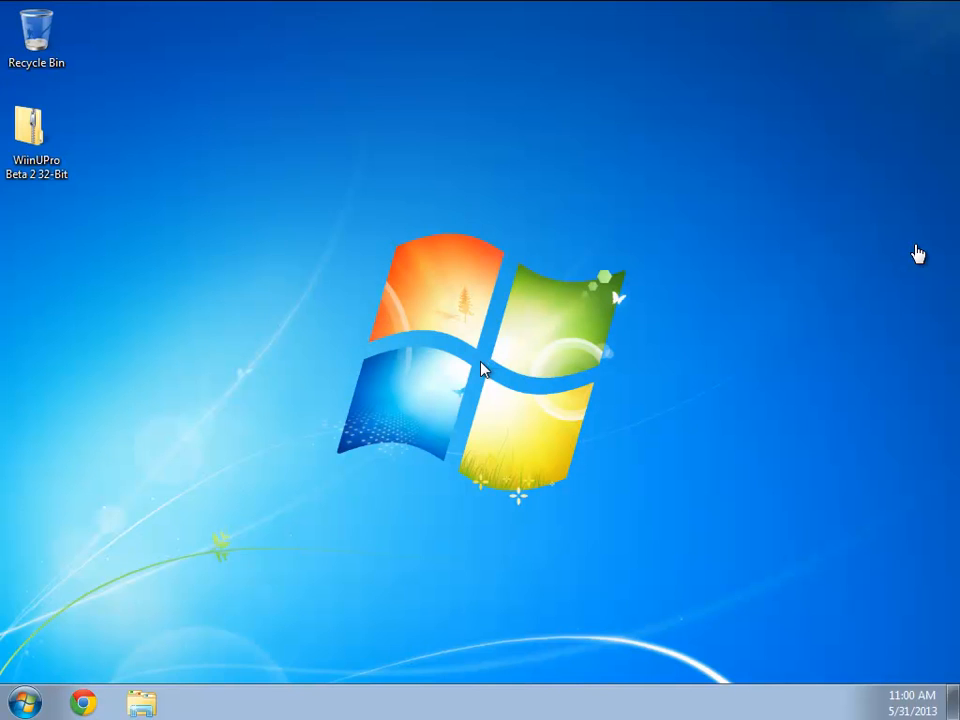
mouse_move(678, 266)
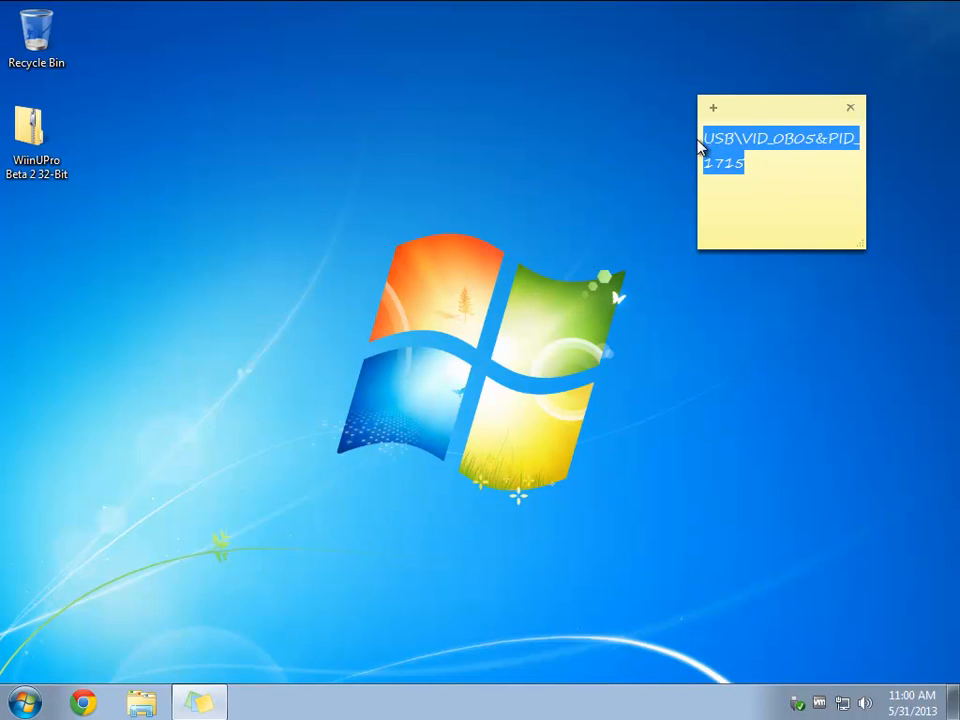
left_click(728, 196)
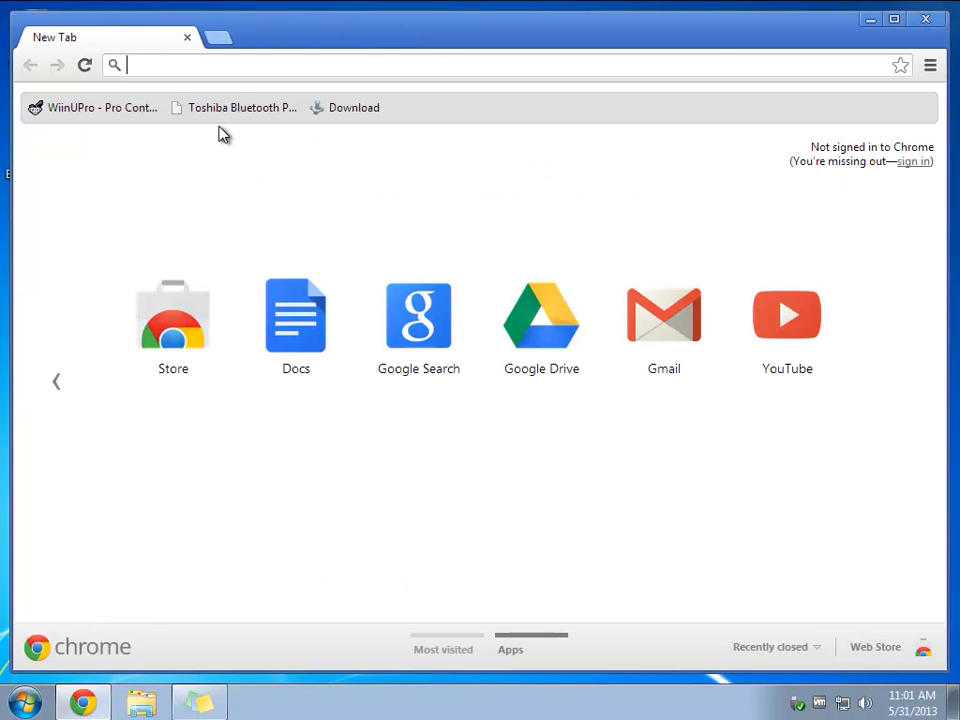
Download the v8.00.12 Windows 7 x32 Bluetooth stack from the bookmarked Toshiba page.
left_click(241, 107)
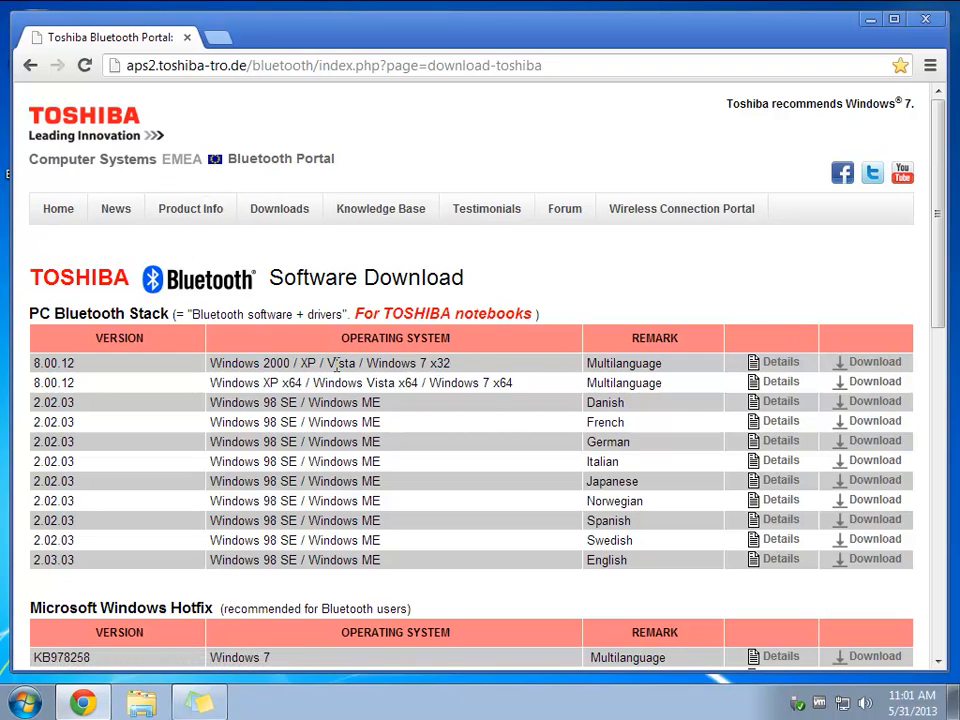
mouse_move(445, 372)
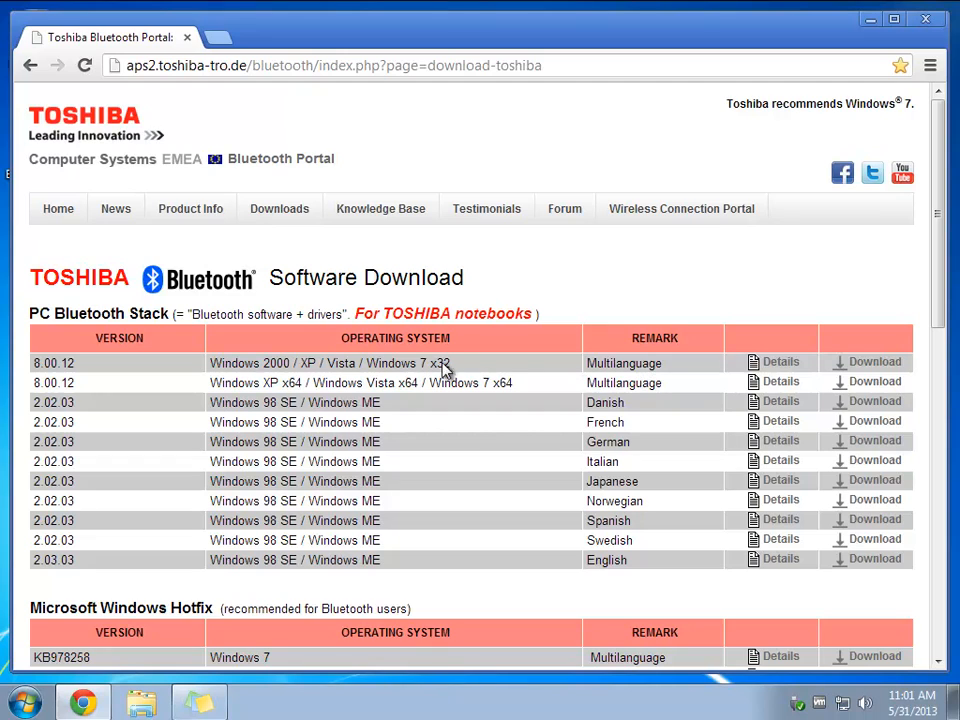
mouse_move(870, 381)
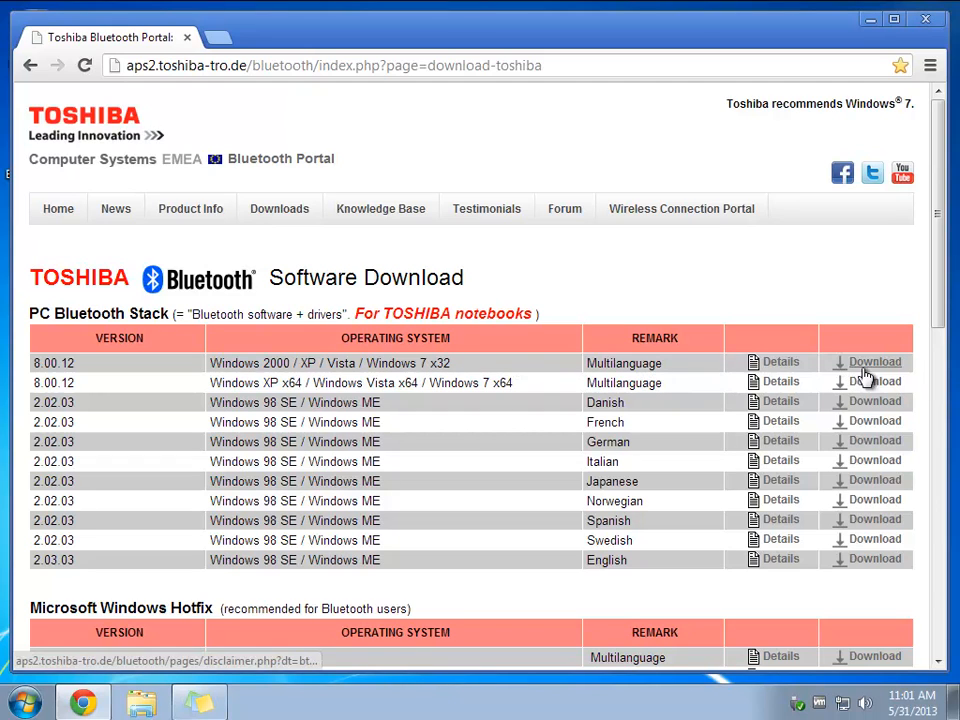
left_click(874, 362)
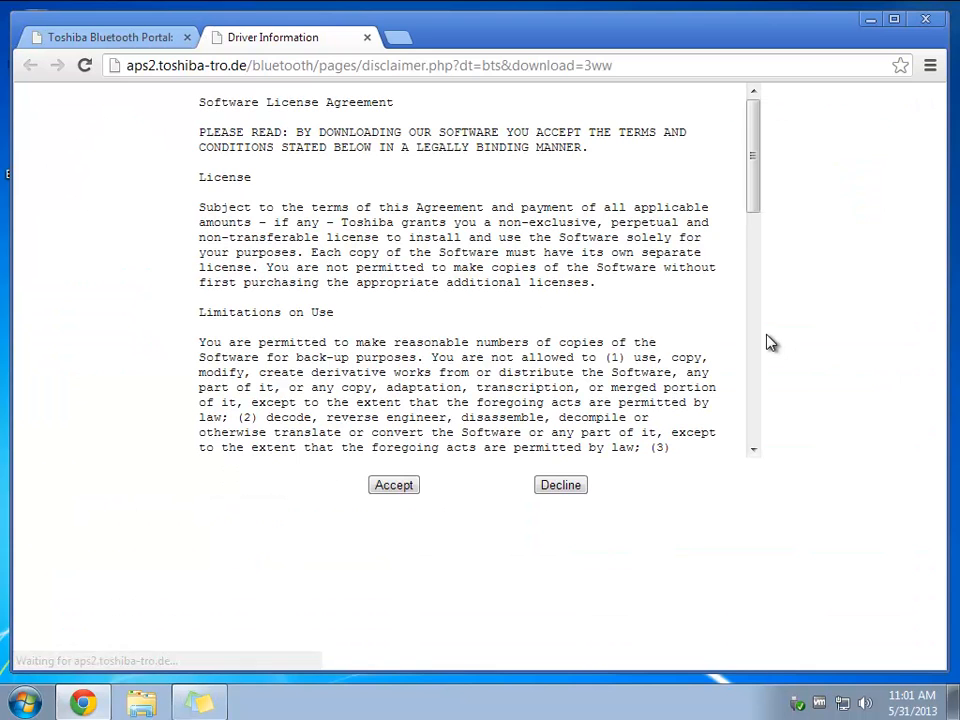
left_click(393, 485)
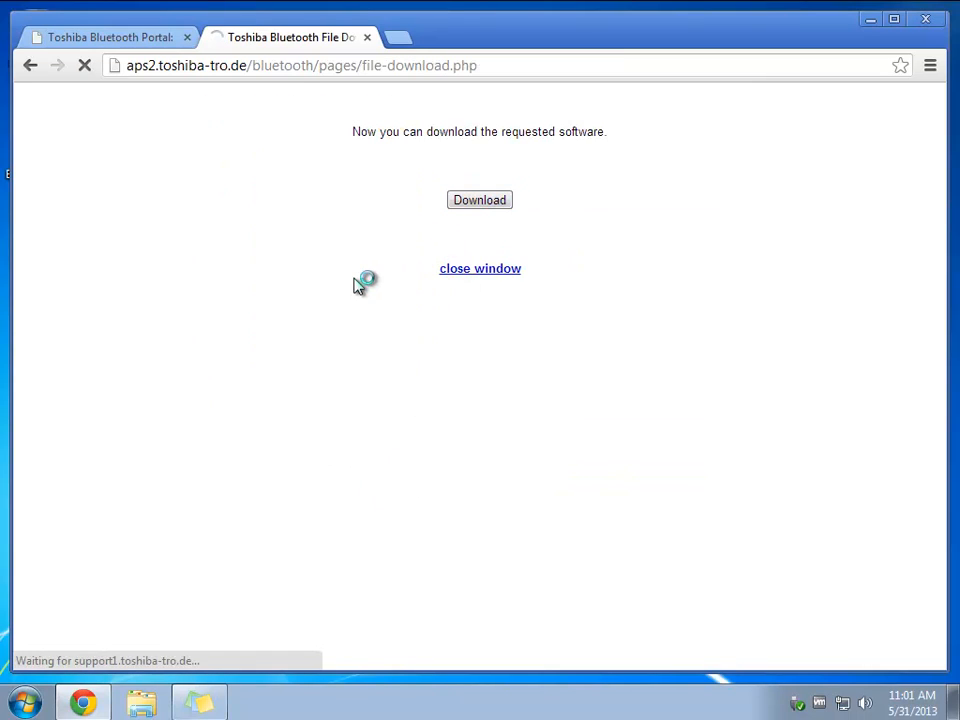
left_click(479, 199)
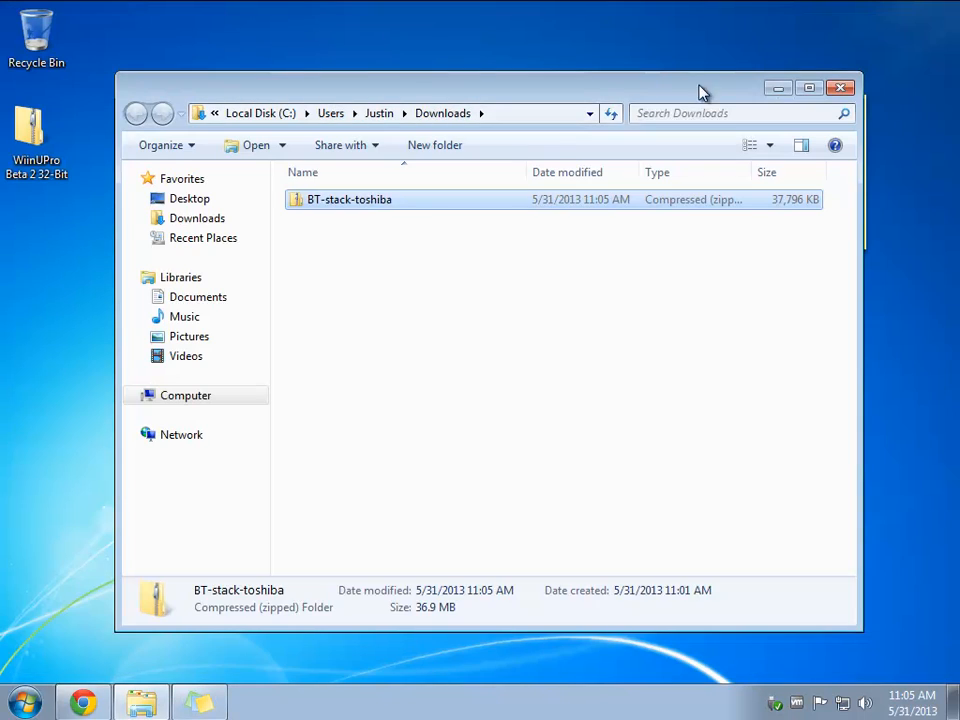
Open the downloaded BT-stack-toshiba archive and pick out its installer.
double_click(349, 199)
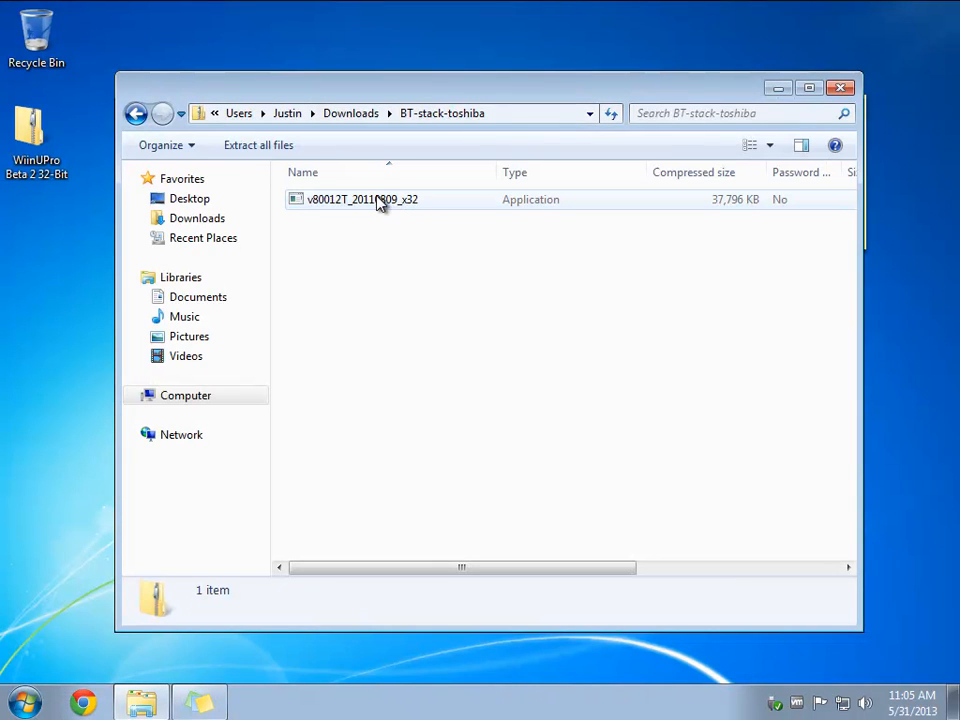
left_click(361, 199)
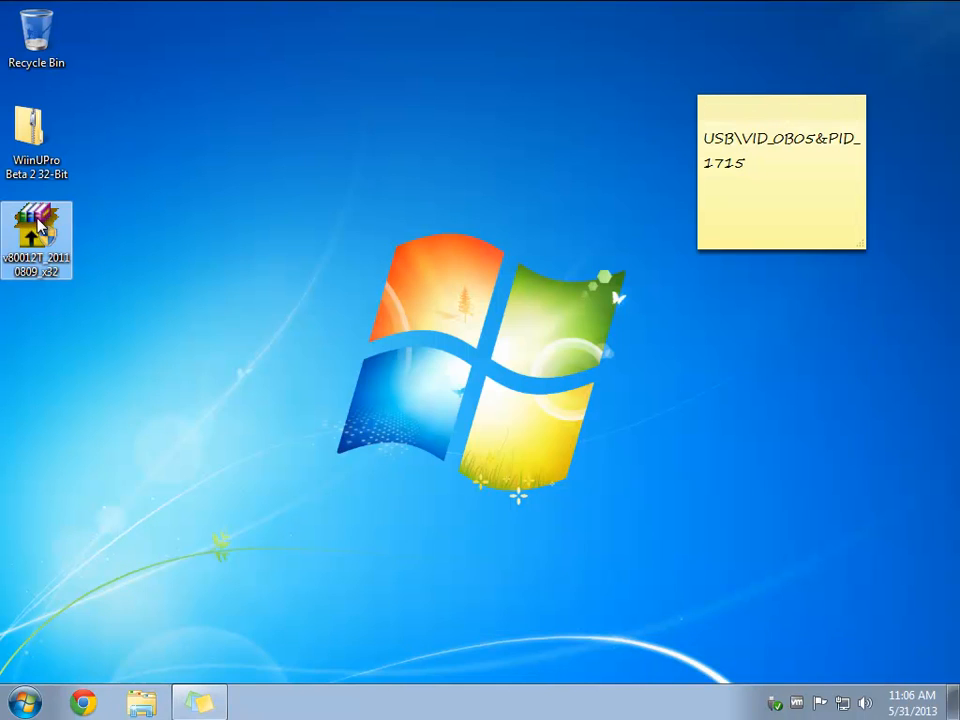
Run the installer as administrator, accept the license, and begin installing the Bluetooth stack.
right_click(37, 240)
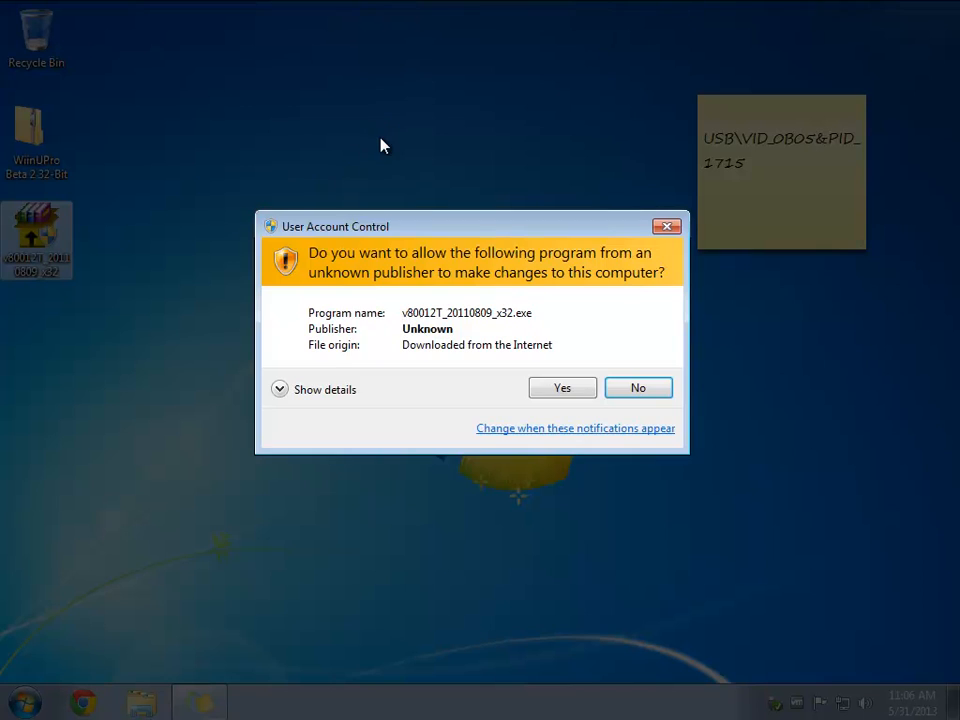
left_click(562, 388)
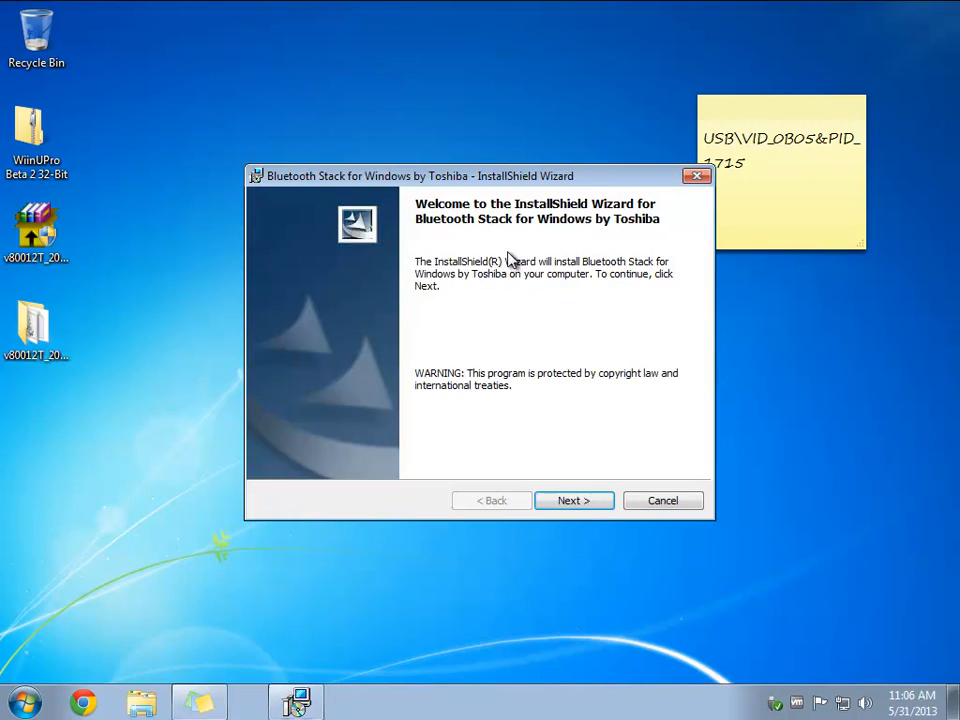
left_click(574, 500)
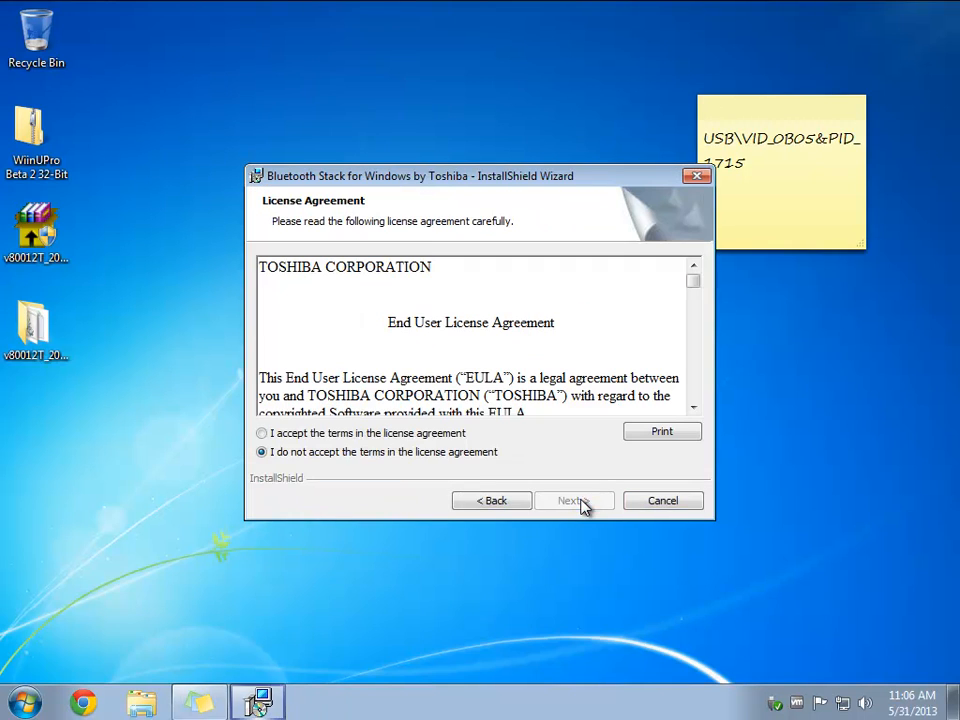
left_click(573, 500)
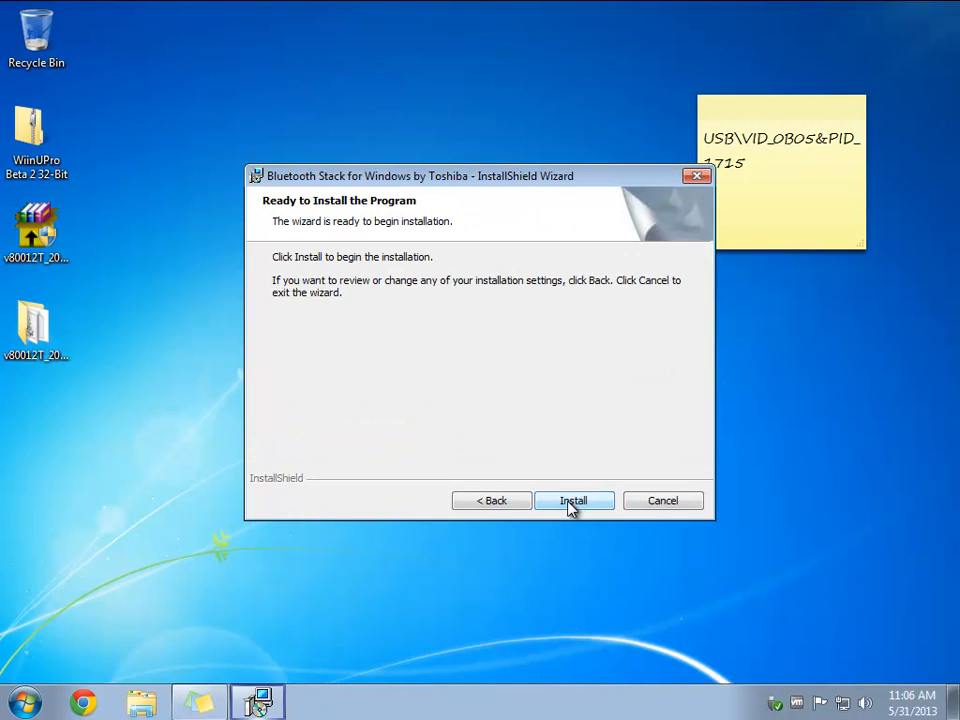
left_click(573, 500)
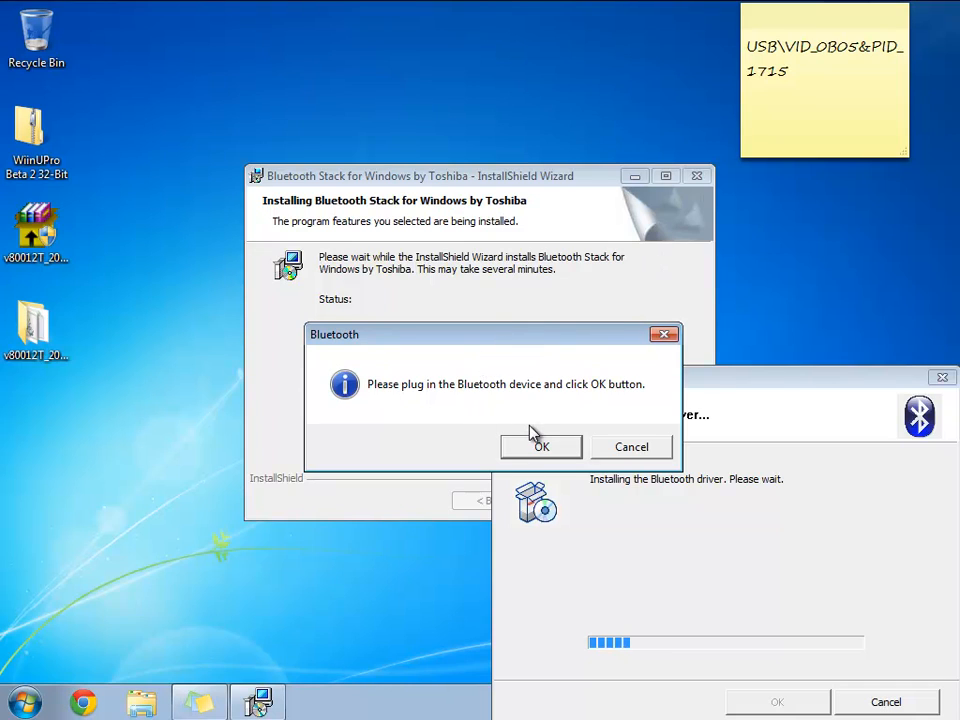
mouse_move(347, 337)
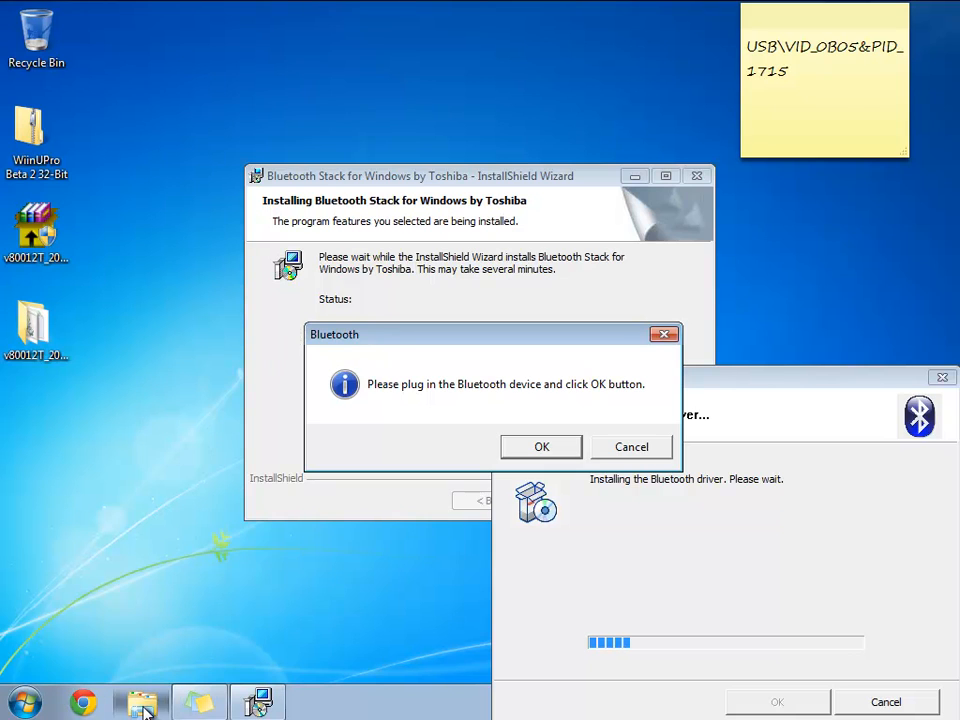
Browse to Program Files > Toshiba > Bluetooth Toshiba Stack > Drivers > tosrfusb.
left_click(141, 701)
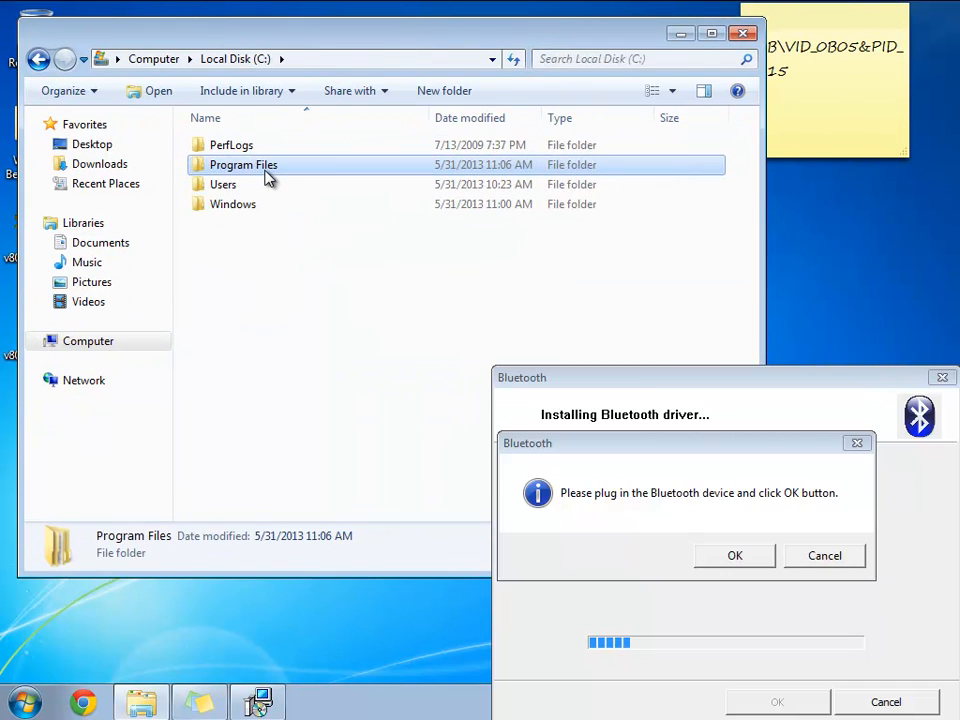
double_click(243, 164)
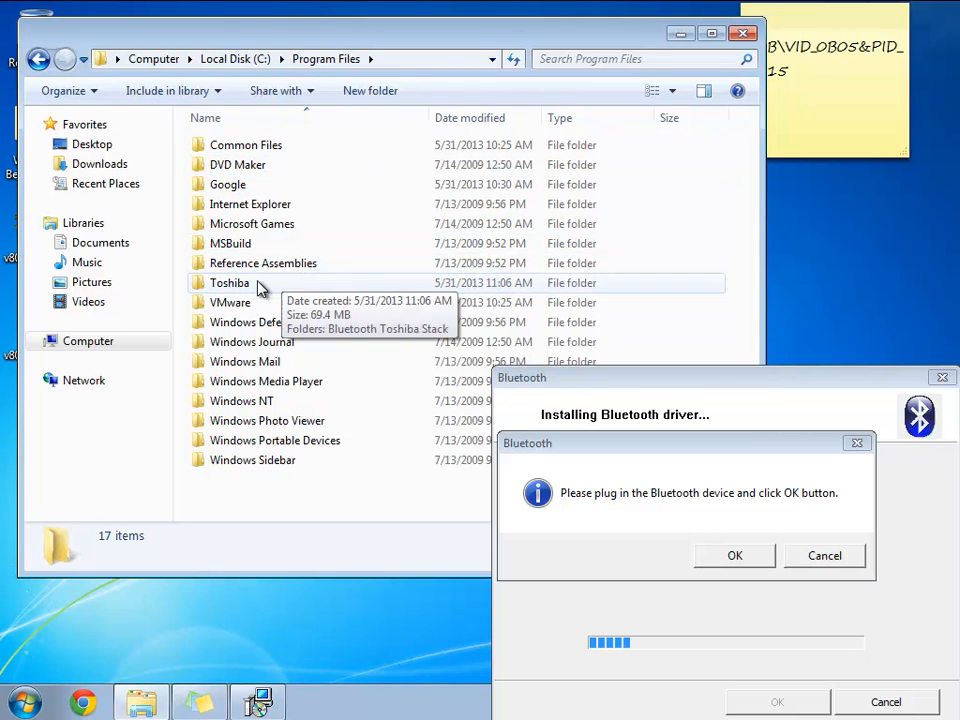
double_click(230, 282)
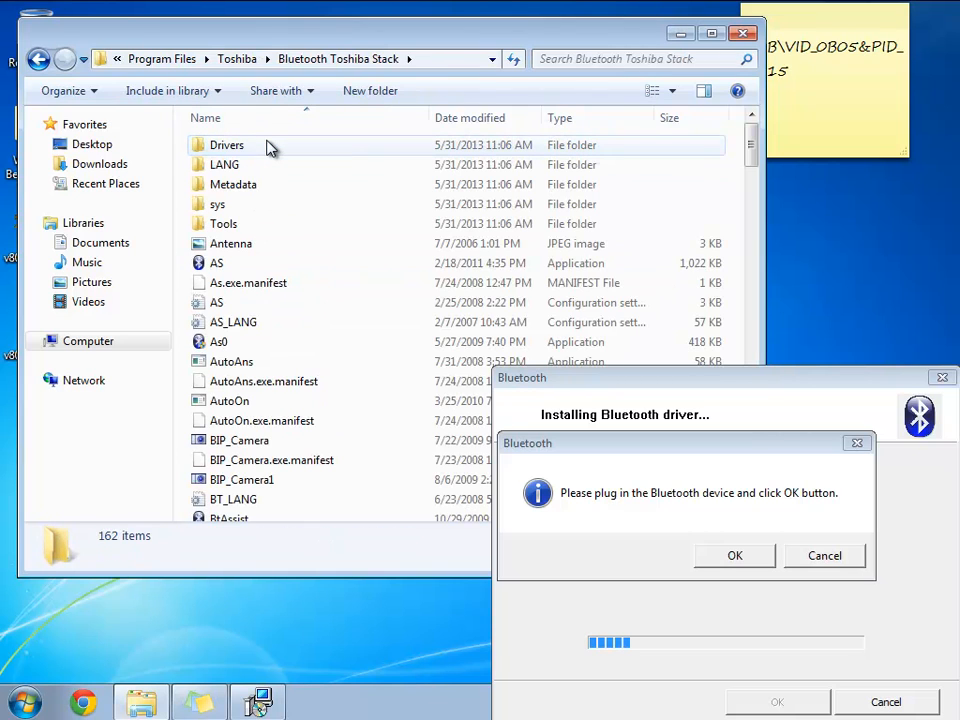
double_click(227, 144)
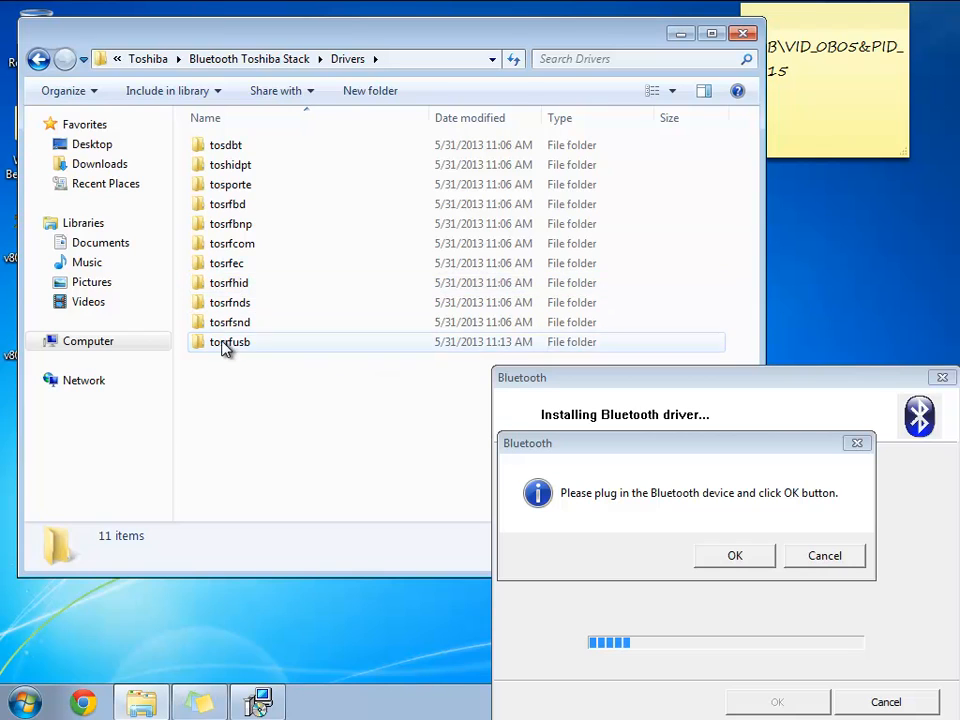
left_click(230, 341)
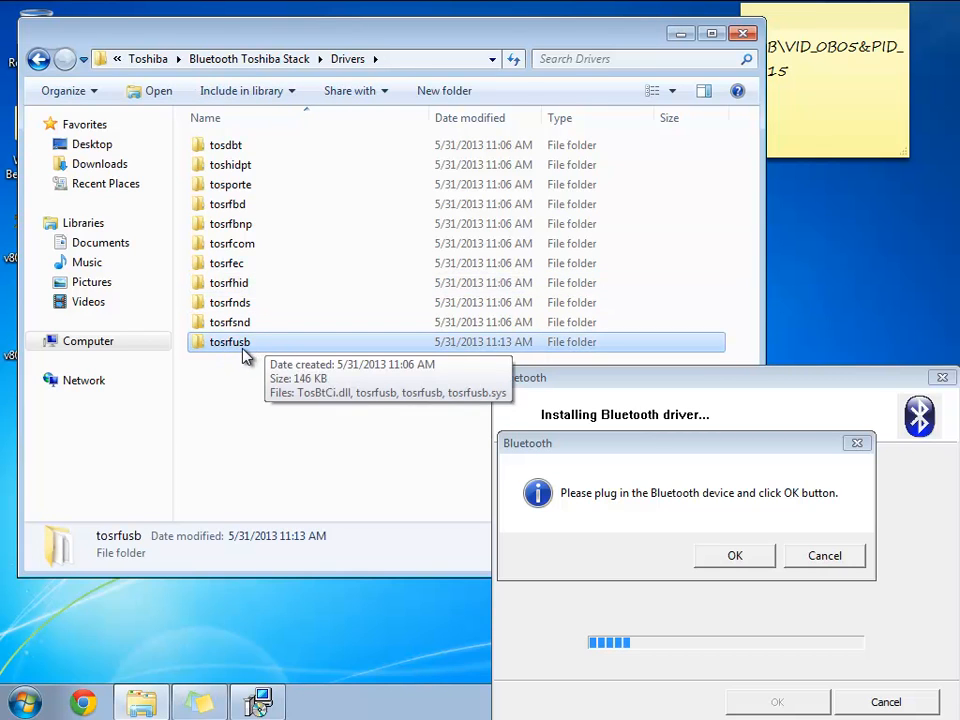
double_click(230, 341)
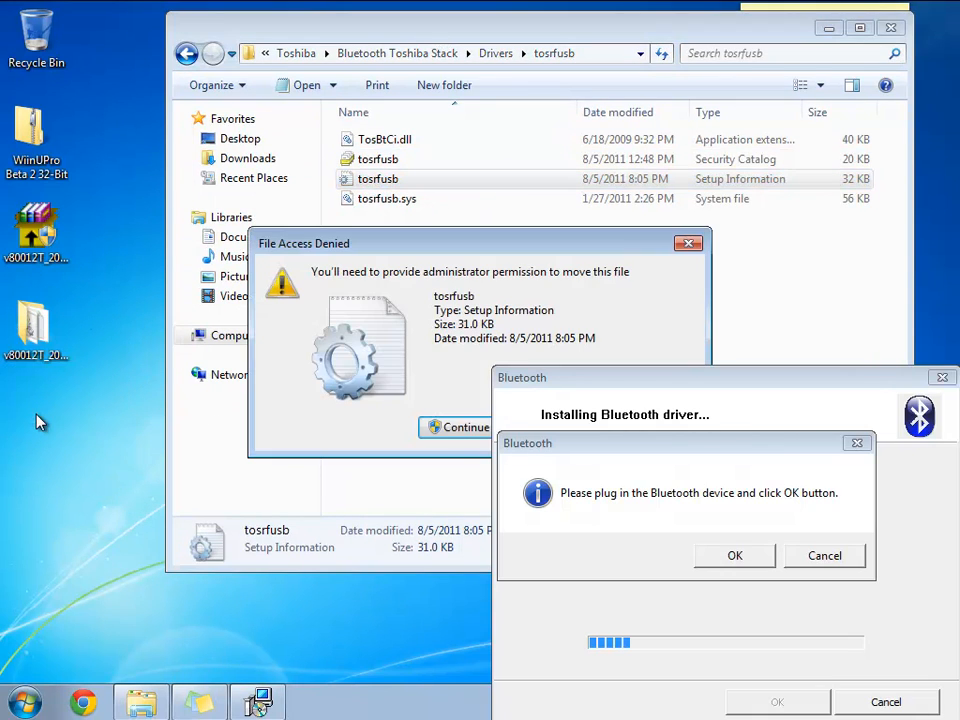
Search tosrfusb.inf for USB\VID_0B05&PID_1715 and confirm no match is found.
left_click(465, 427)
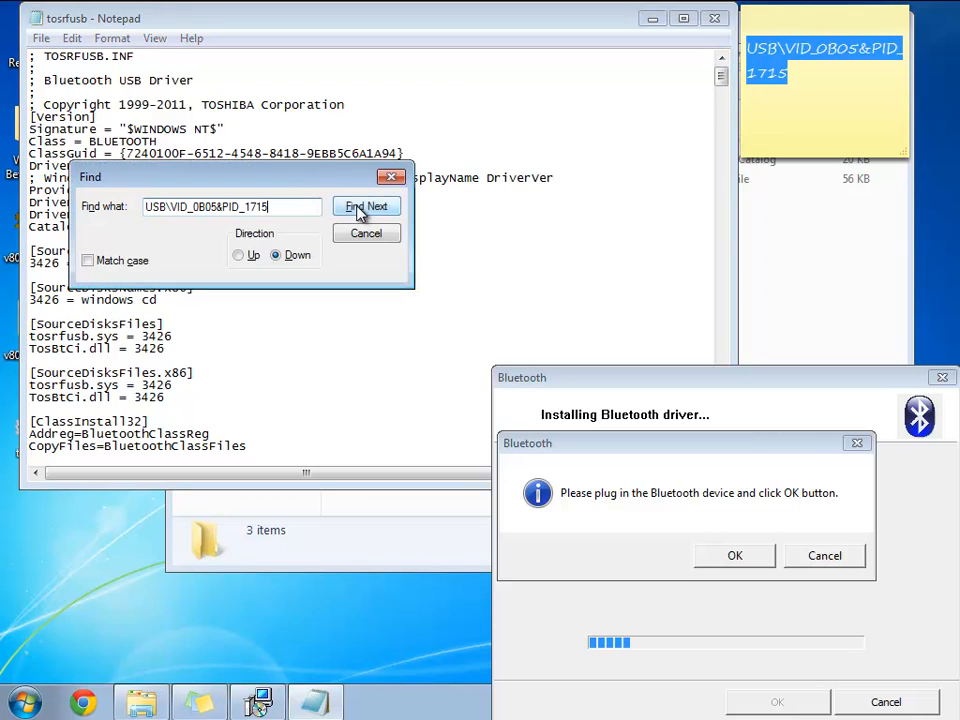
left_click(367, 206)
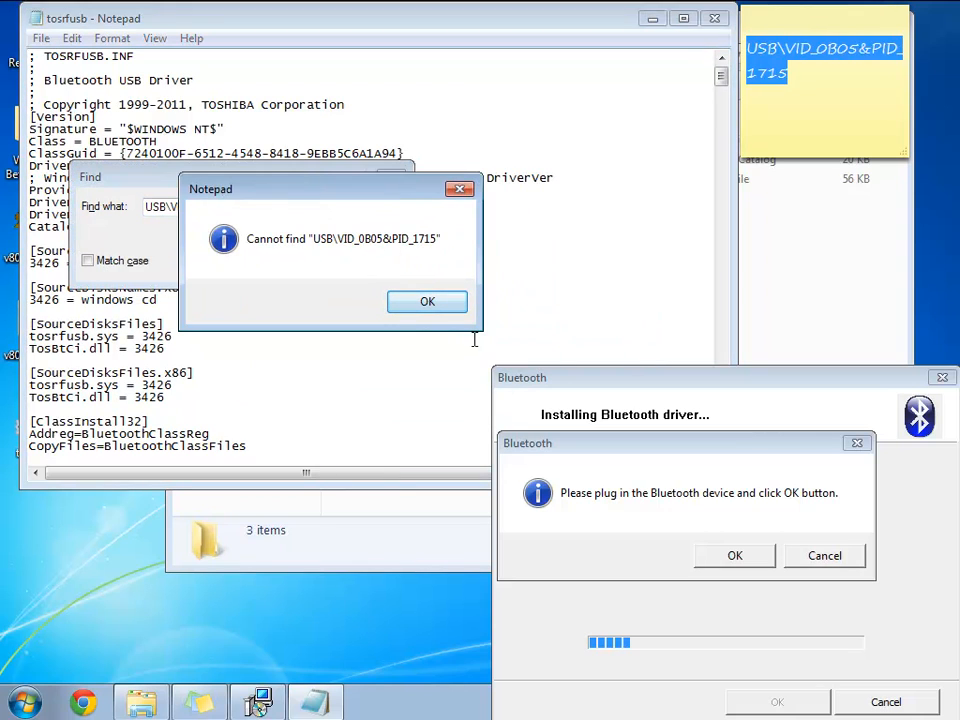
left_click(427, 301)
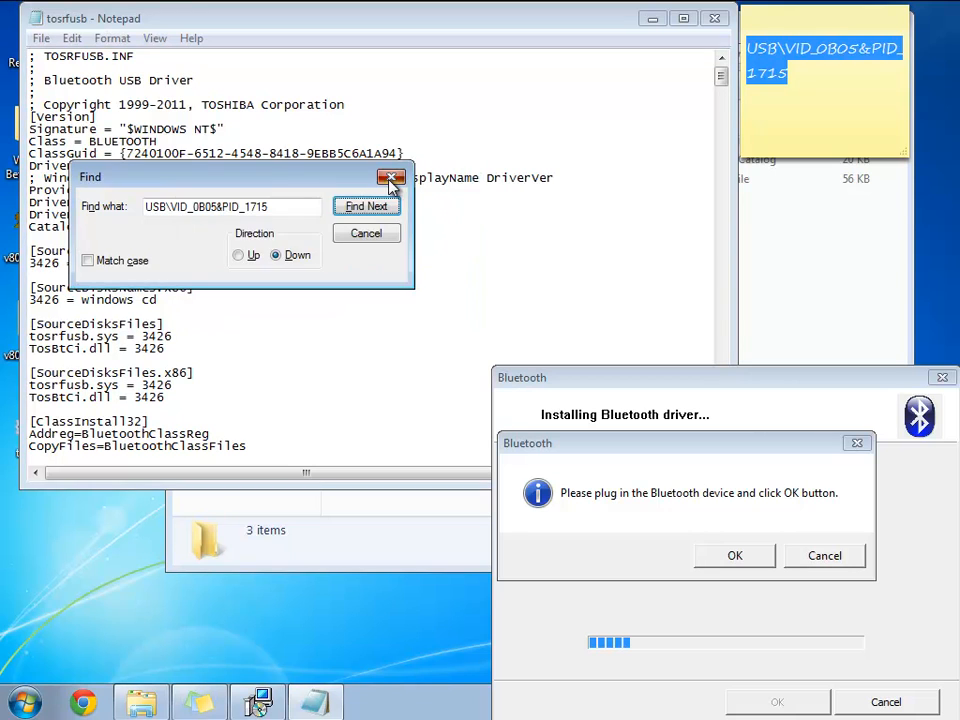
left_click(391, 177)
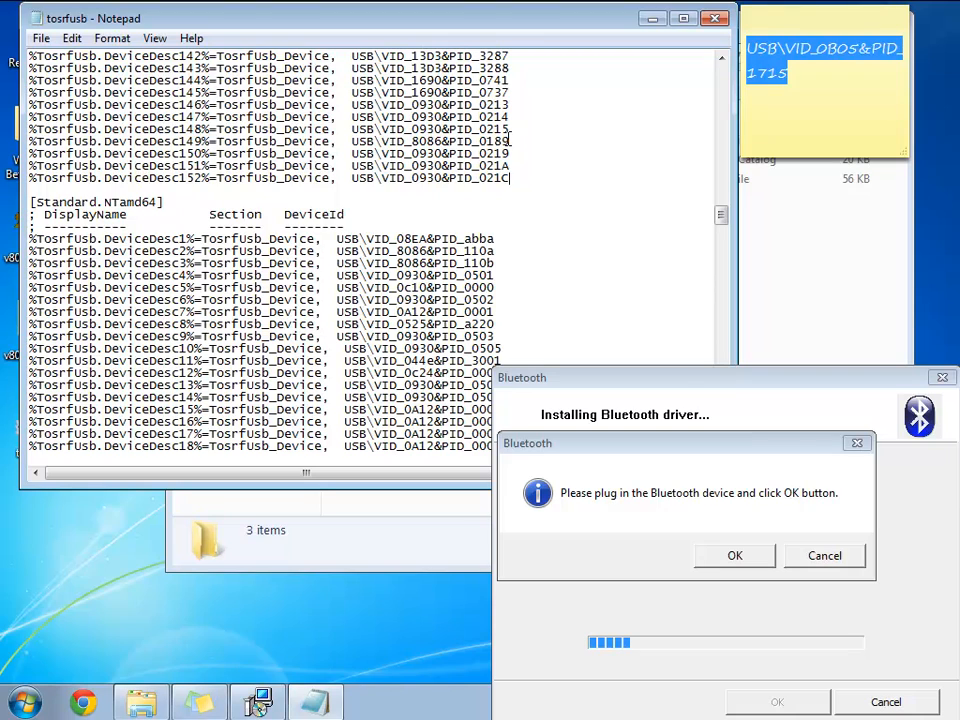
Make the duplicated line DeviceDesc153 with ID USB\VID_0B05&PID_1715 and select it.
scroll("down", 3)
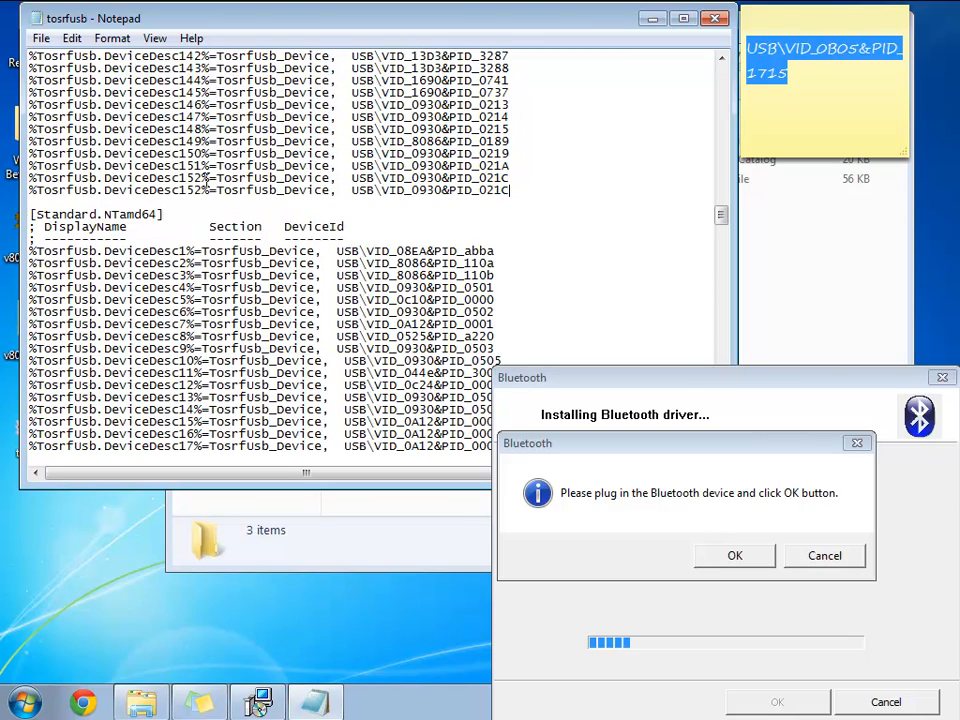
double_click(188, 190)
type("3")
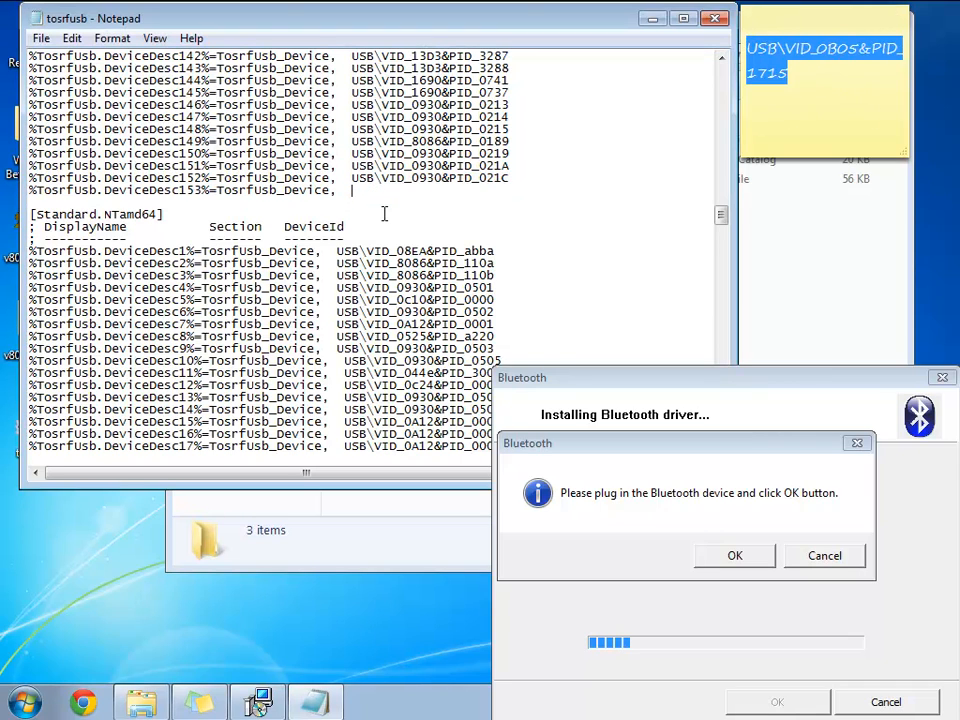
type("USB\\VID_0B05&PID_1715")
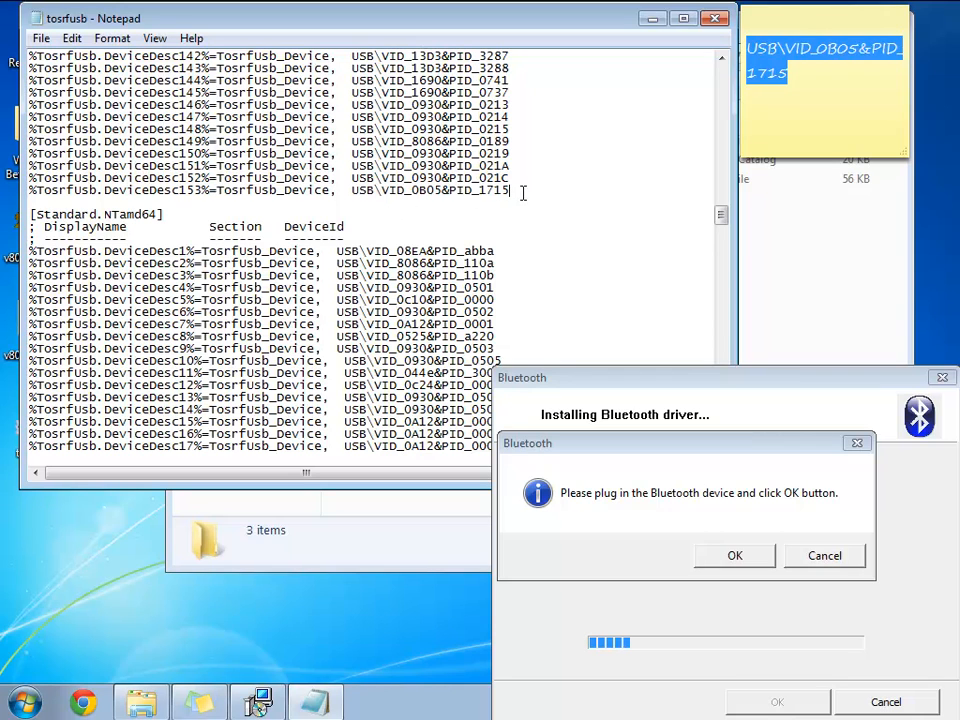
triple_click(250, 190)
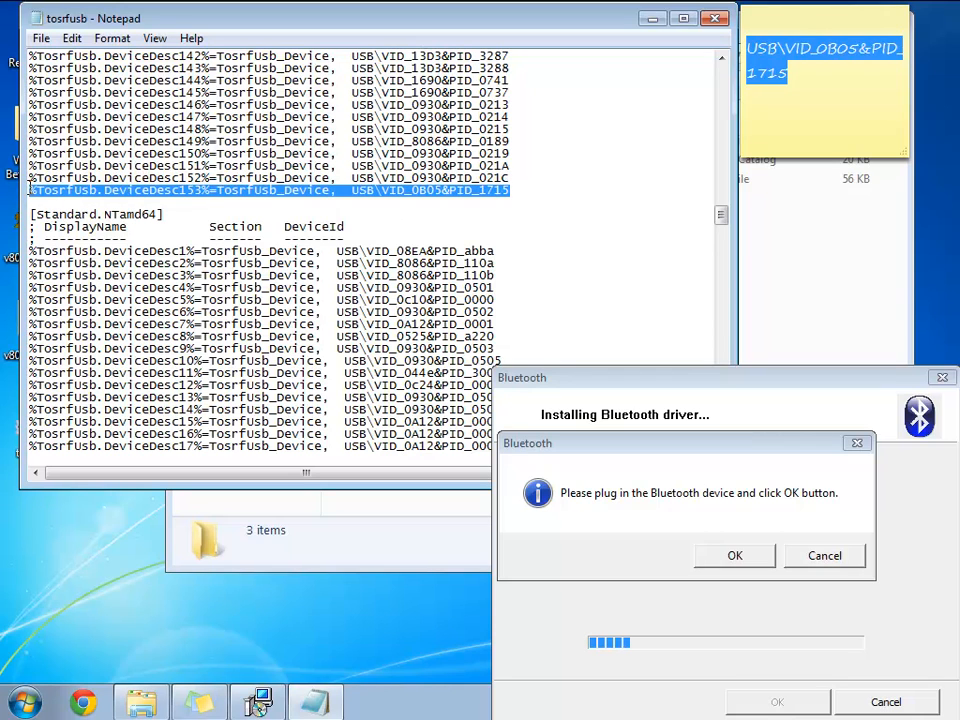
scroll("down", 3)
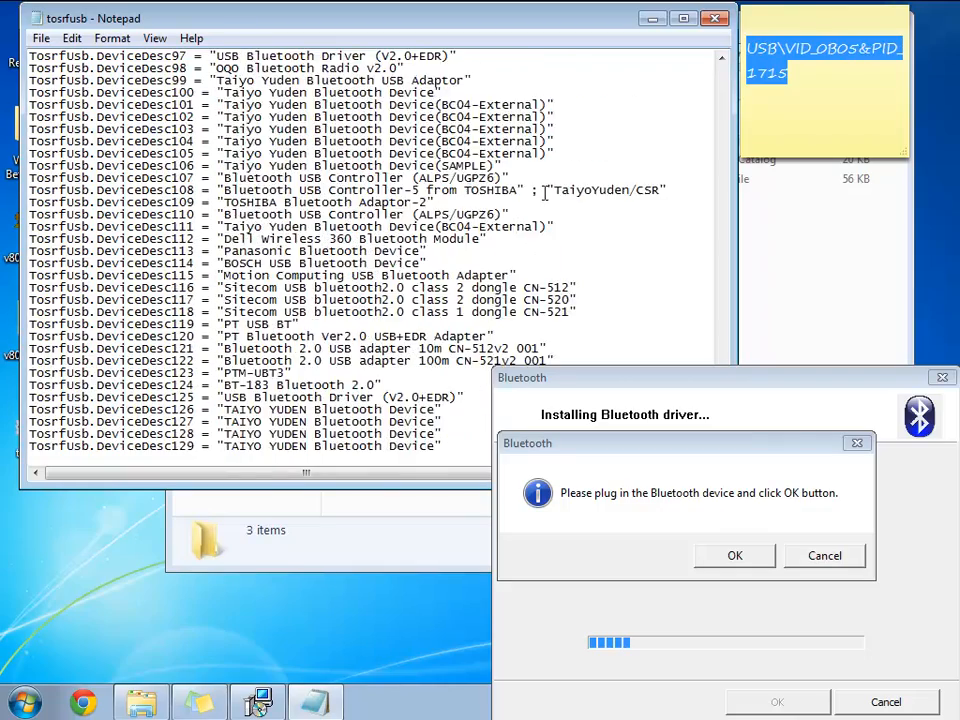
Replace the last DeviceDesc153 description text with ASUS Dongle.
scroll("down", 3)
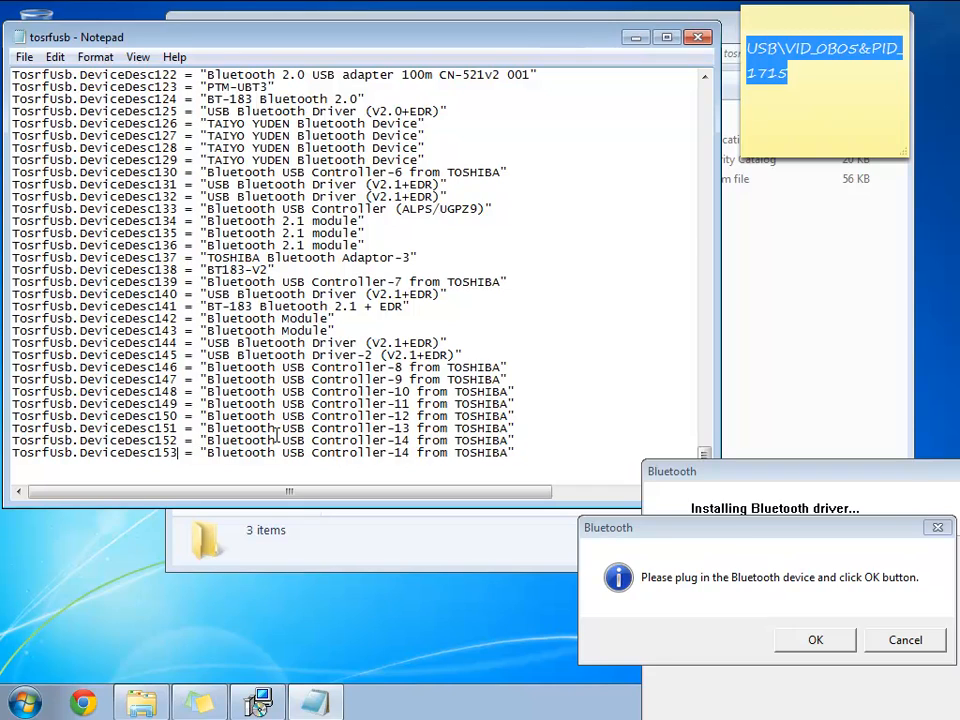
scroll("down", 3)
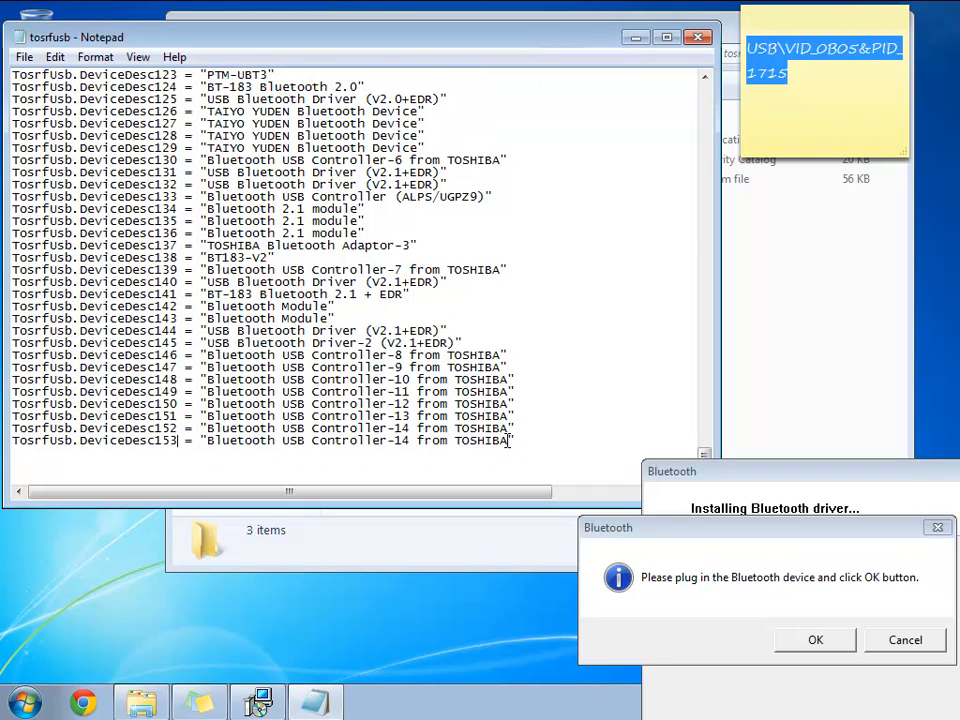
double_click(360, 440)
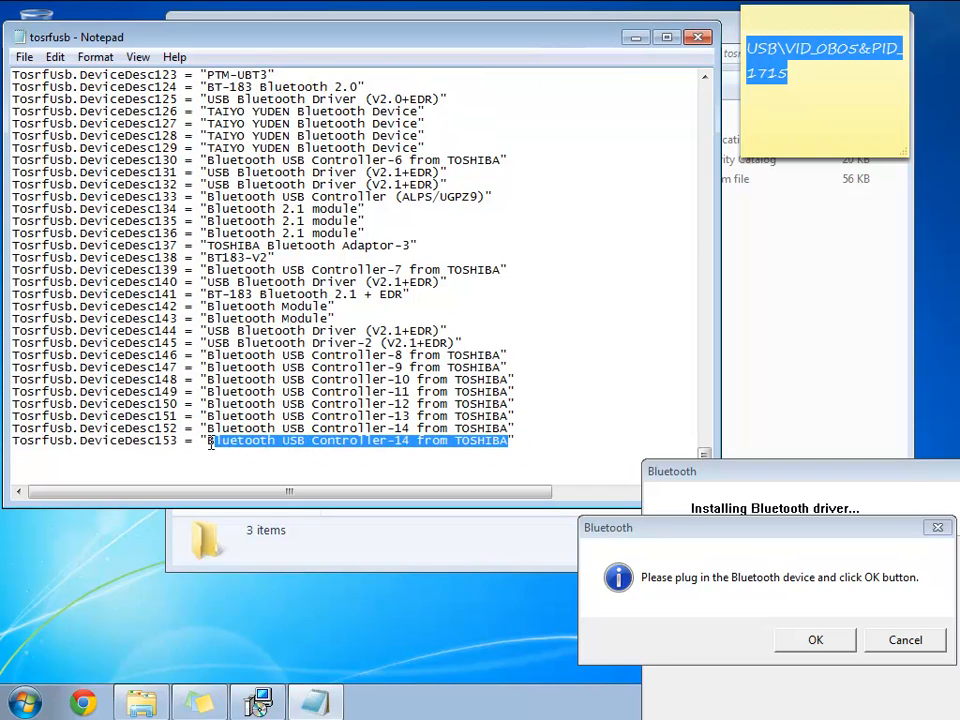
type("A\"")
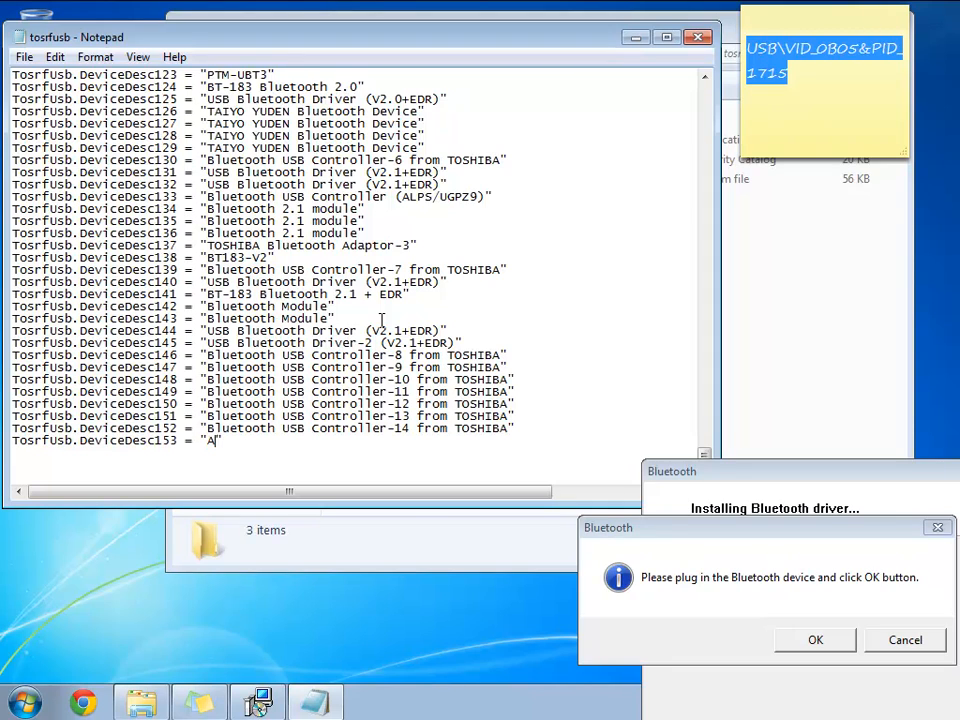
type("SUS Dongle")
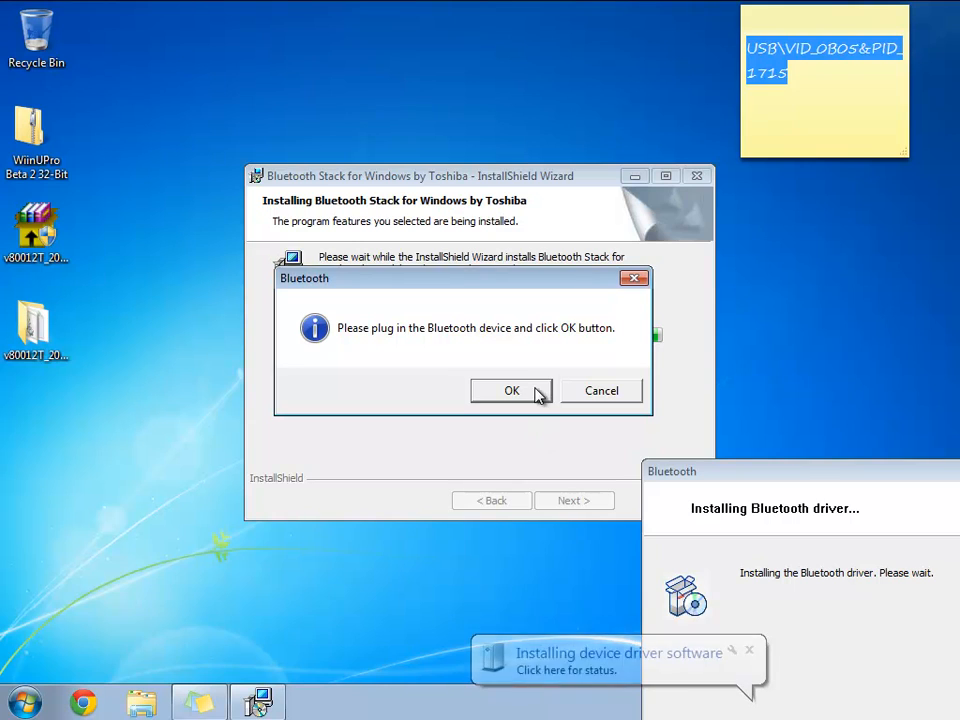
Confirm the Bluetooth device is plugged in and allow the unverified Toshiba driver to install.
left_click(511, 390)
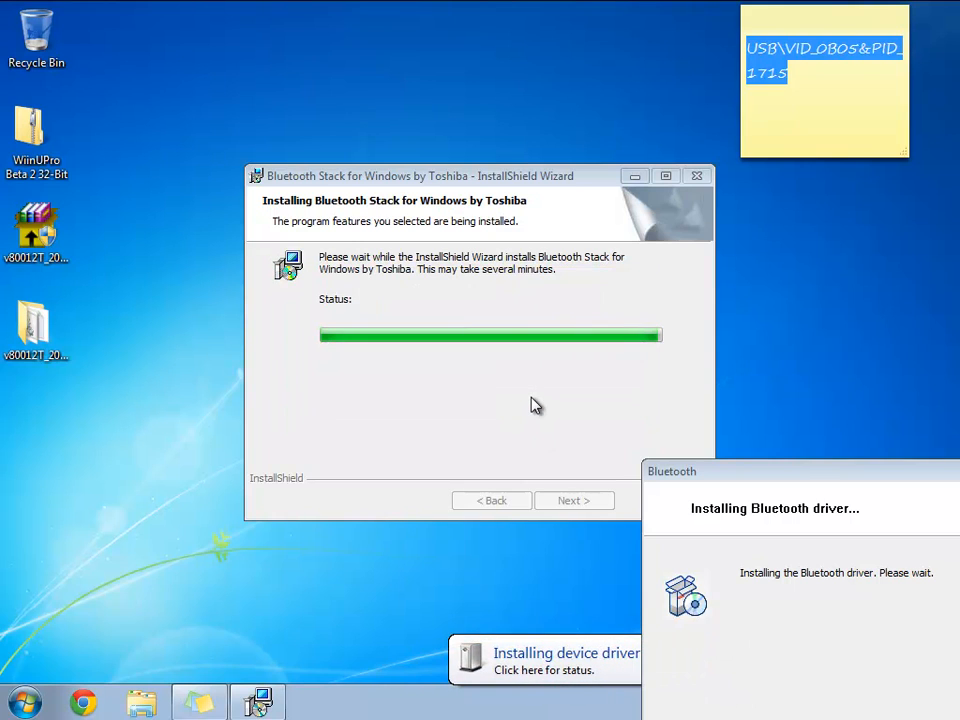
mouse_move(810, 478)
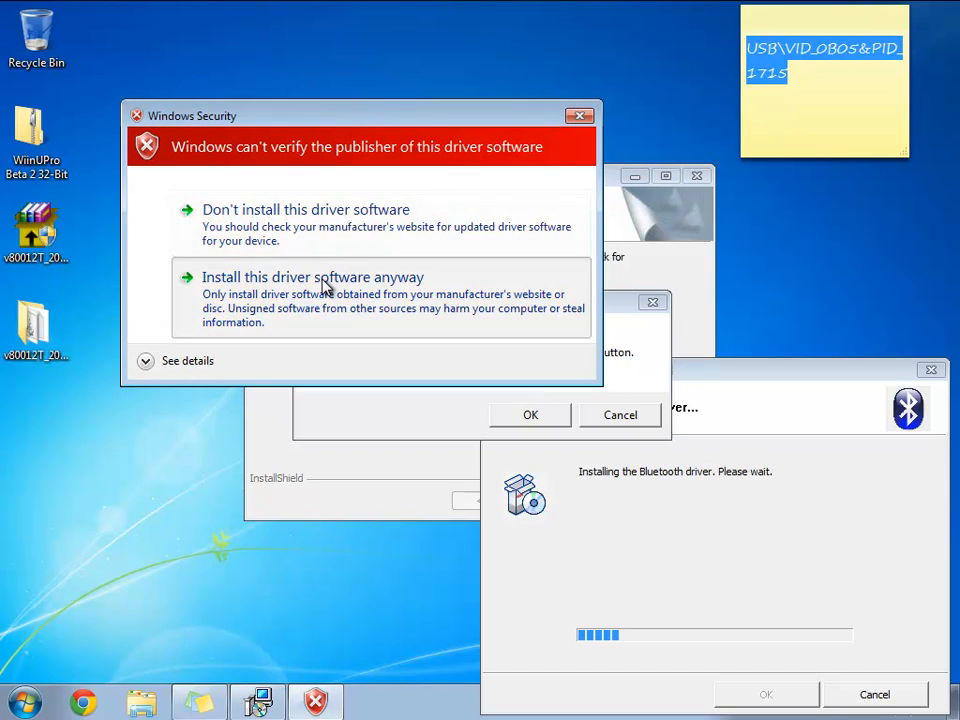
left_click(311, 277)
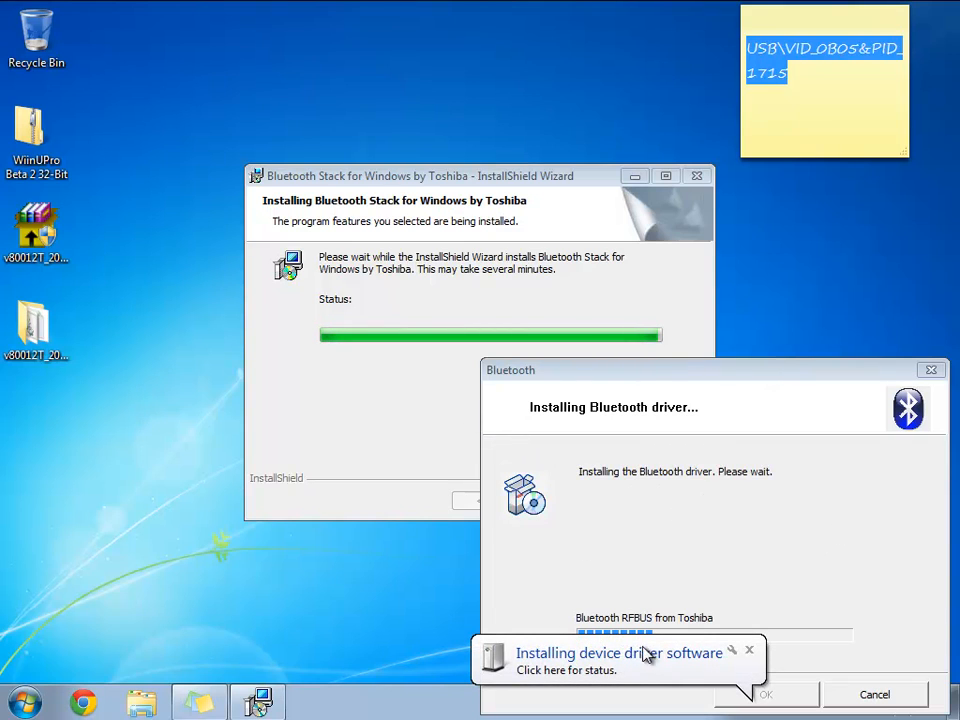
mouse_move(796, 571)
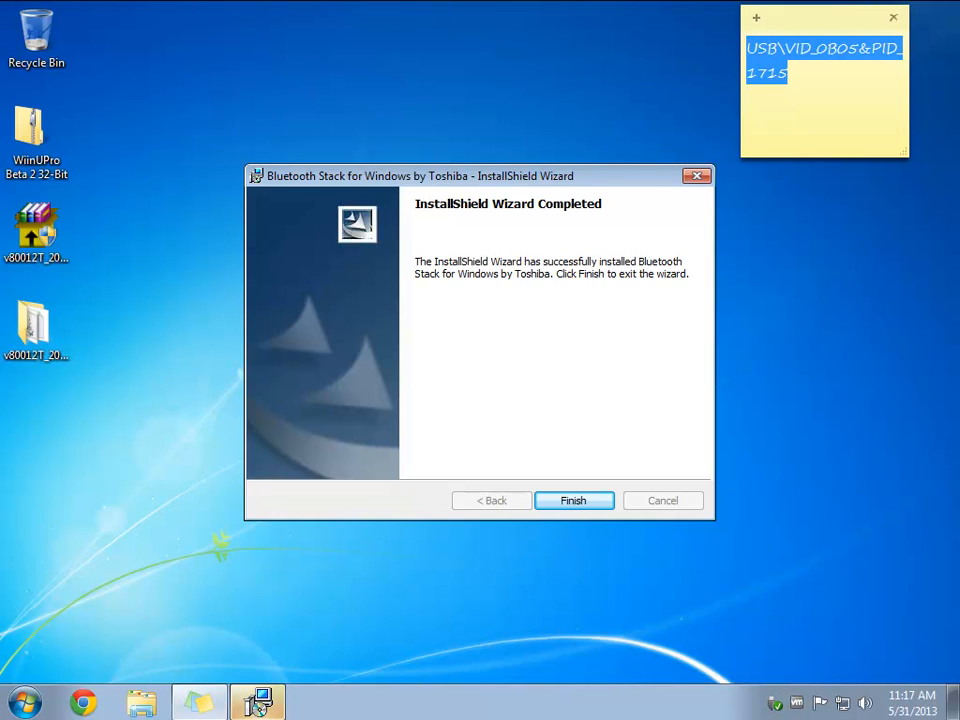
mouse_move(587, 424)
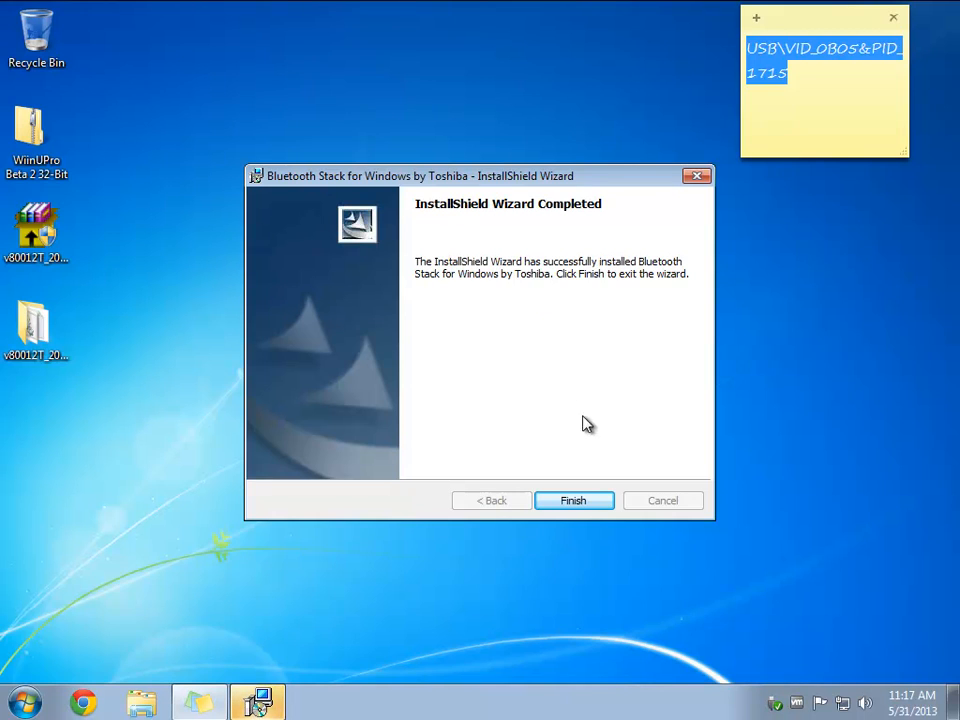
Finish the Toshiba installer and restart the computer now.
left_click(574, 500)
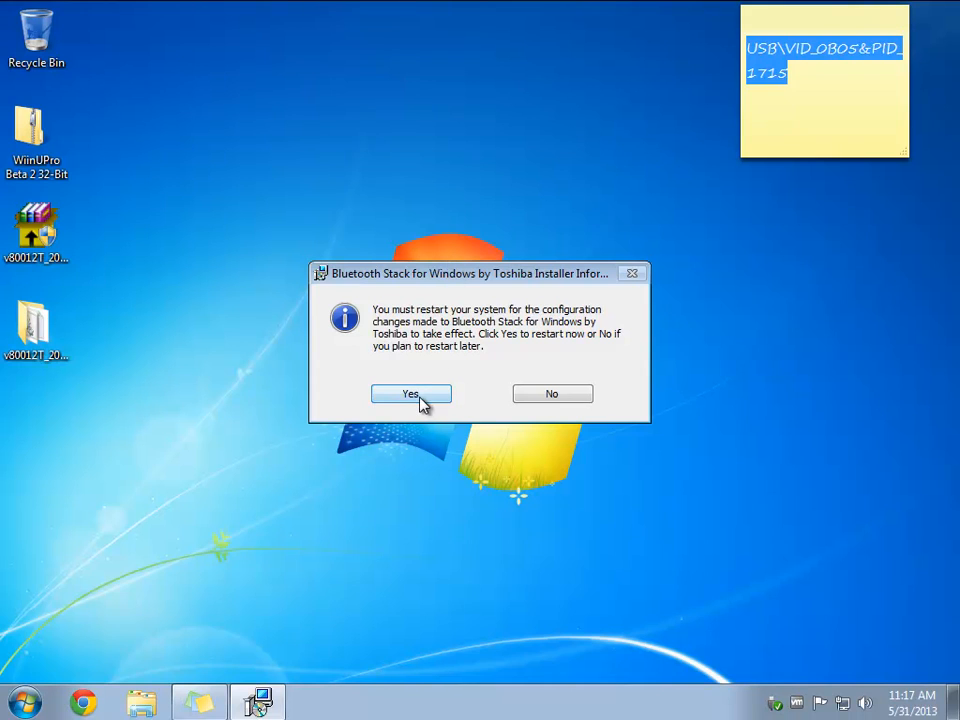
left_click(410, 393)
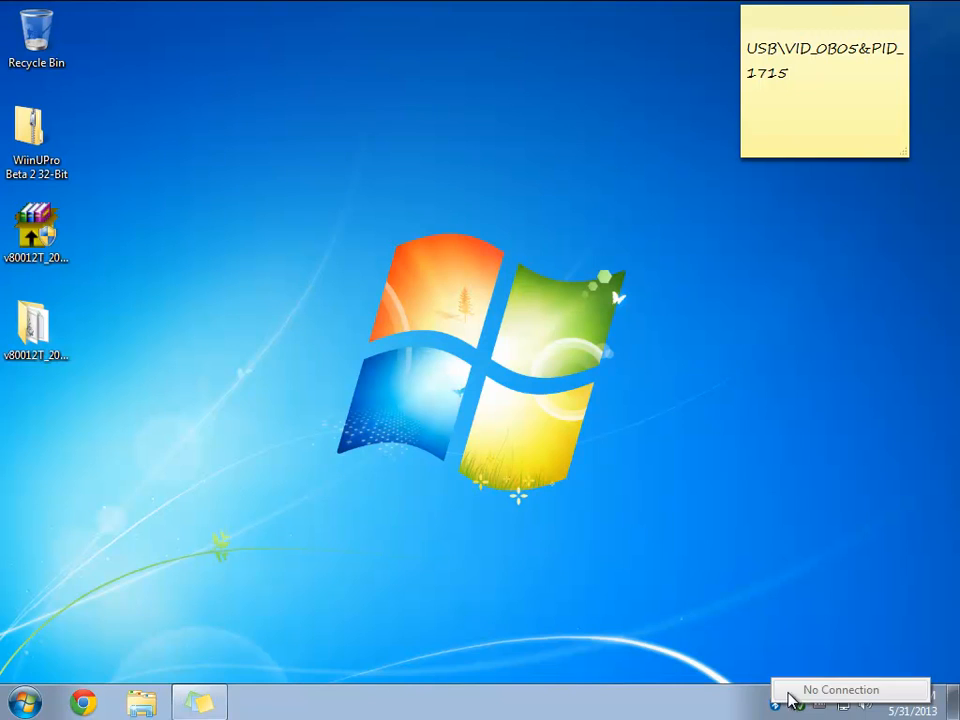
left_click(773, 703)
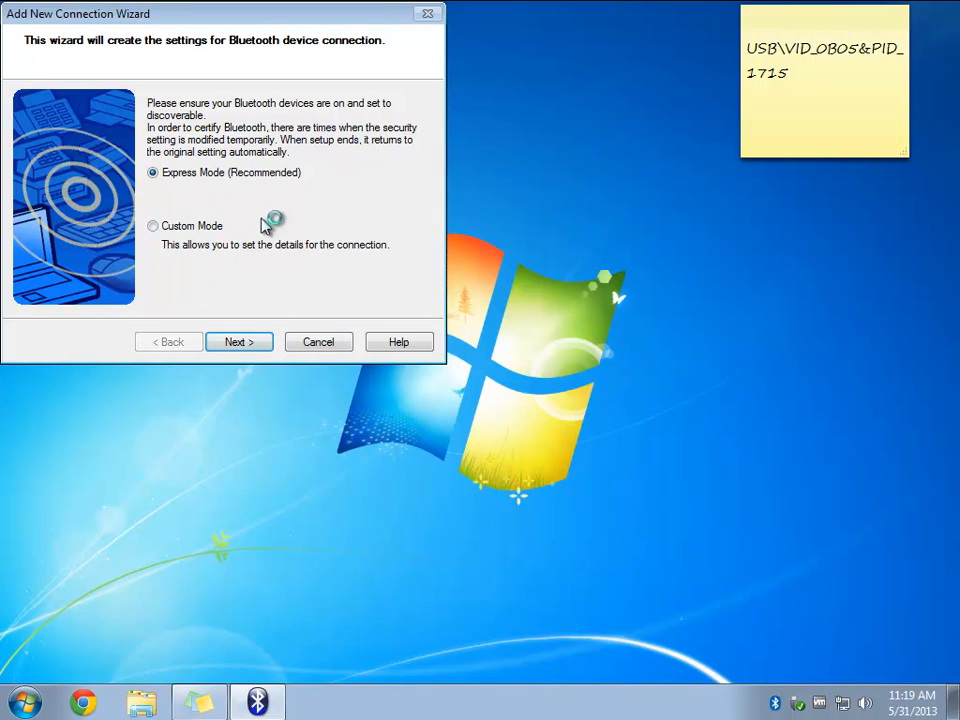
left_click(238, 341)
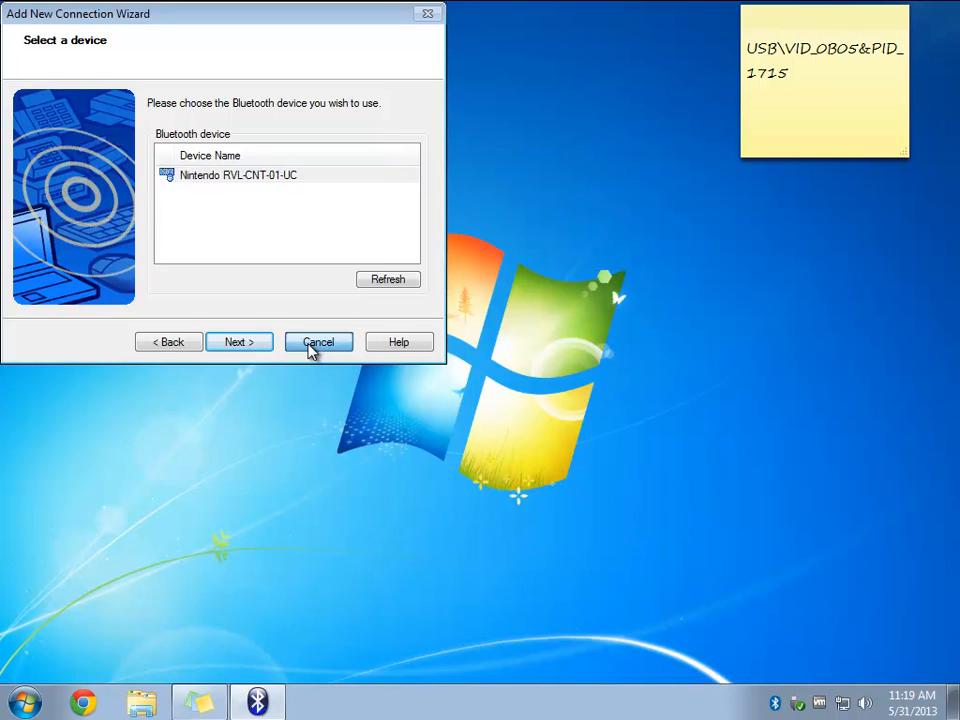
left_click(318, 341)
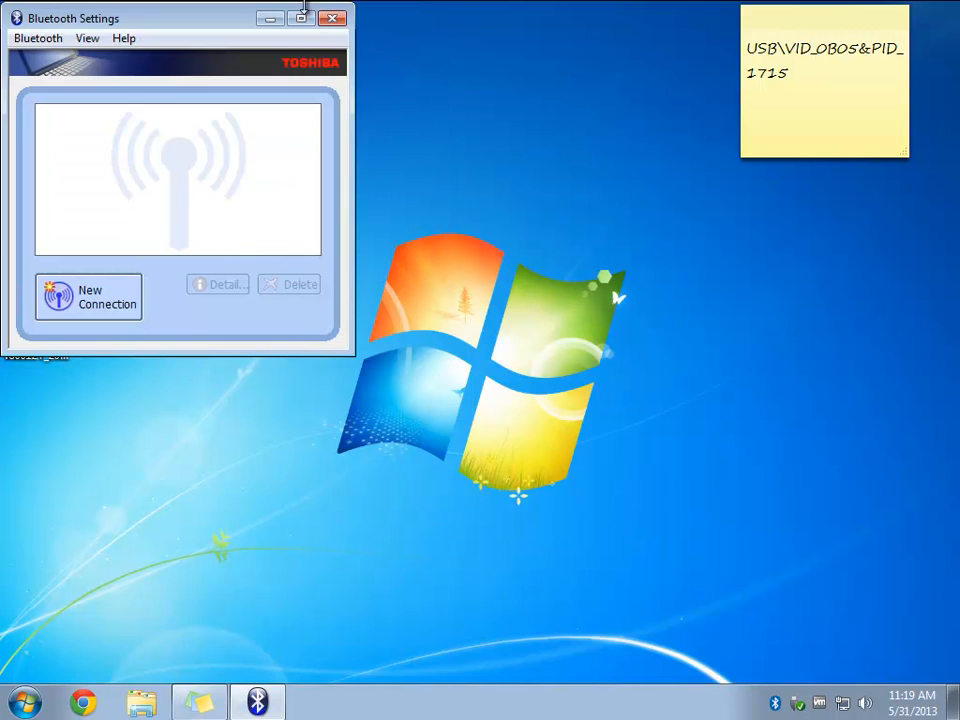
left_click(333, 18)
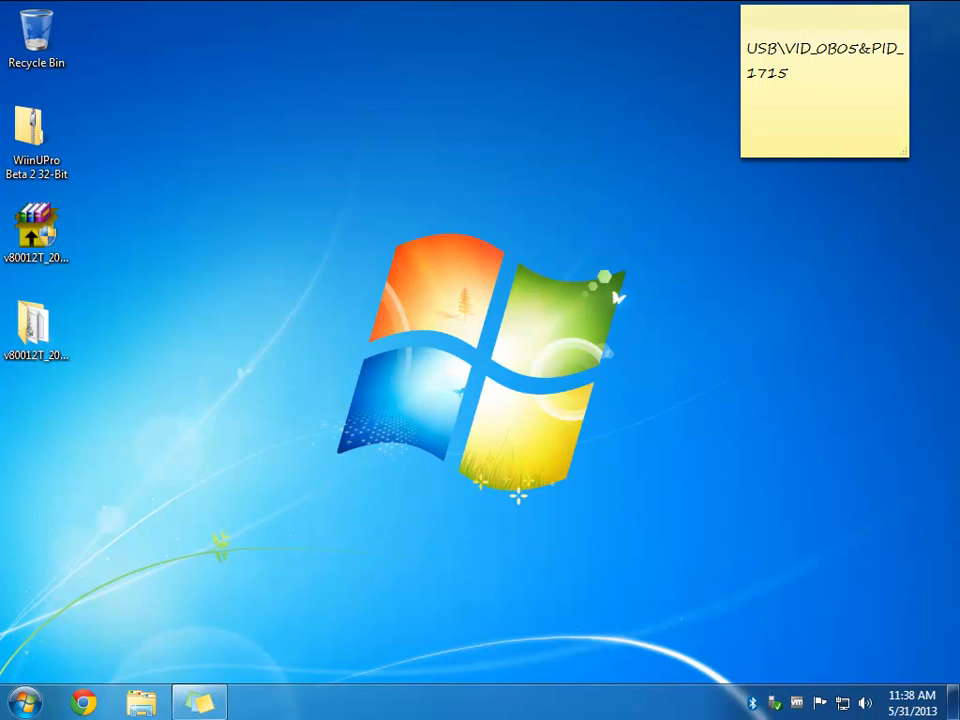
mouse_move(318, 307)
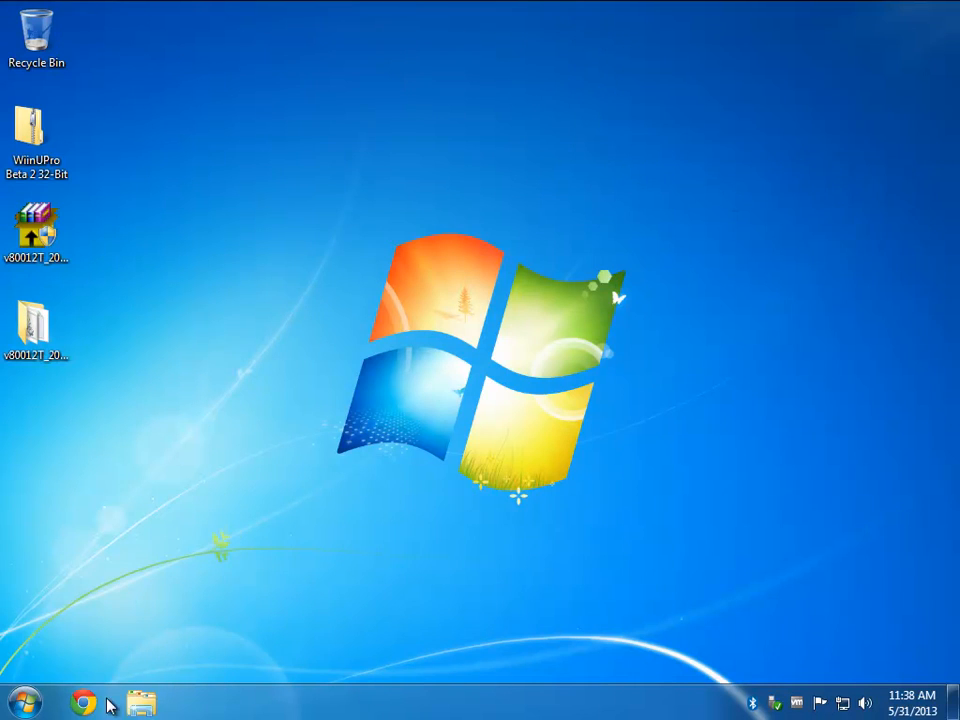
Download the vJoy x86x64 installer from the SourceForge bookmark in Chrome and run it.
left_click(83, 705)
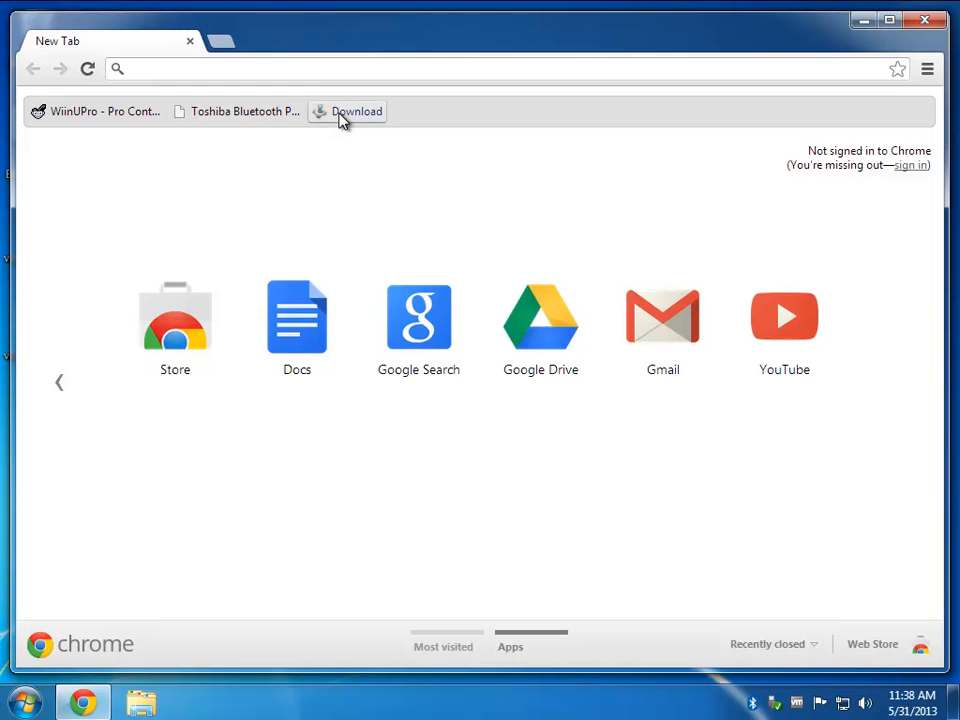
left_click(357, 111)
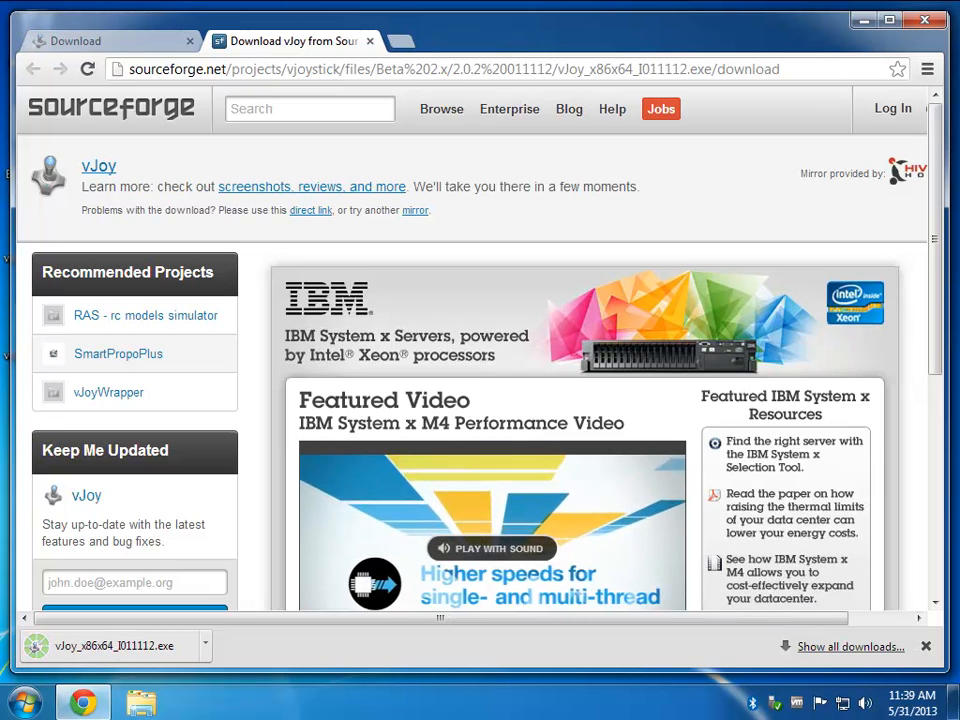
left_click(110, 645)
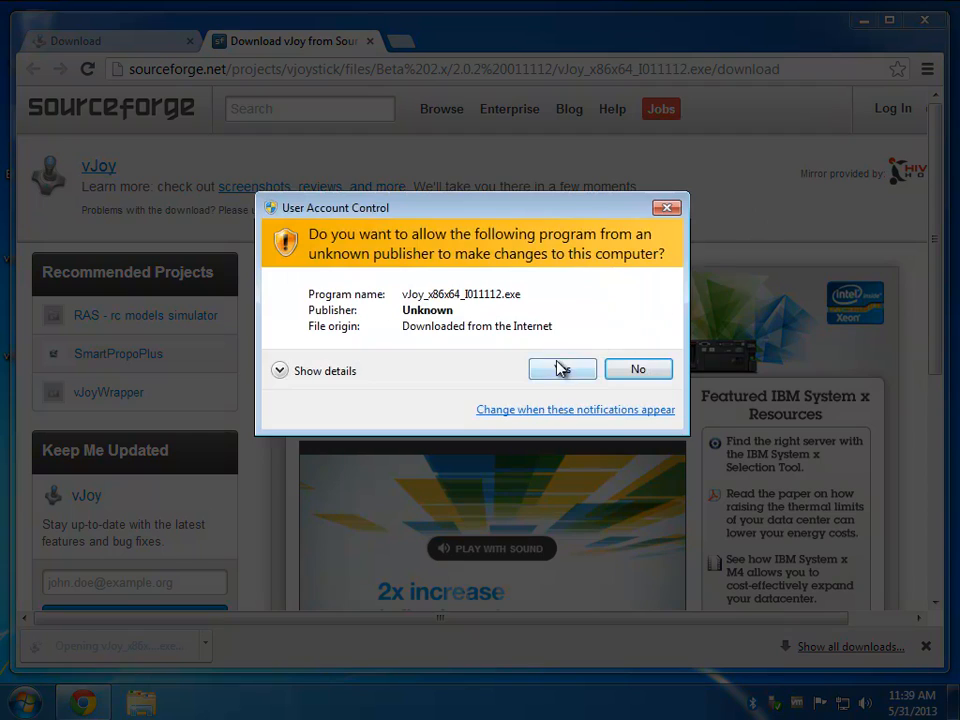
Install the vJoy driver with only the vJoy Configuration application, accepting the unverified driver warning.
left_click(562, 369)
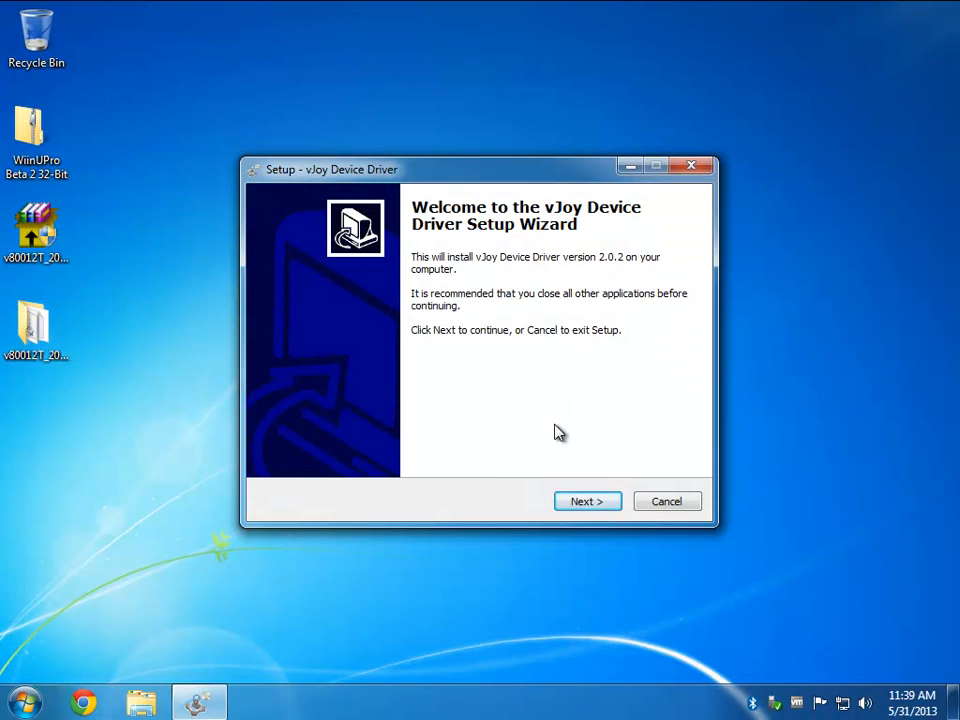
left_click(587, 501)
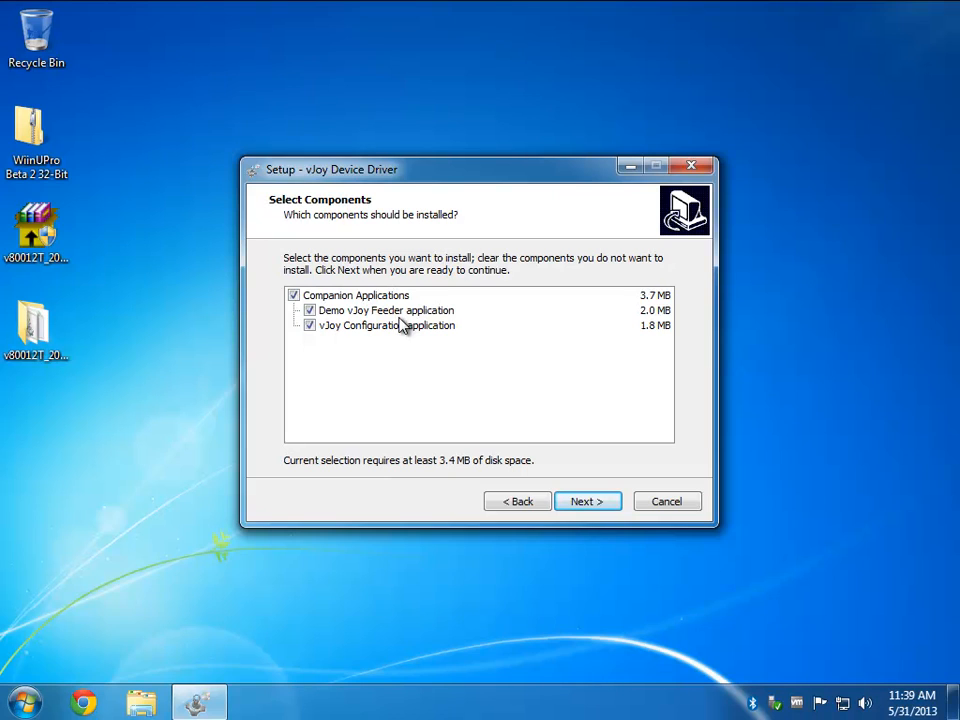
left_click(309, 325)
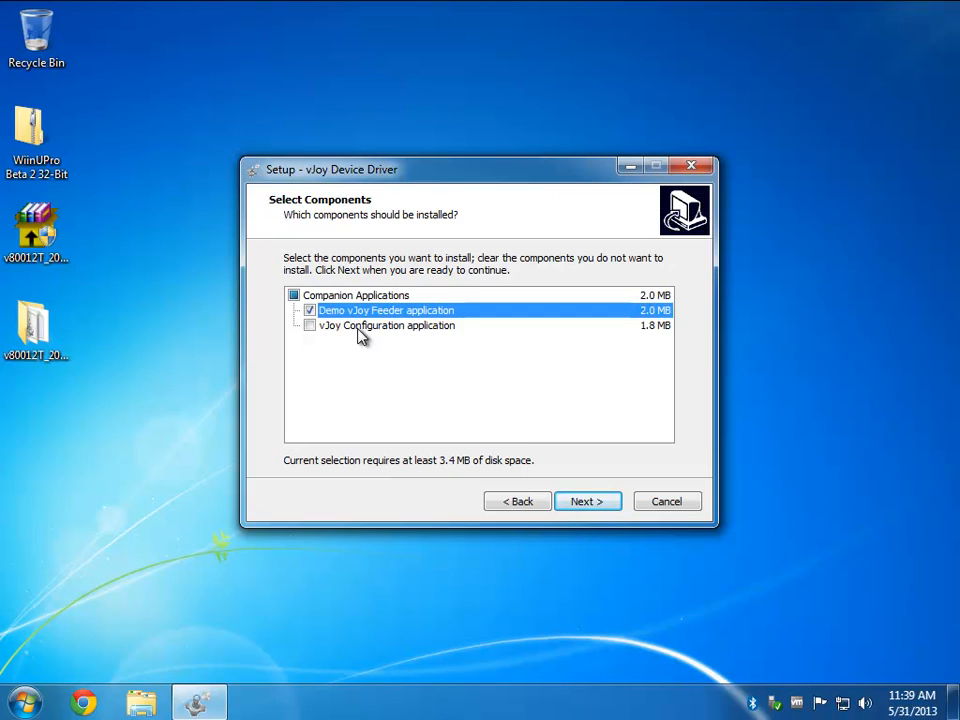
left_click(309, 325)
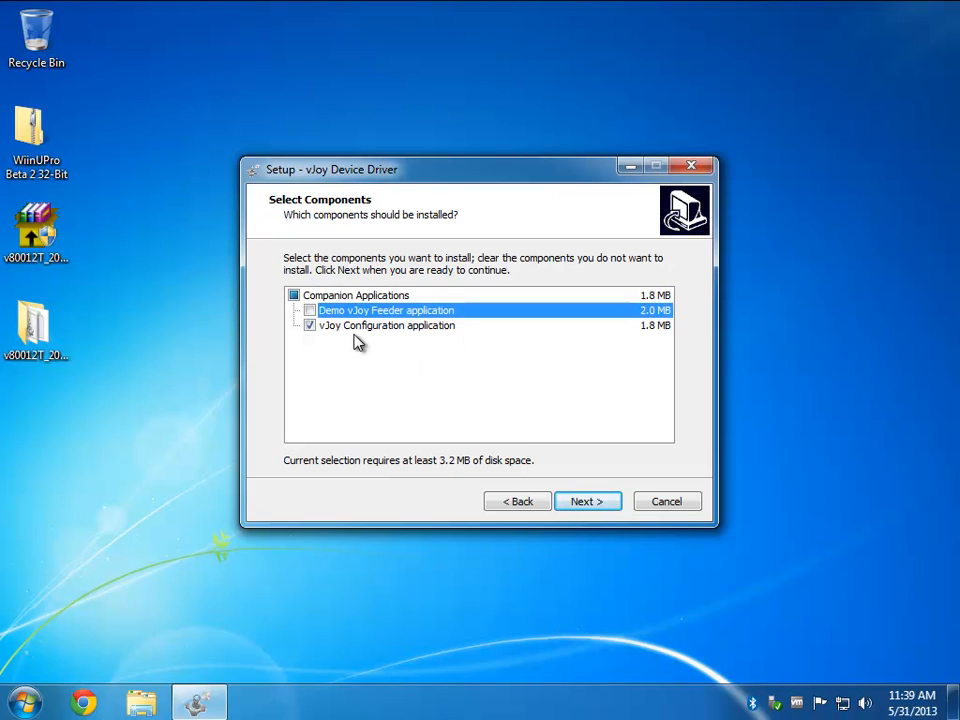
mouse_move(388, 338)
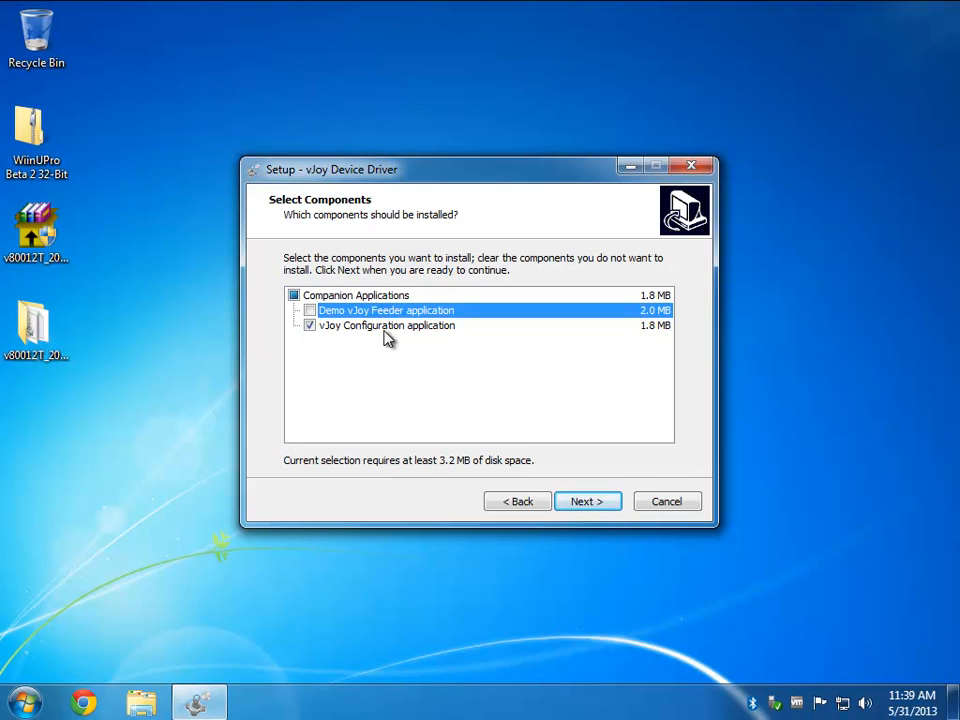
left_click(587, 501)
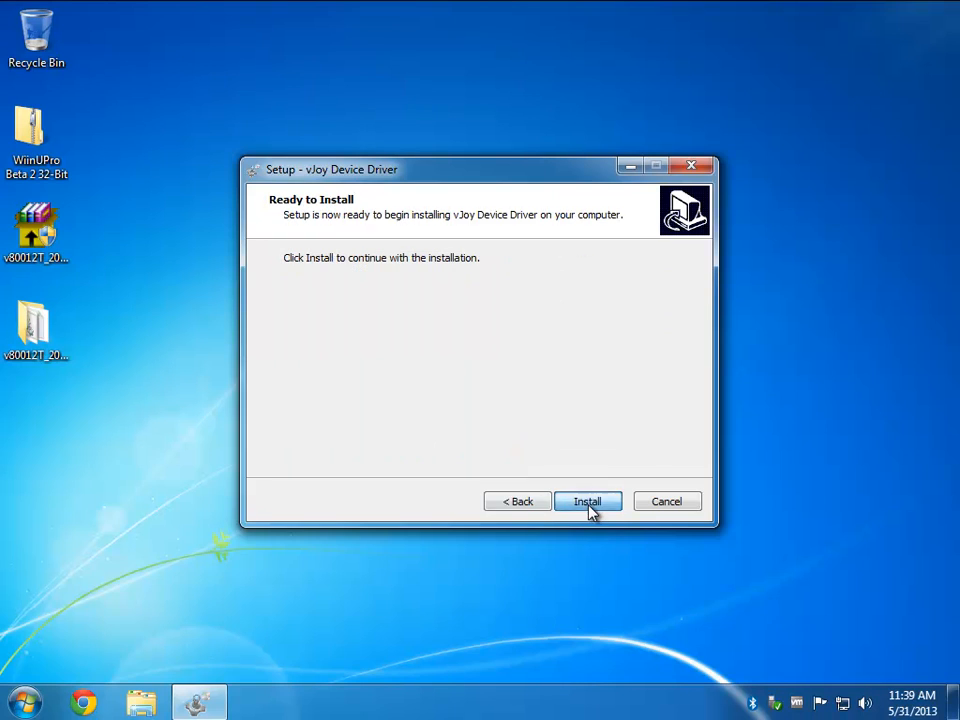
left_click(587, 501)
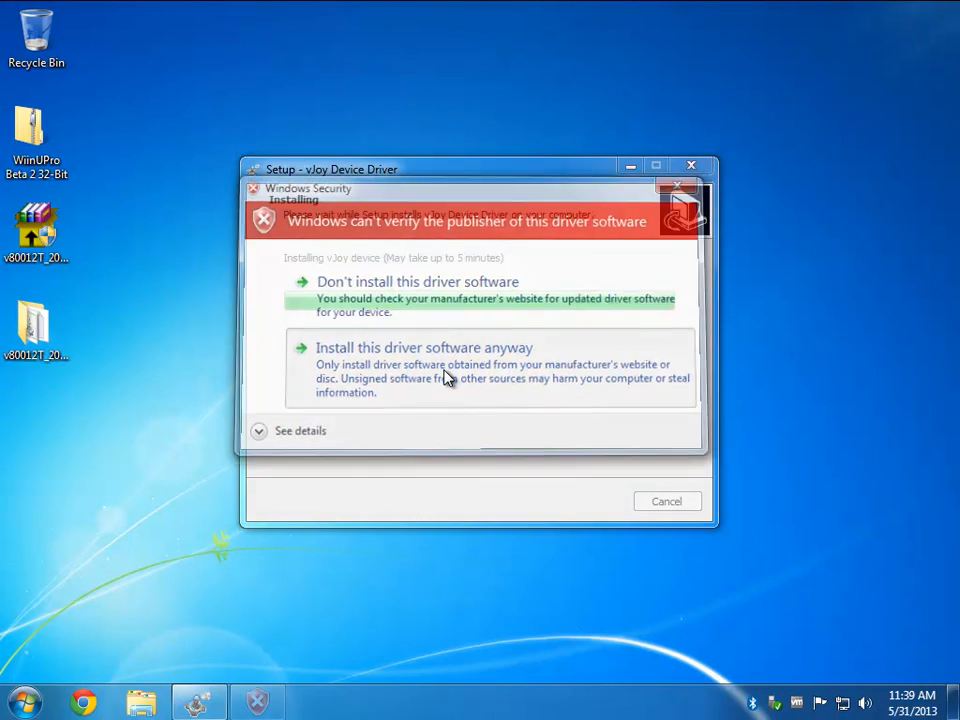
left_click(423, 347)
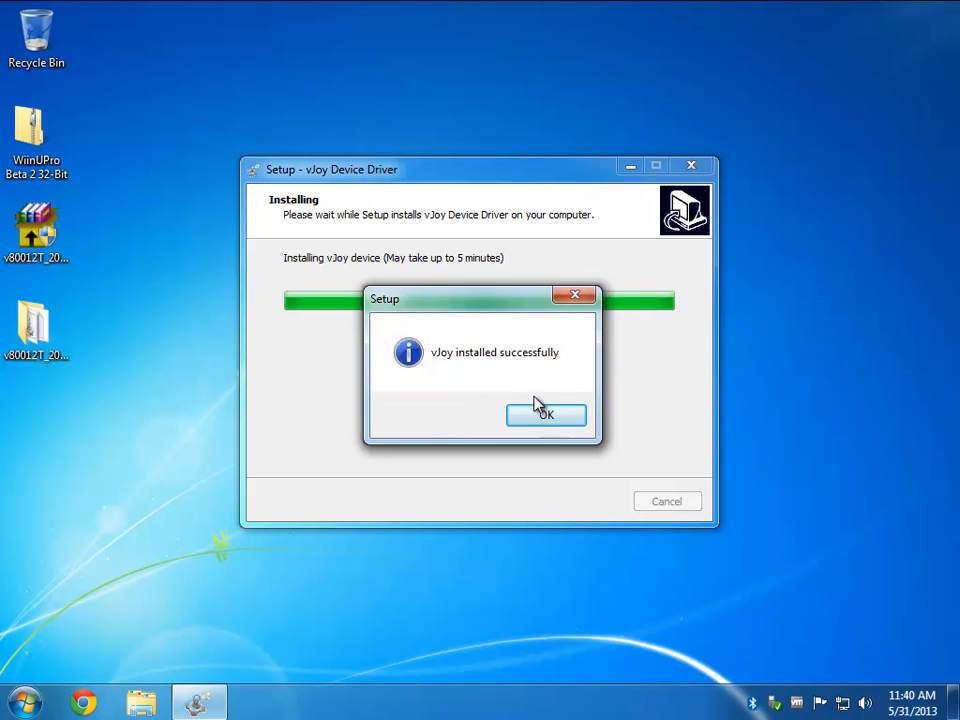
left_click(545, 414)
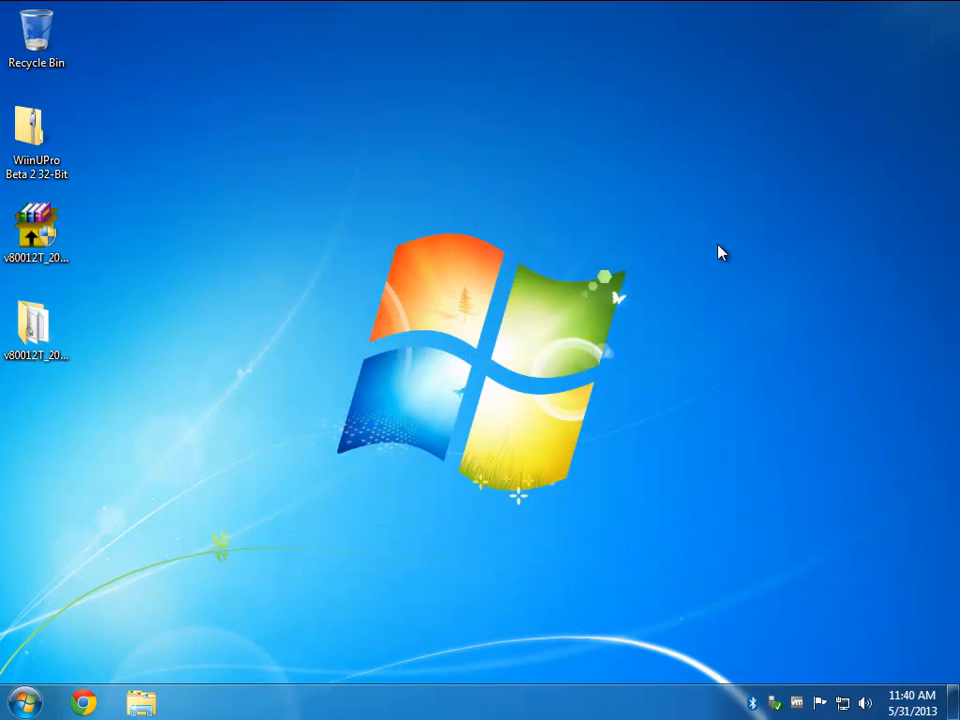
mouse_move(817, 186)
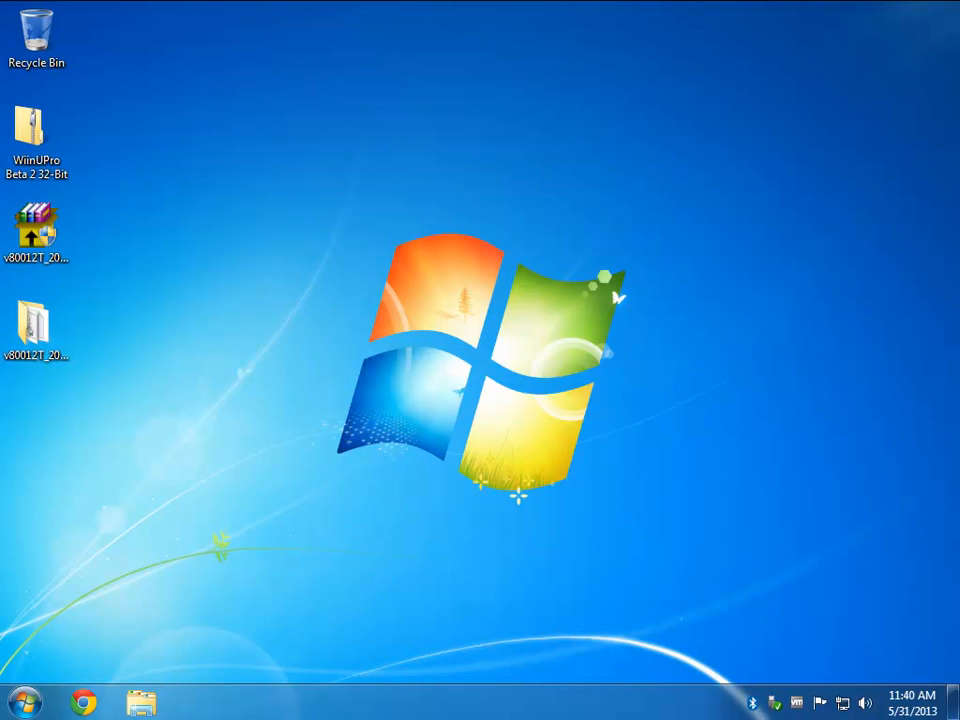
mouse_move(543, 360)
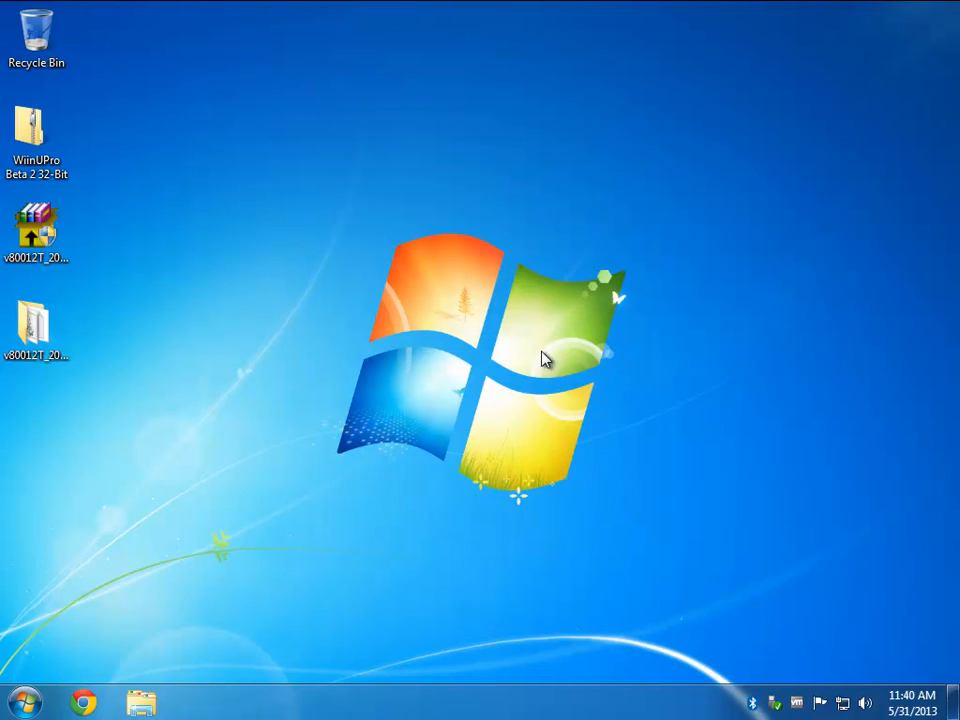
Open the Windows Start menu to reach the program list and search field.
left_click(22, 703)
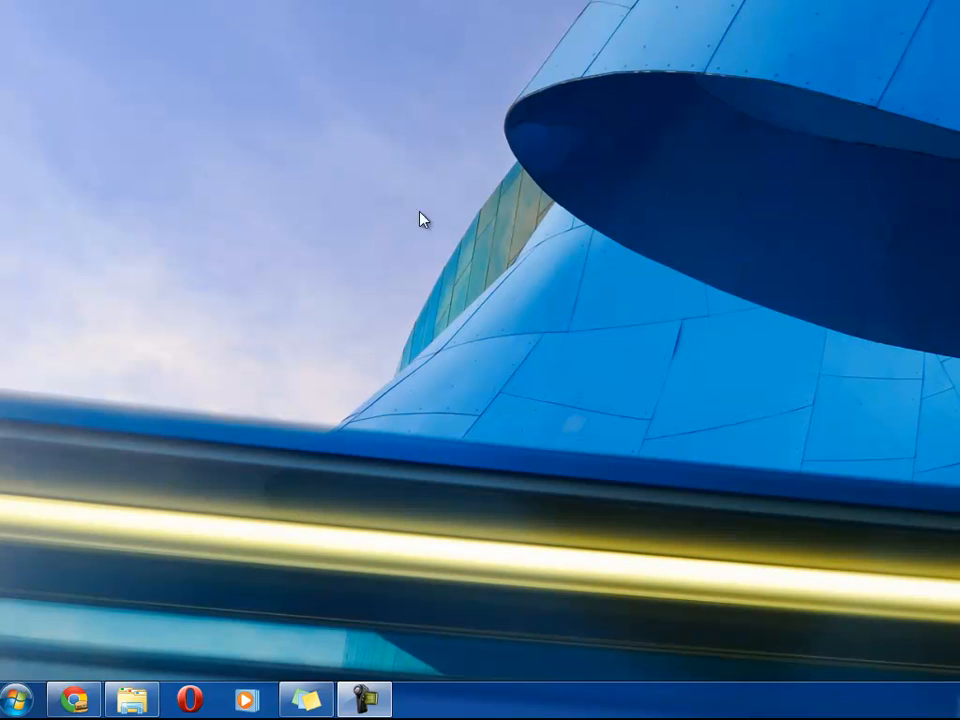
mouse_move(925, 28)
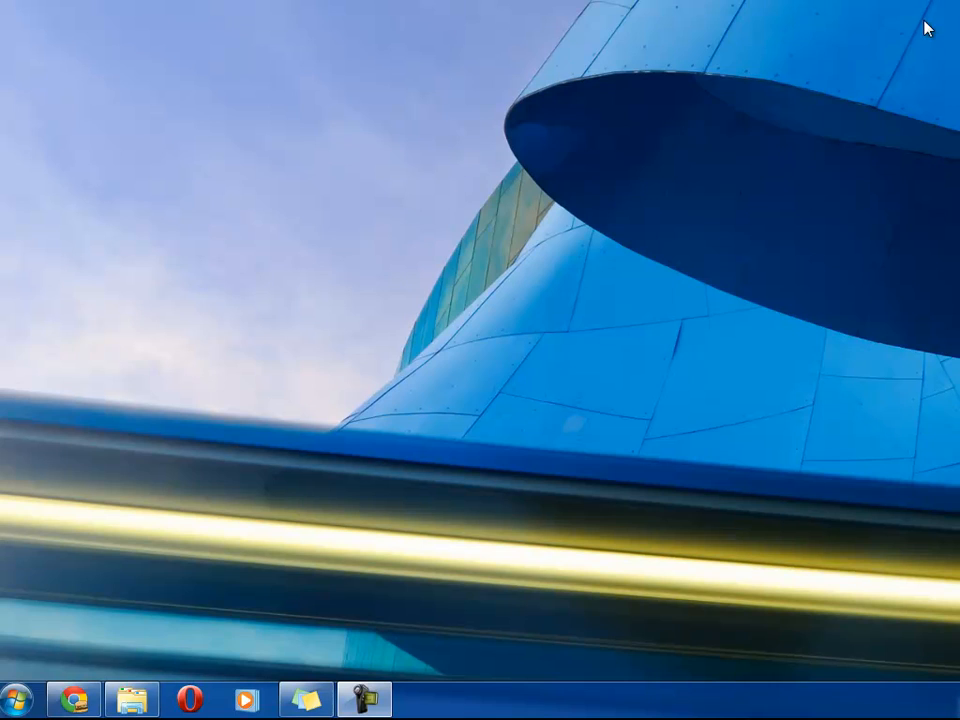
mouse_move(898, 57)
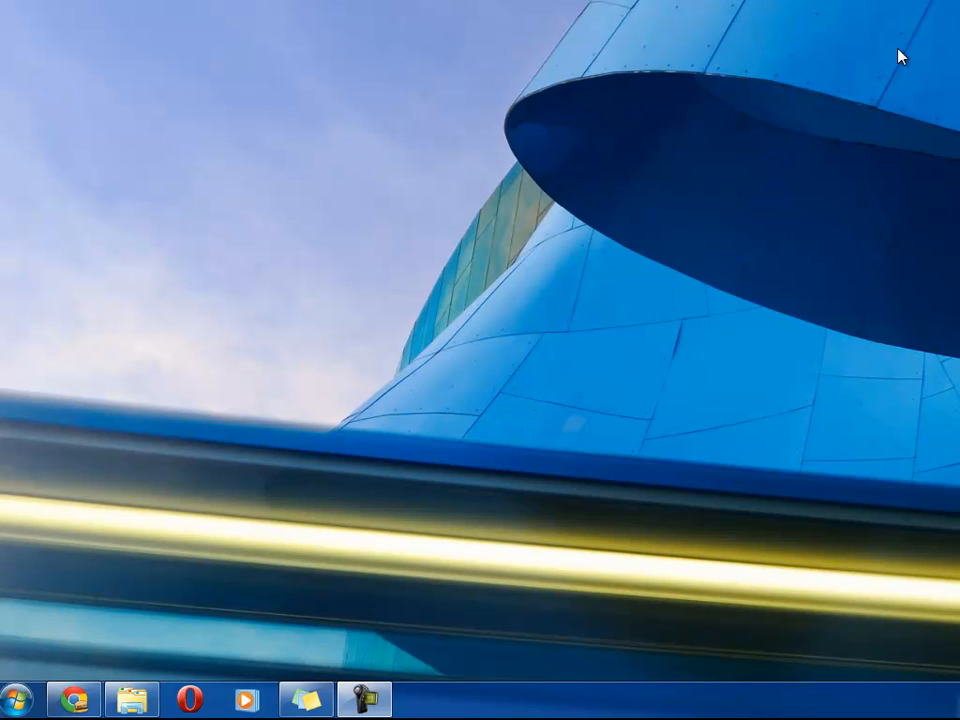
mouse_move(868, 127)
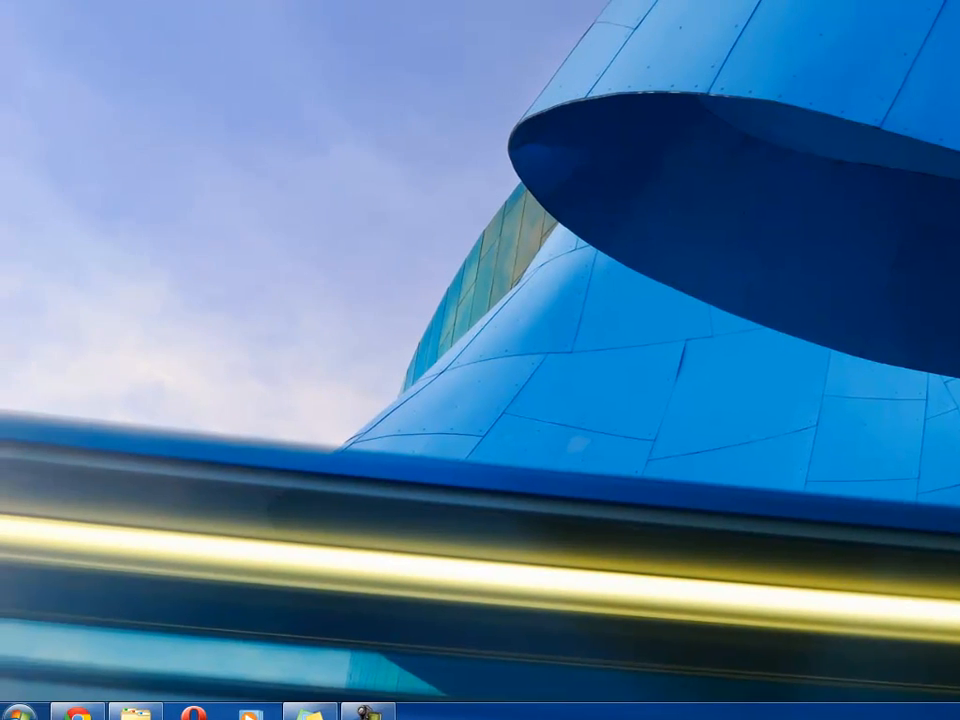
left_click(15, 703)
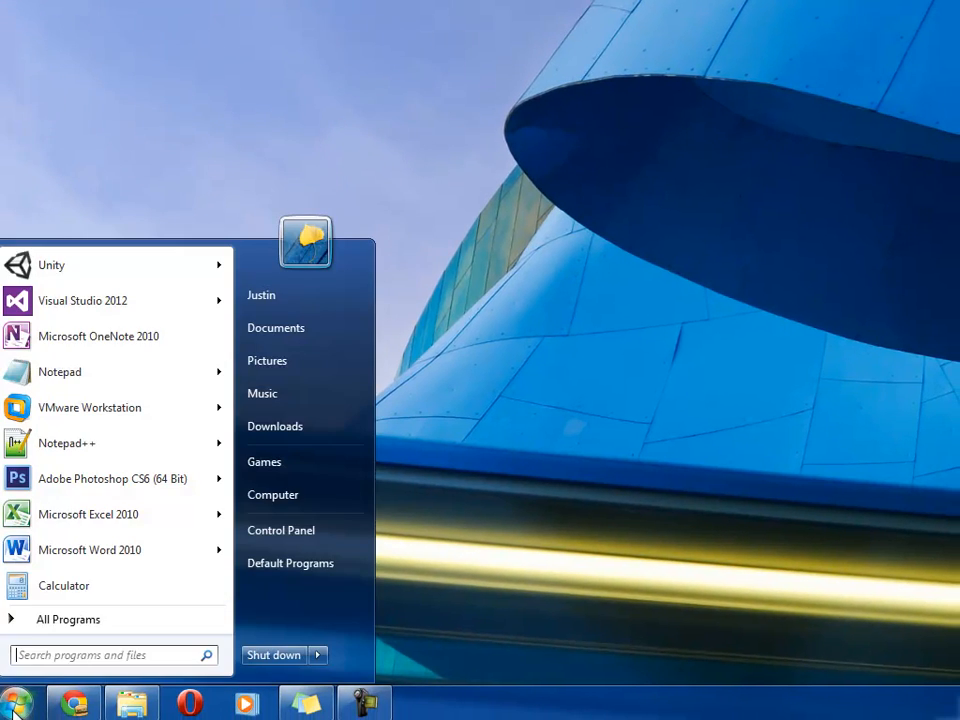
Launch Configure vJoy via a 'vjoy' search and set device 1 to 20 buttons.
type("vjoy")
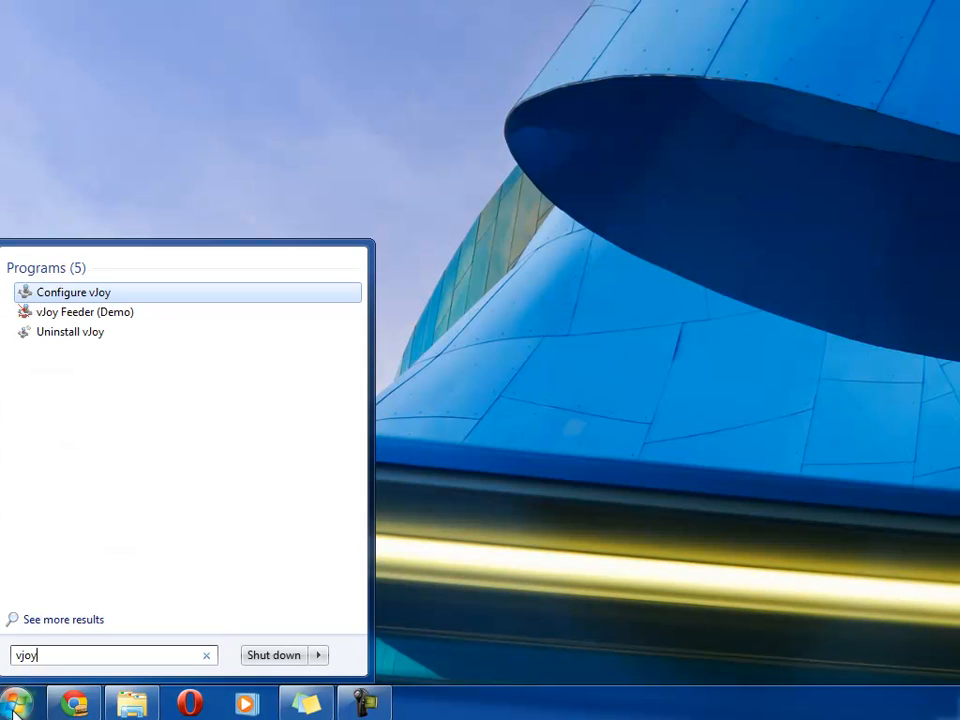
left_click(73, 292)
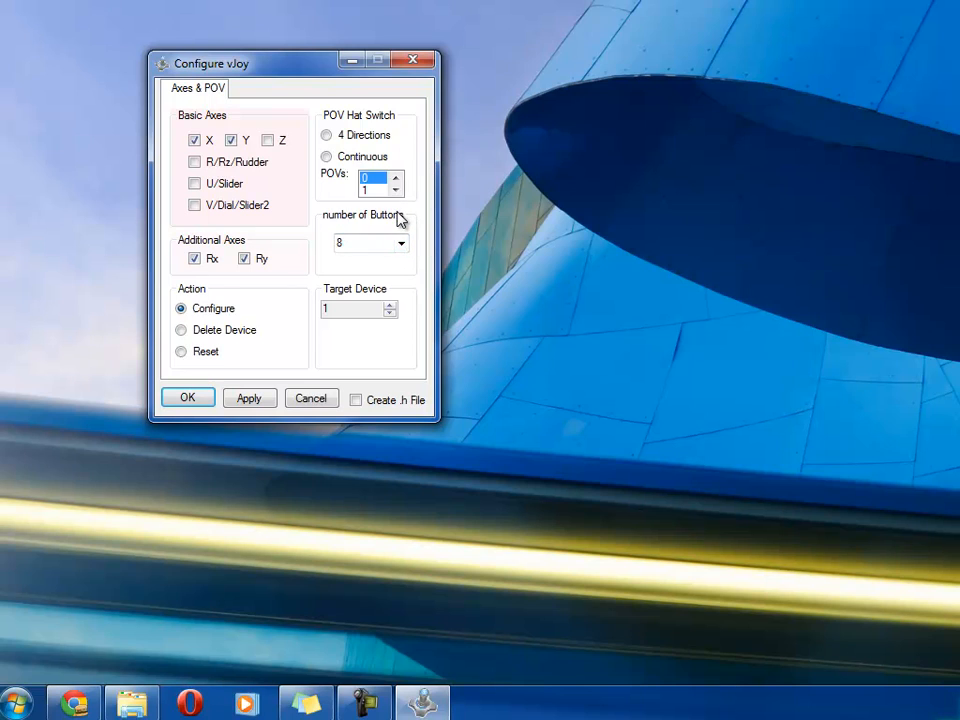
mouse_move(332, 185)
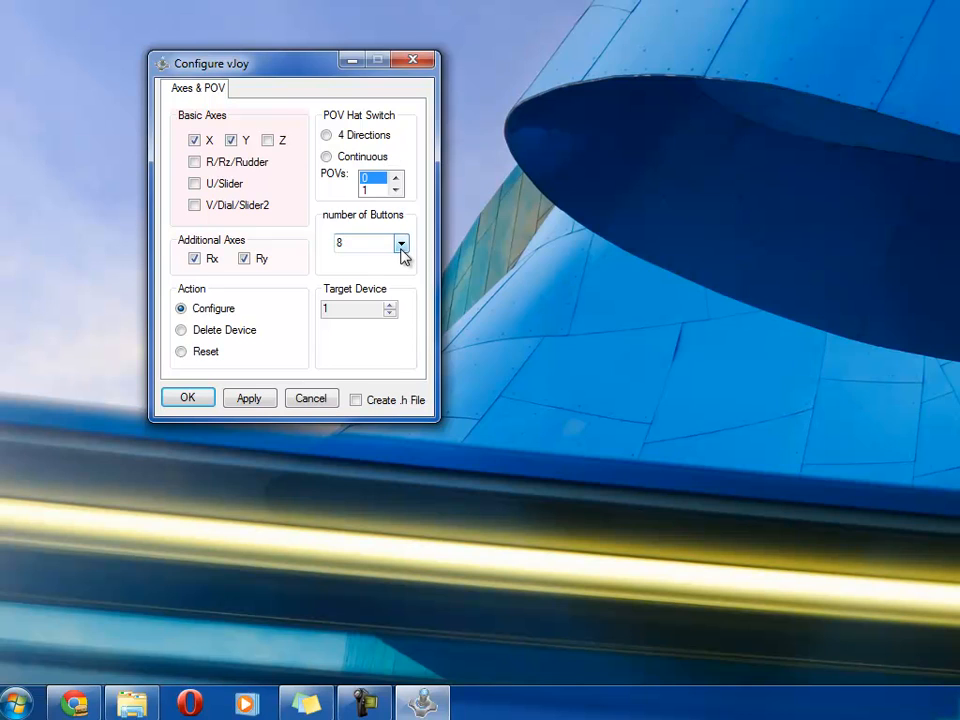
left_click(400, 243)
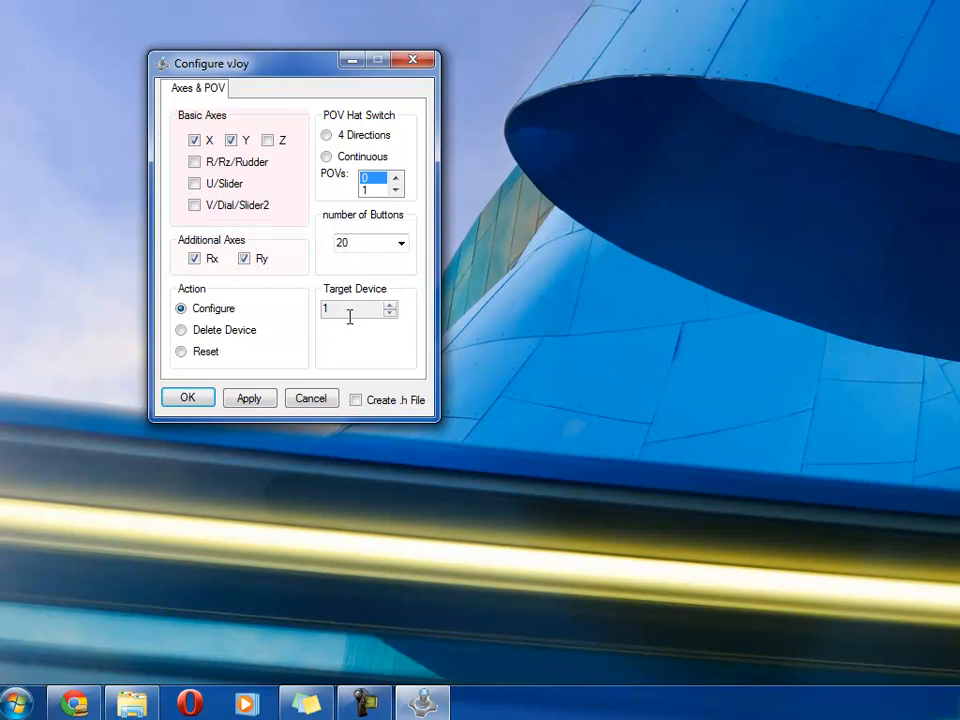
mouse_move(388, 312)
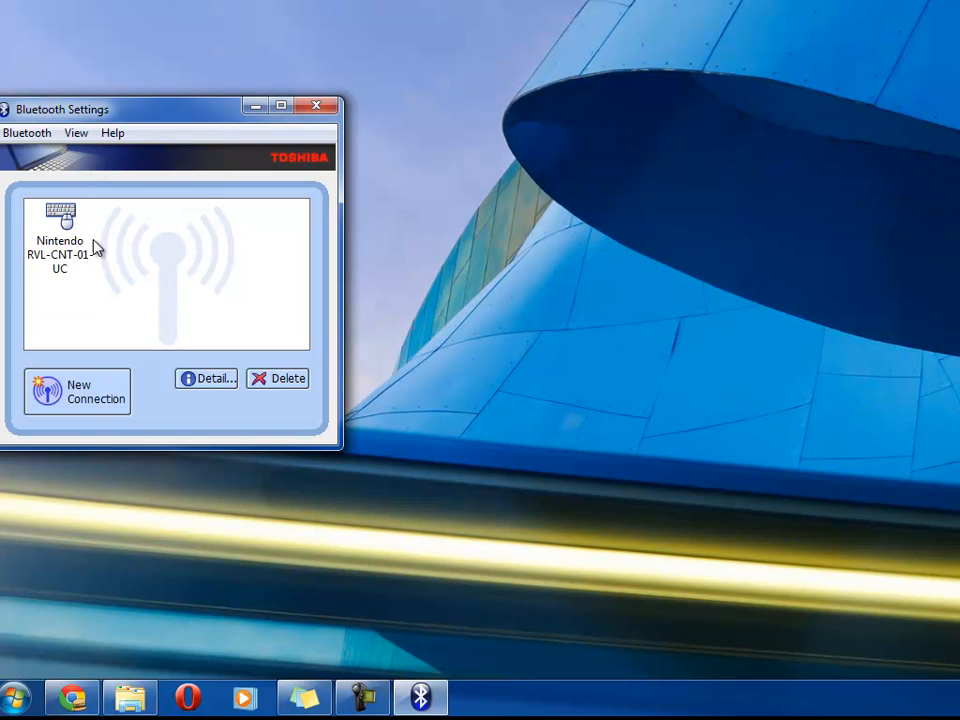
Delete the Nintendo RVL-CNT-01-UC pairing and start the Add New Connection Wizard.
left_click(60, 254)
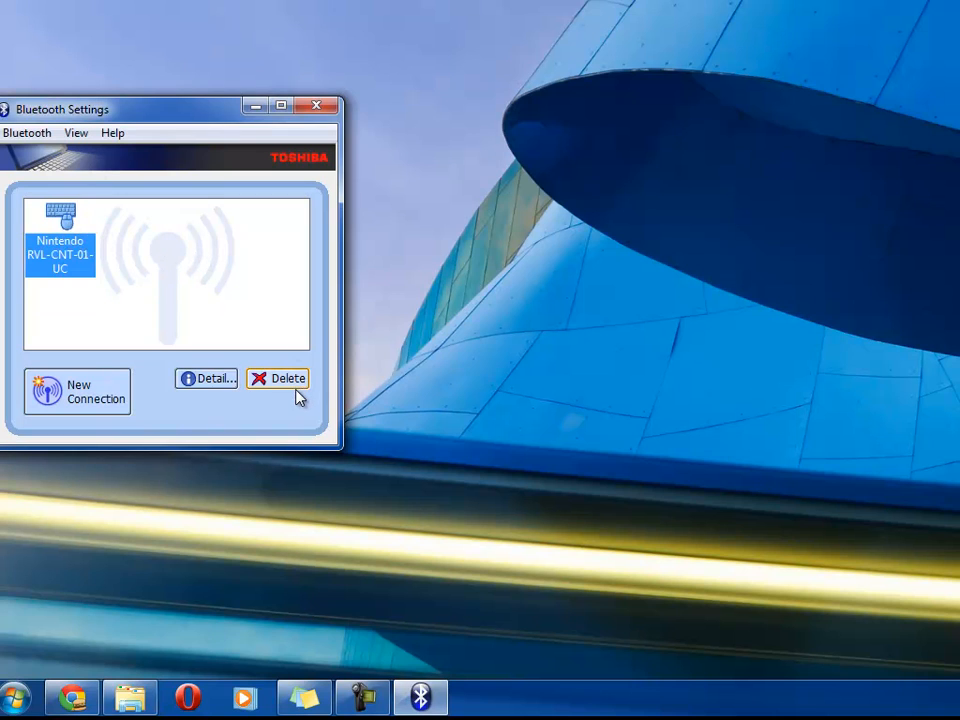
left_click(287, 378)
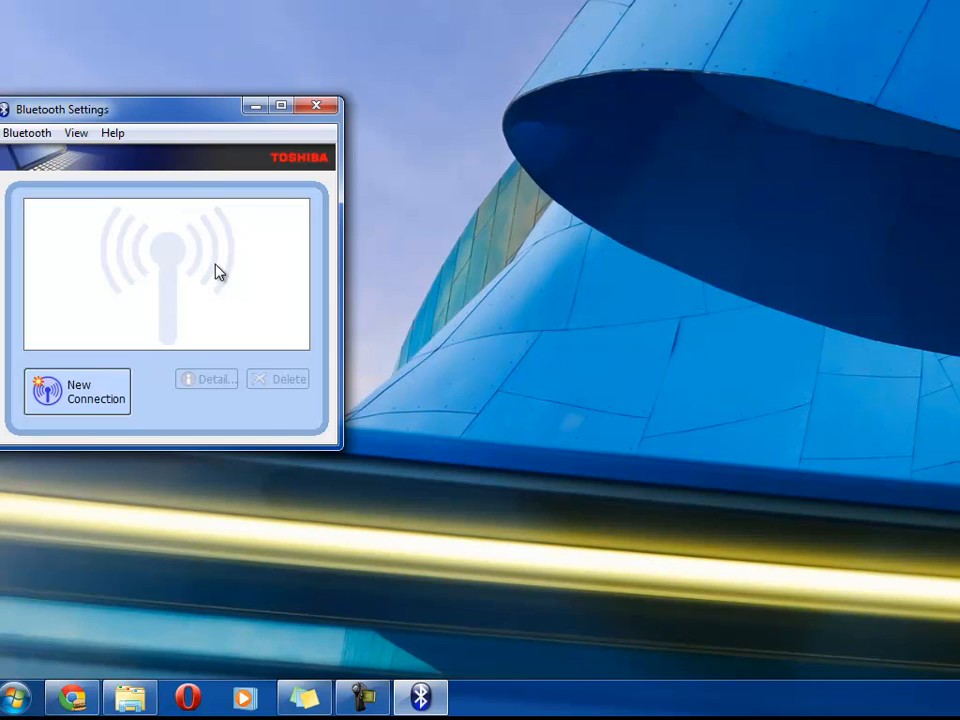
mouse_move(213, 240)
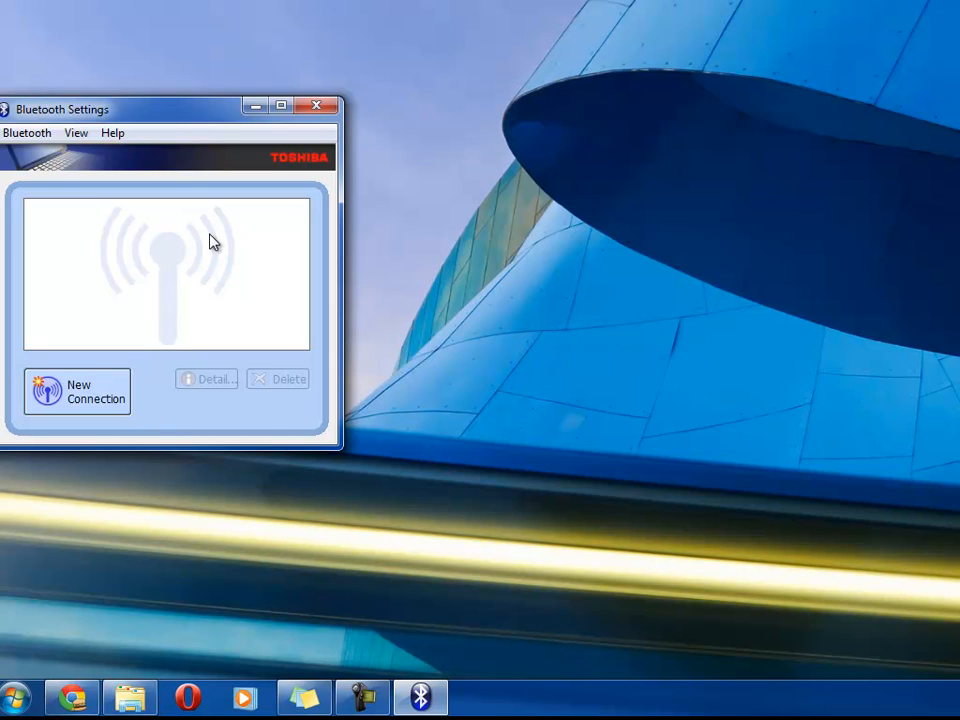
mouse_move(100, 152)
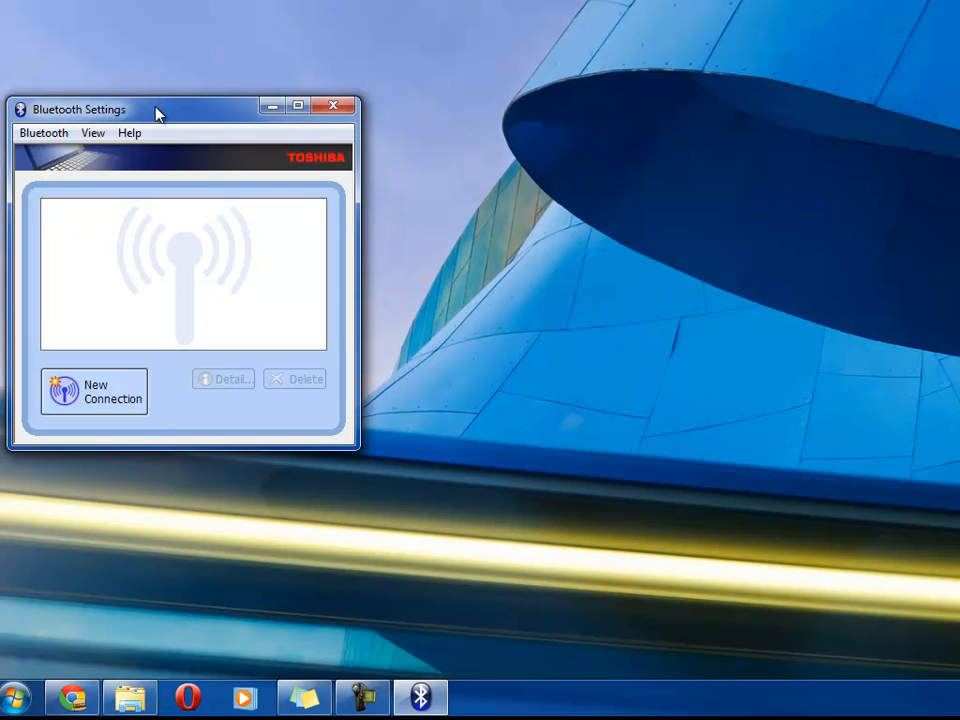
left_click(93, 391)
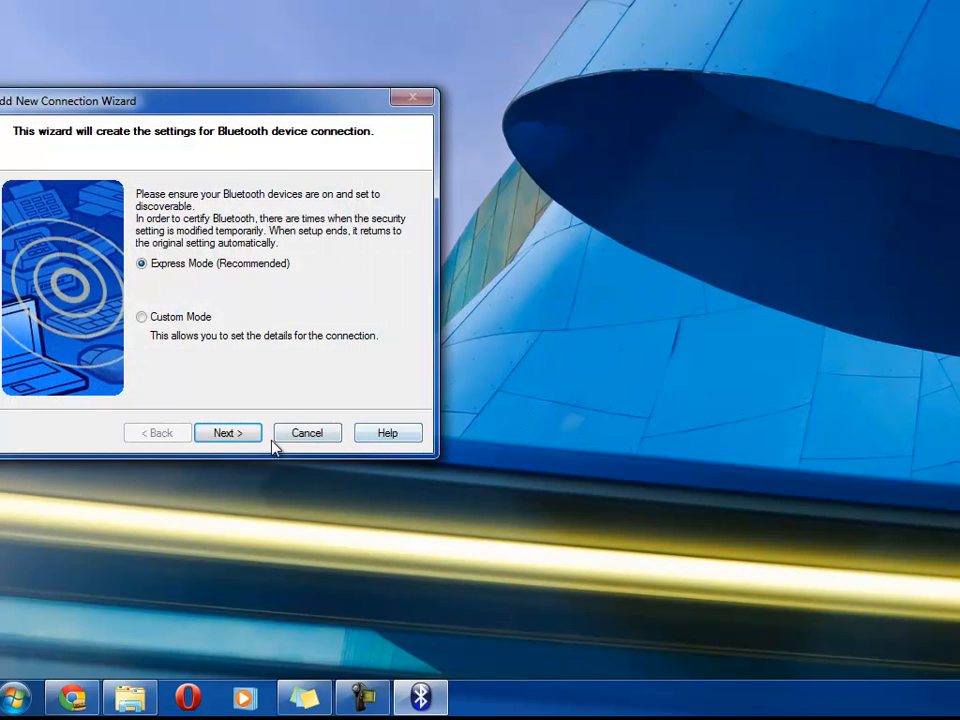
Pair the Nintendo RVL-CNT-01-UC in Express Mode, then launch WiinUPro.
left_click(227, 432)
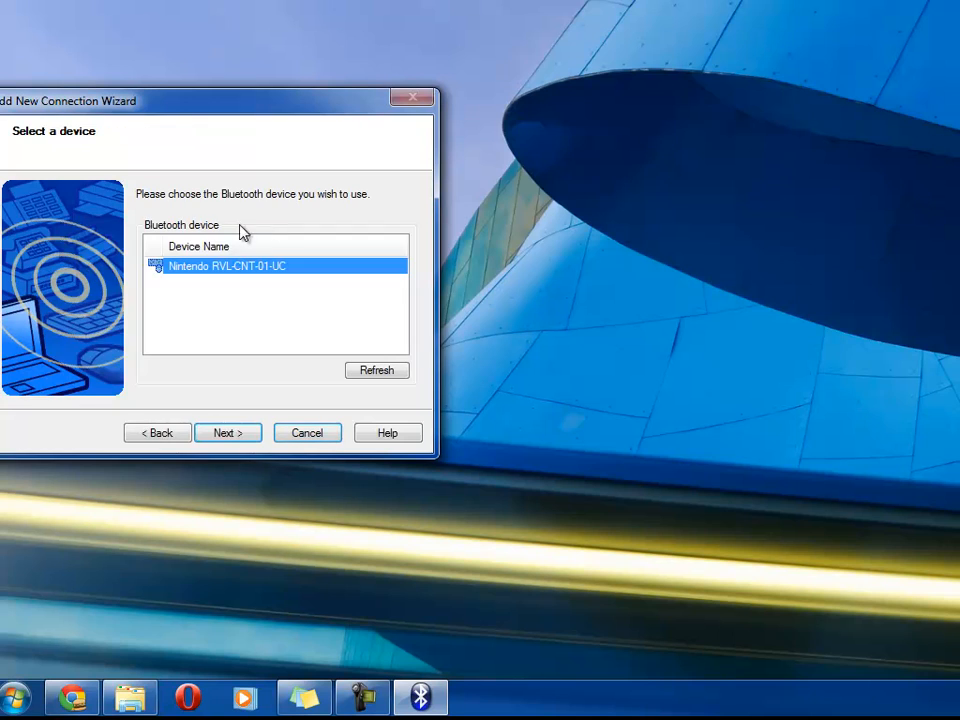
left_click(227, 432)
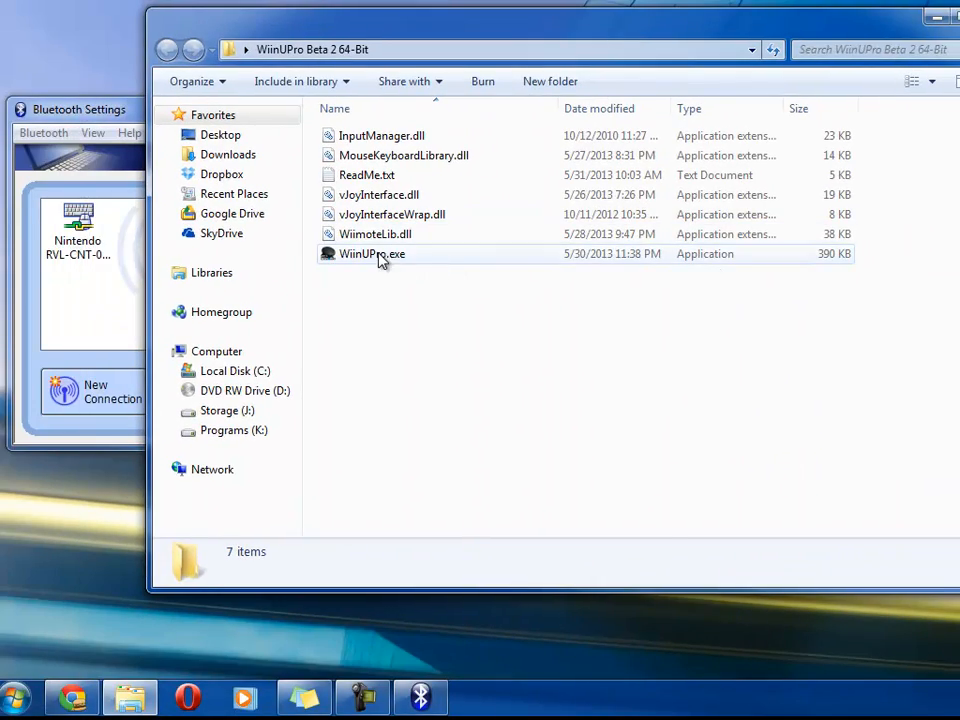
double_click(371, 253)
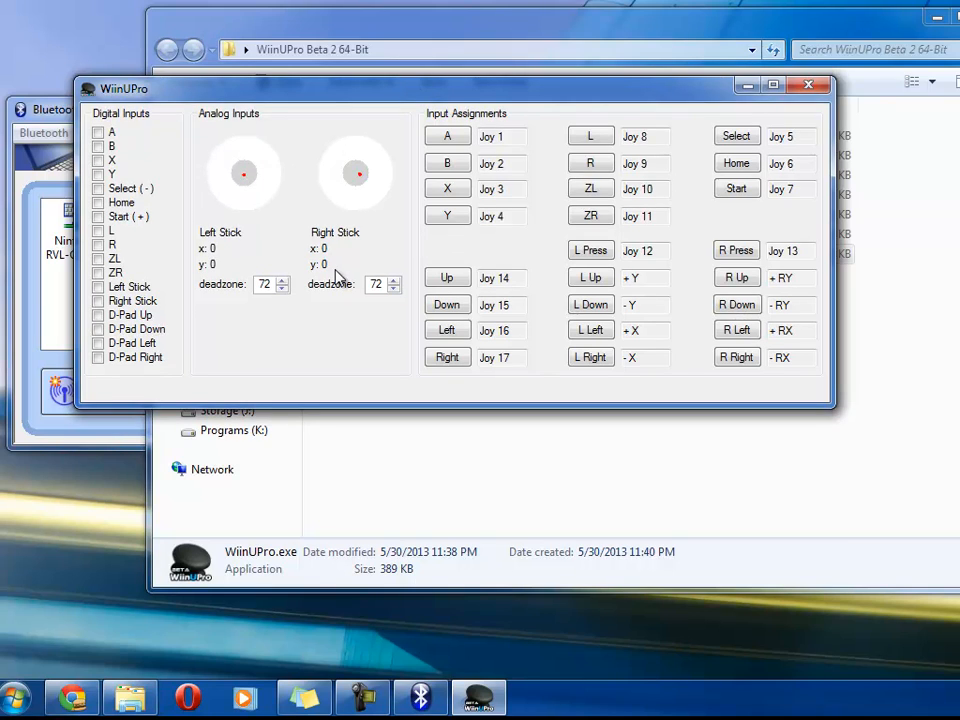
mouse_move(334, 322)
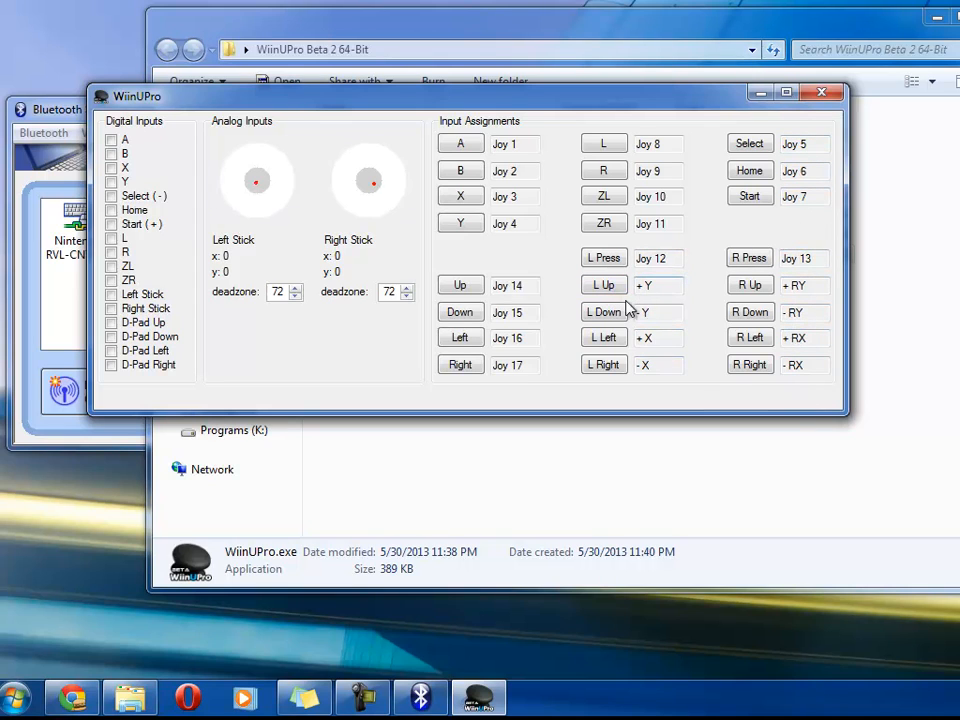
With WiinUPro showing its default Joy assignments, open the Windows Start menu.
left_click(750, 312)
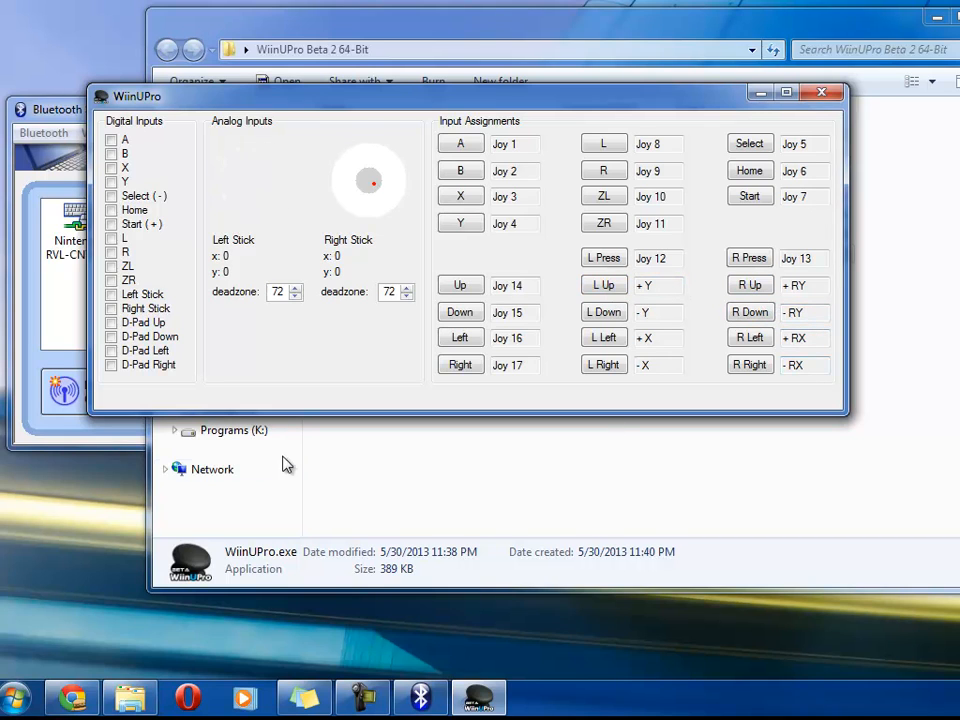
left_click(15, 697)
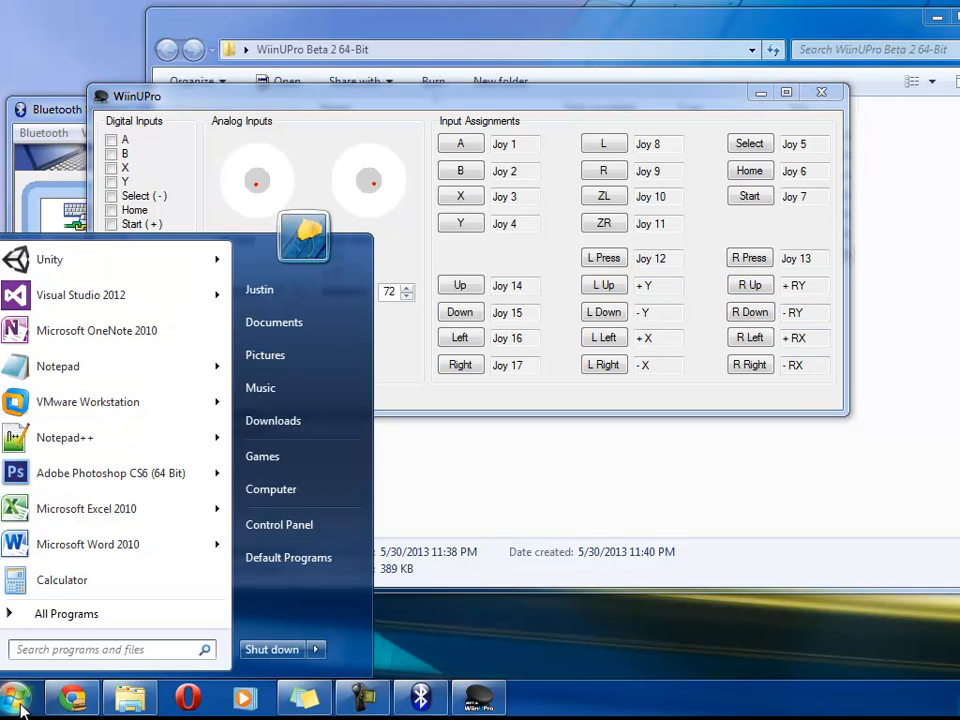
mouse_move(279, 524)
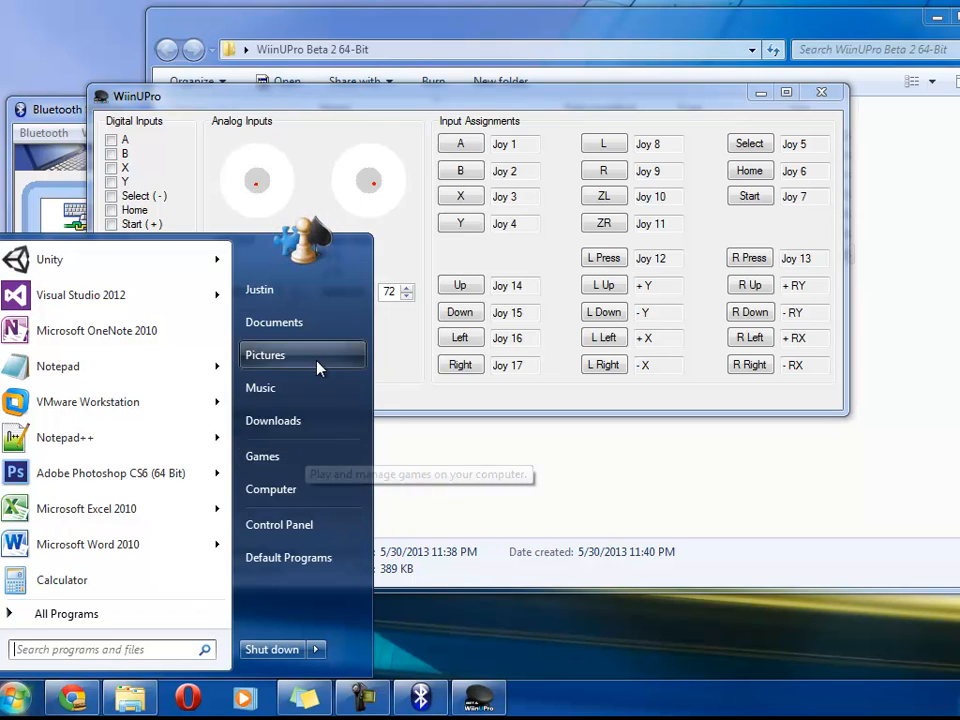
mouse_move(279, 524)
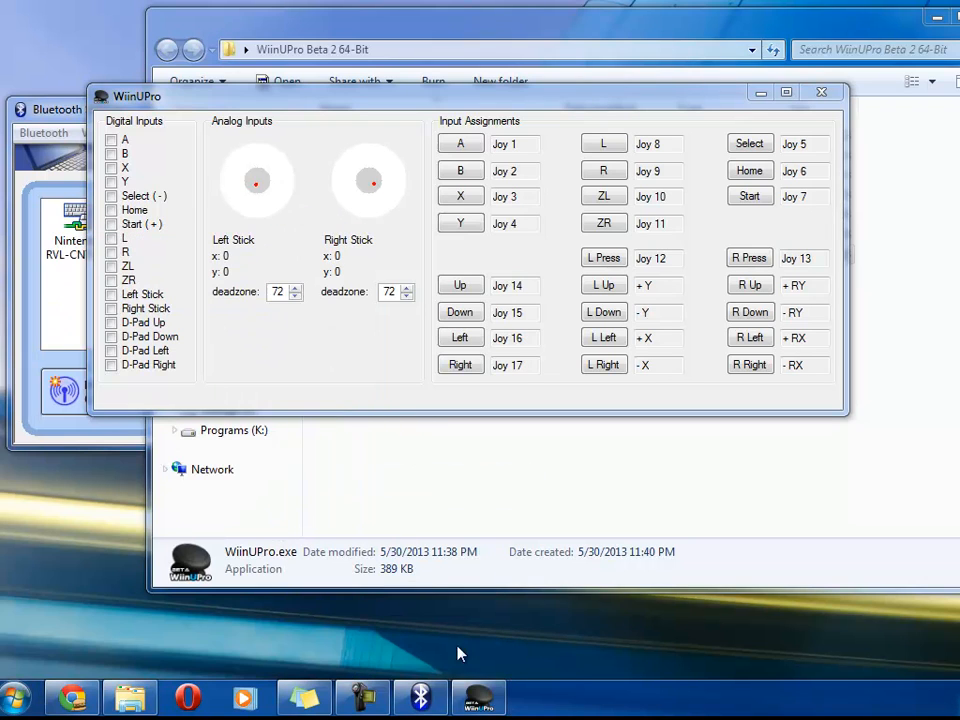
Open Devices and Printers listing the HID game controller and vJoy raw device.
left_click(15, 697)
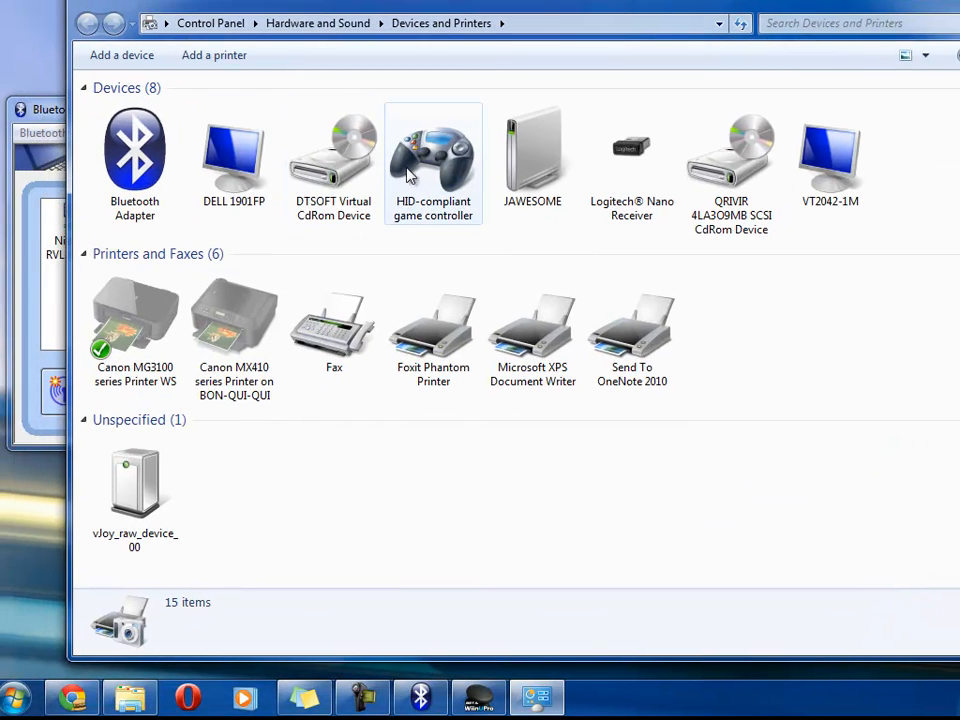
Reach the vJoy Device's Settings page from the HID game controller's Game controller settings.
right_click(433, 150)
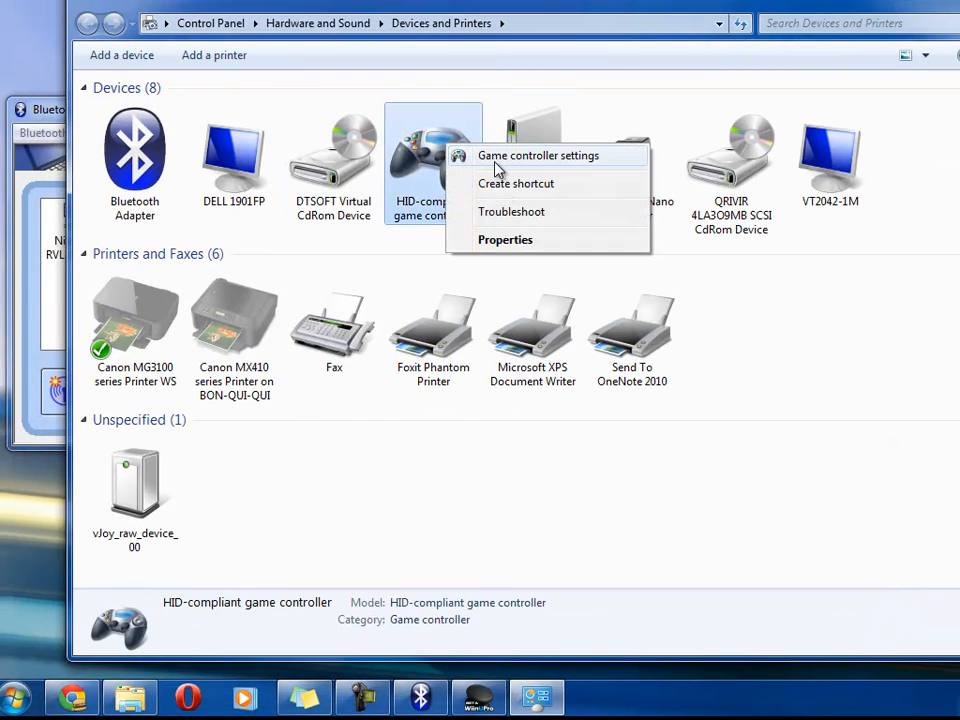
left_click(538, 155)
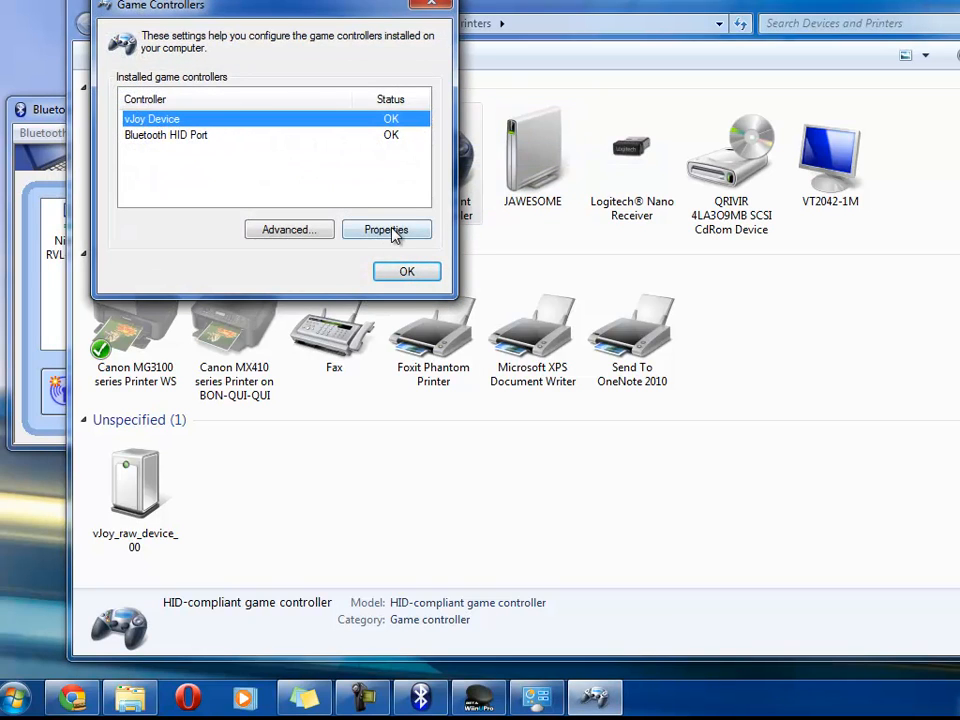
left_click(386, 229)
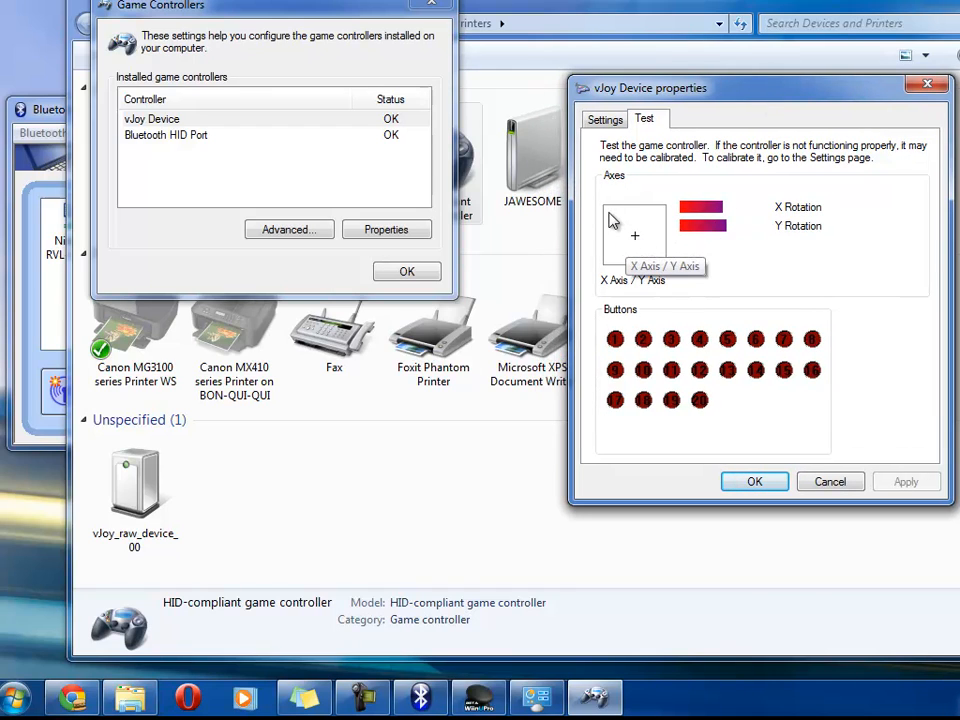
mouse_move(587, 168)
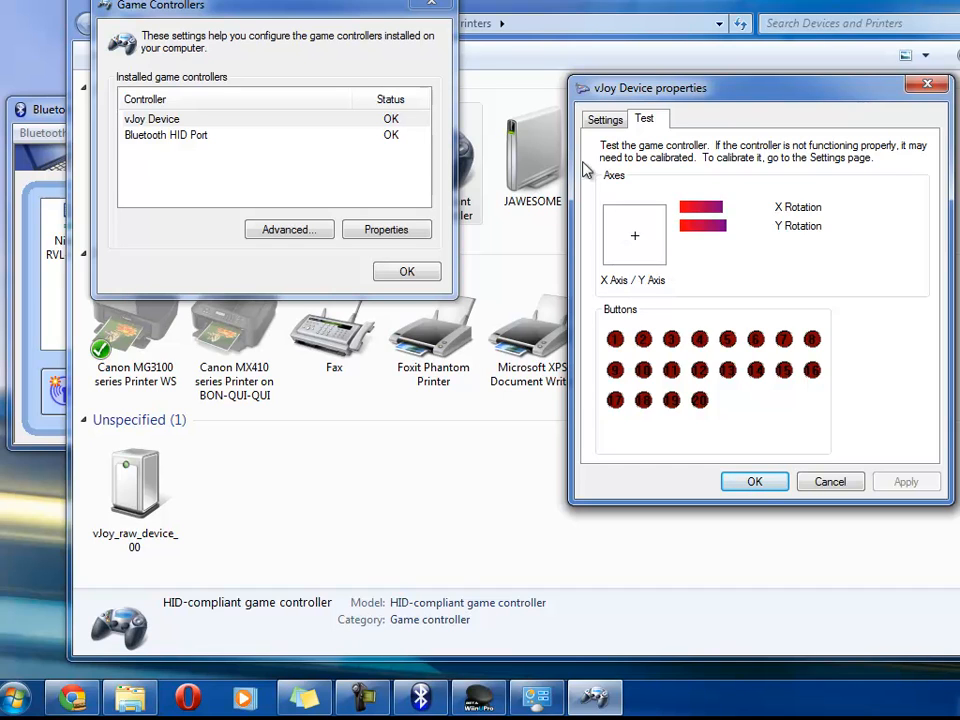
left_click(604, 119)
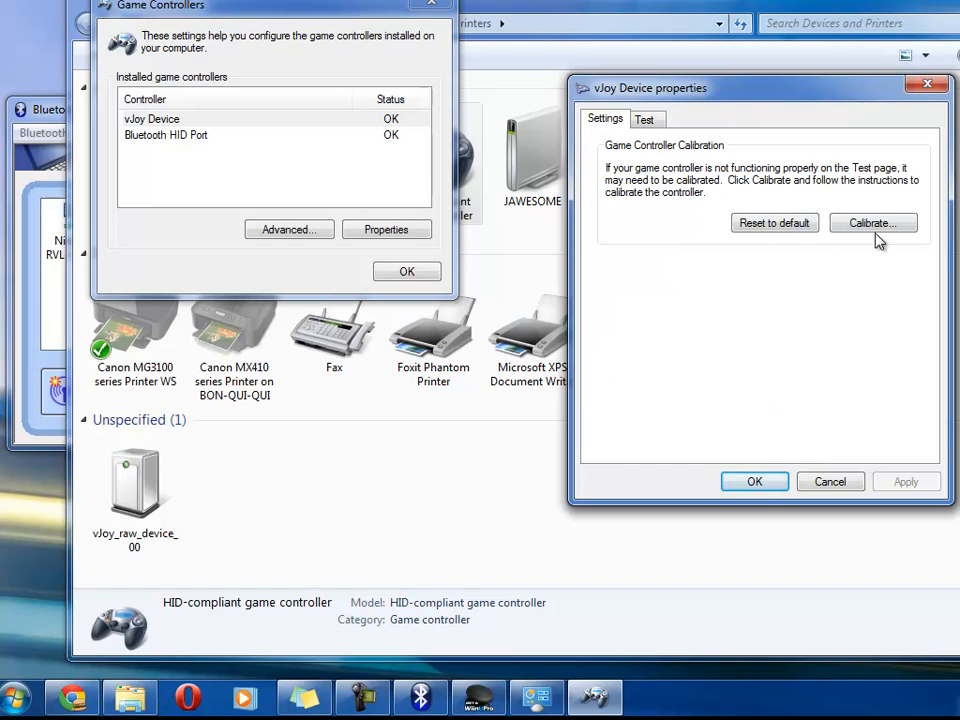
Run Game Device Calibration through axis, centre point and X rotation steps and finish it.
left_click(872, 222)
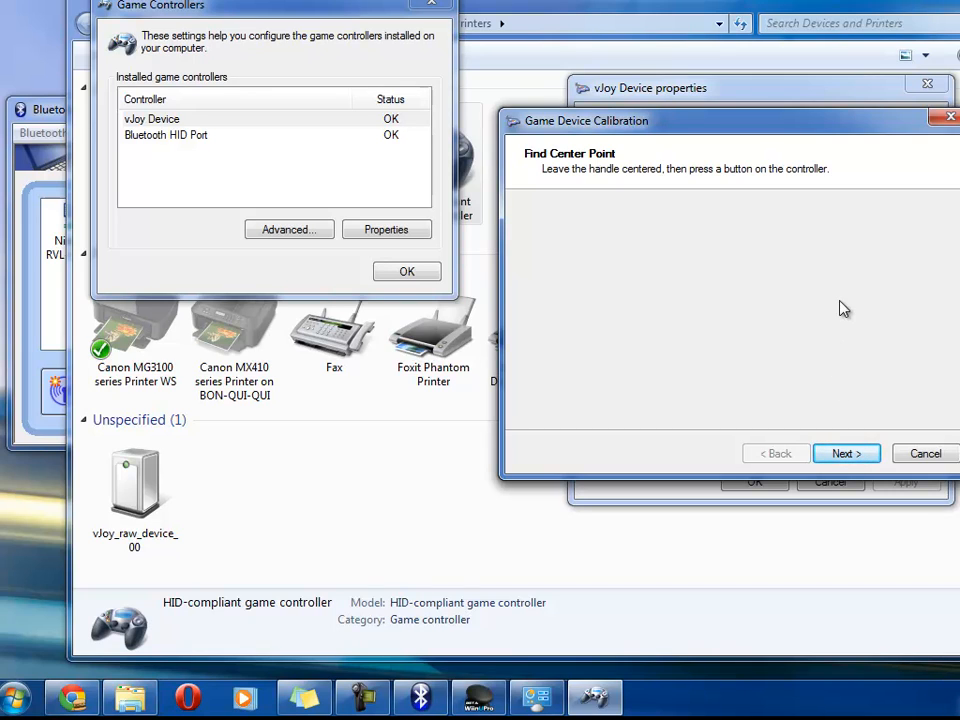
left_click(845, 453)
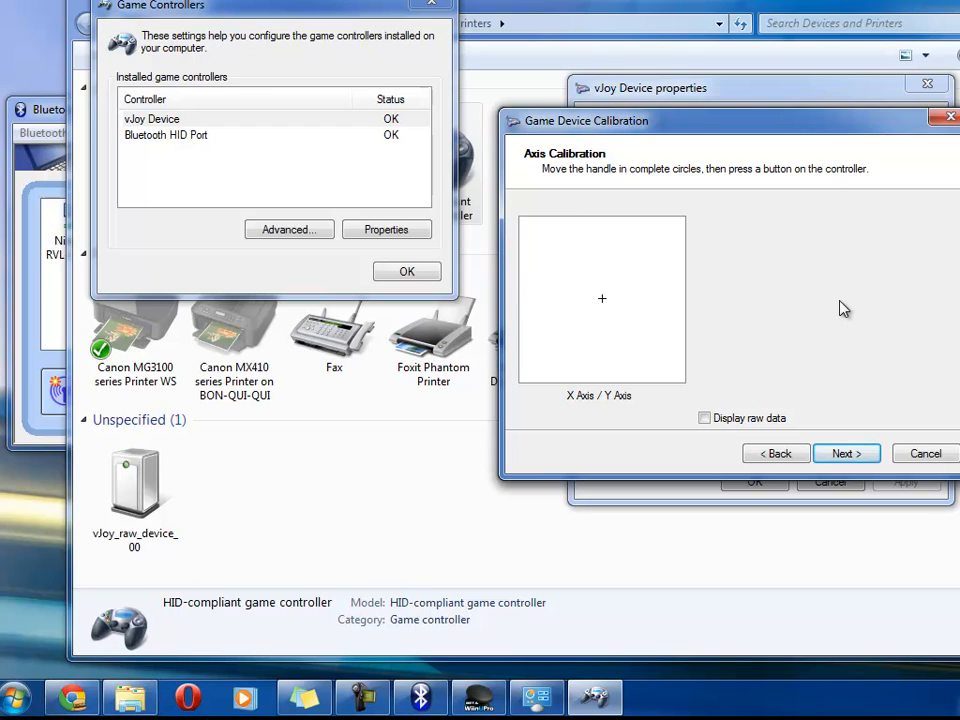
left_click(845, 453)
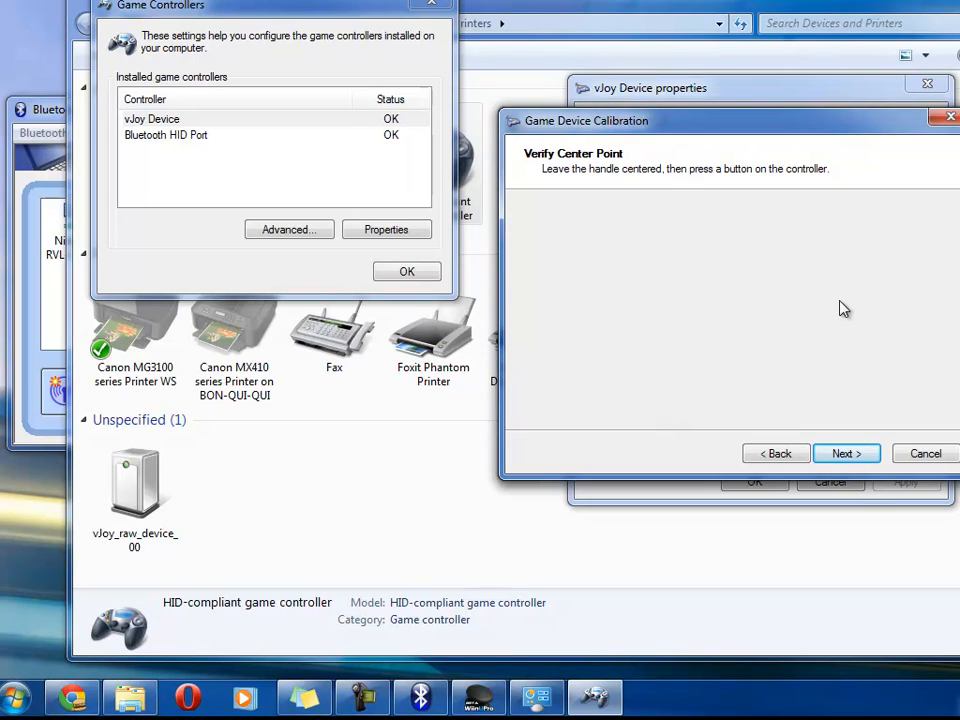
left_click(845, 453)
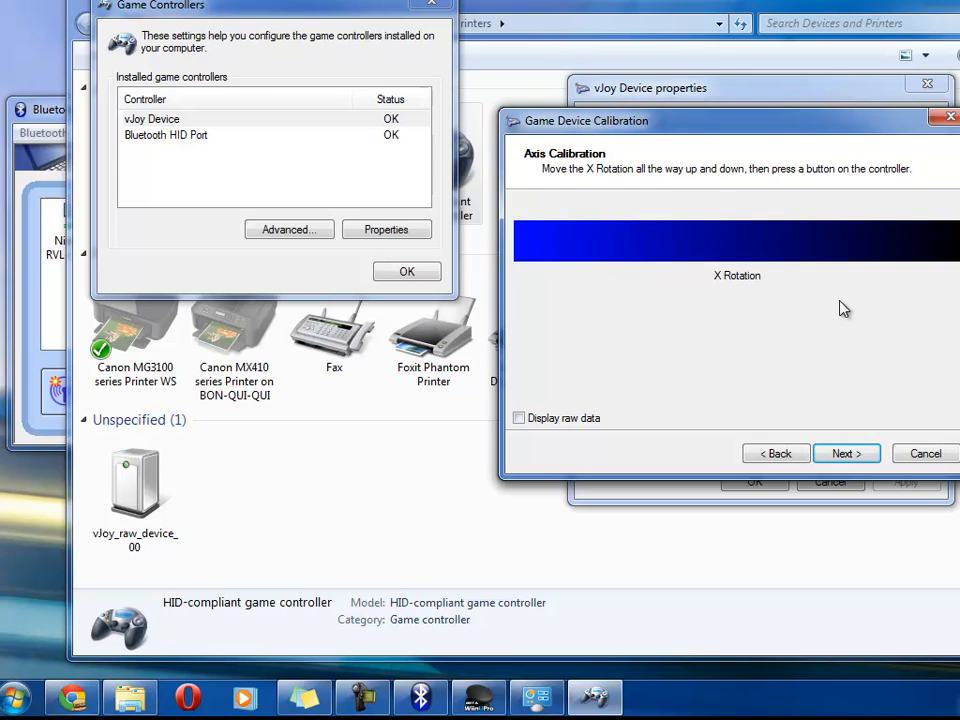
left_click(845, 453)
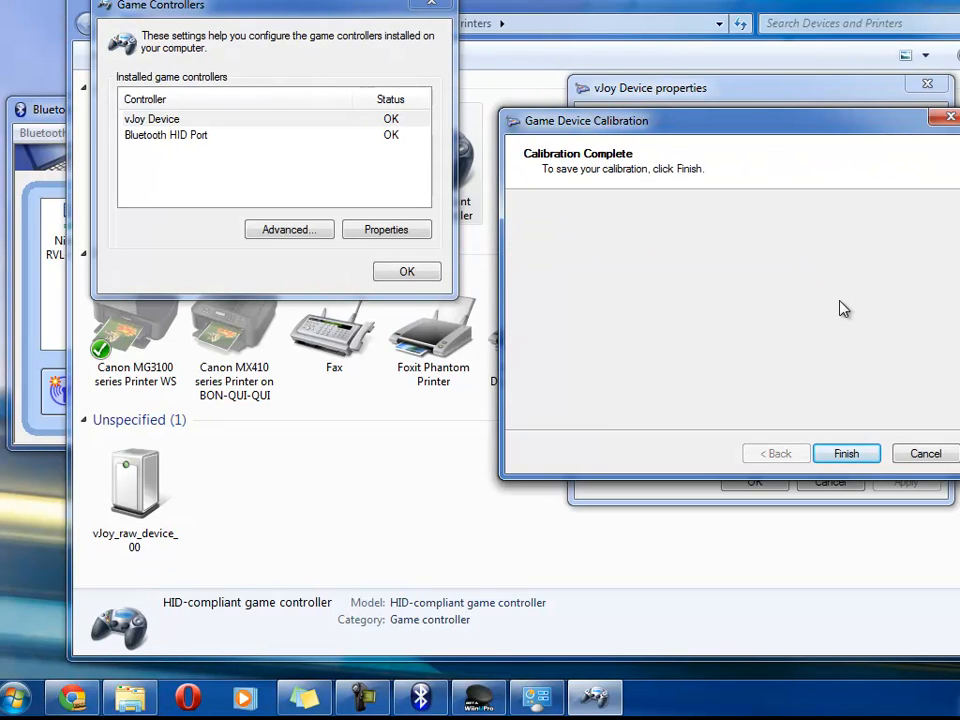
left_click(845, 453)
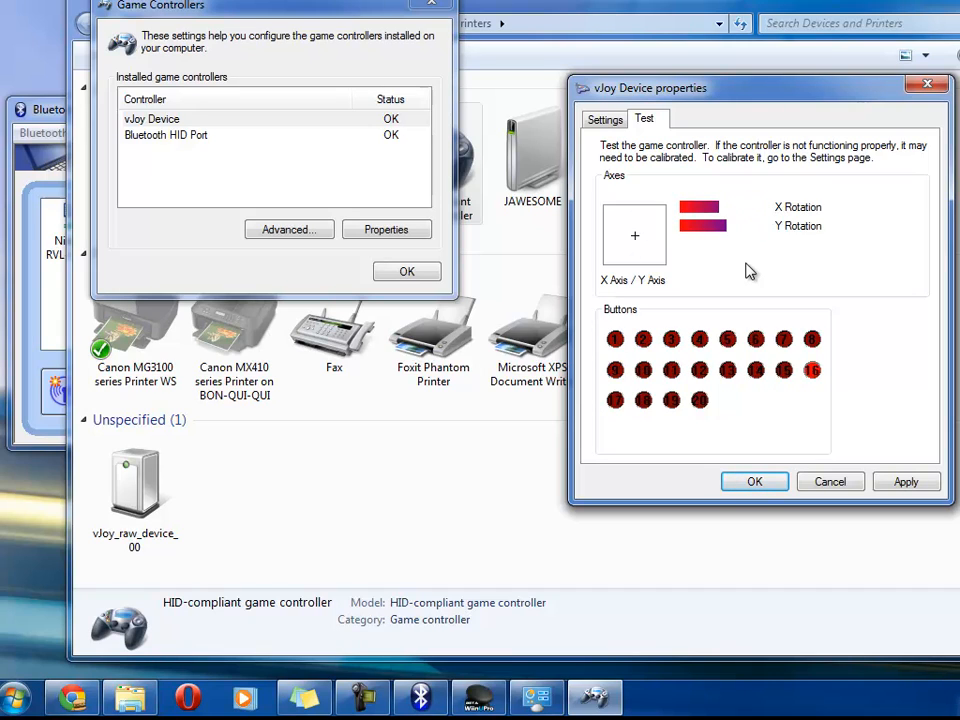
mouse_move(800, 360)
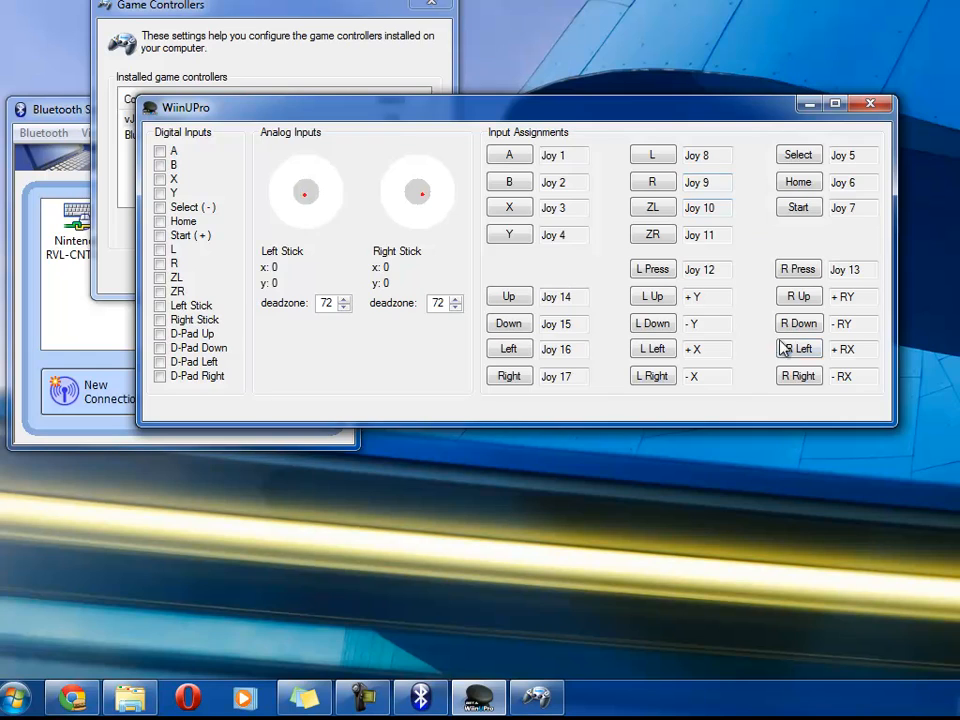
Assign the A button as Joystick Button 18 and verify it in the vJoy properties test page.
left_click(509, 155)
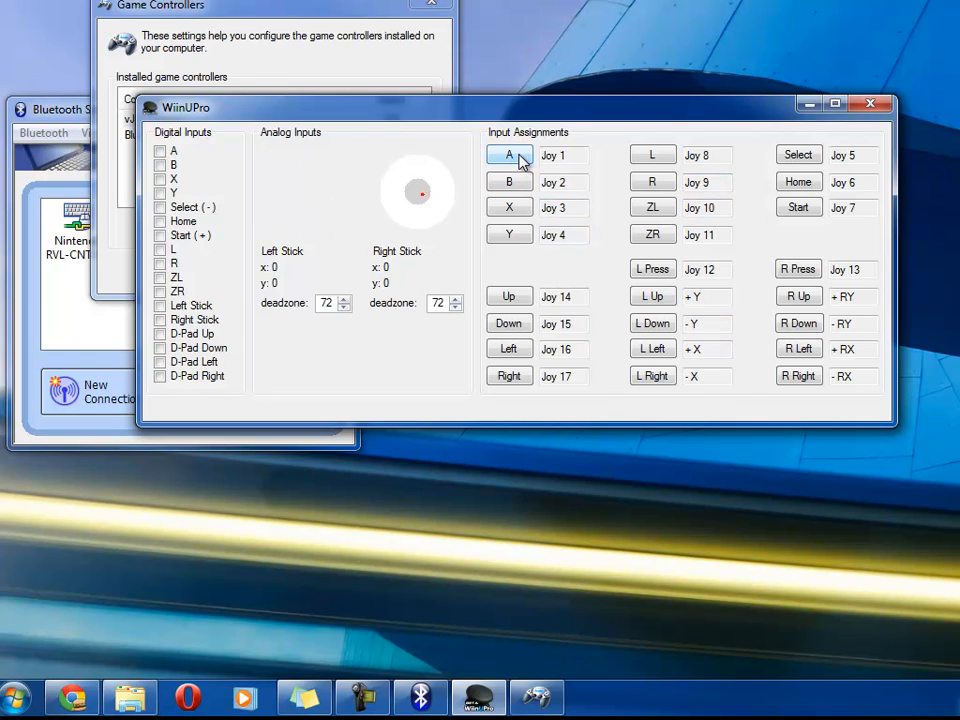
left_click(509, 155)
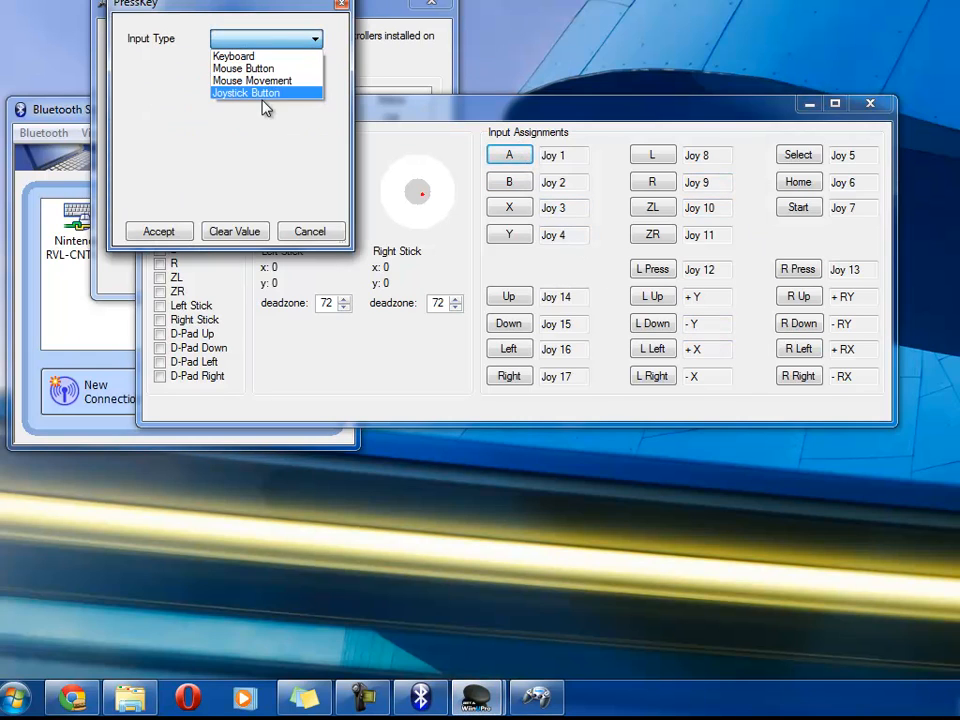
left_click(245, 92)
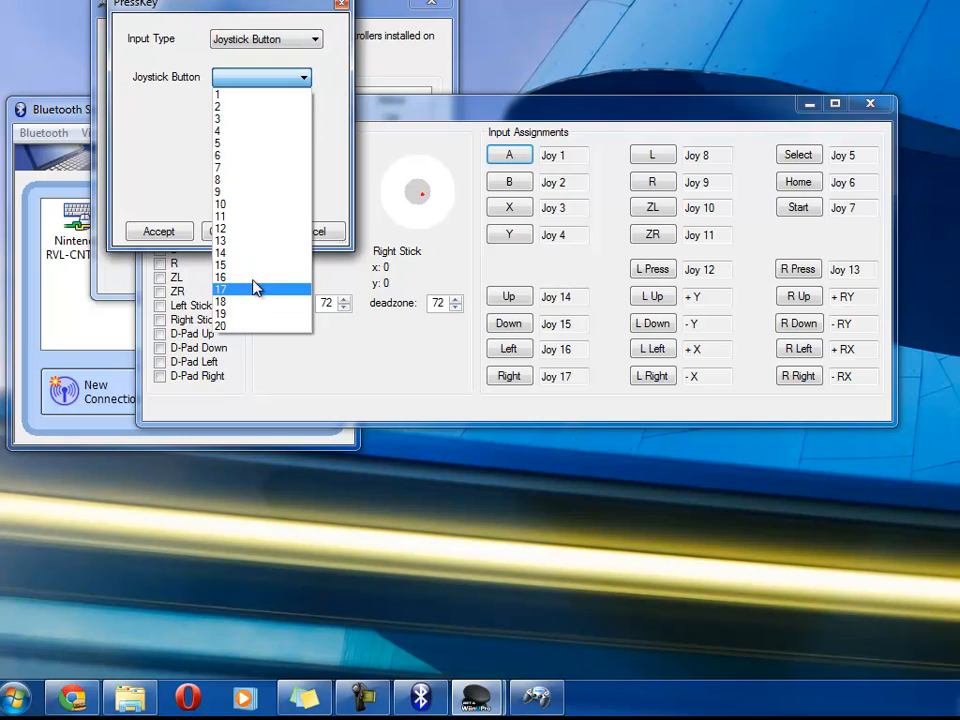
left_click(159, 231)
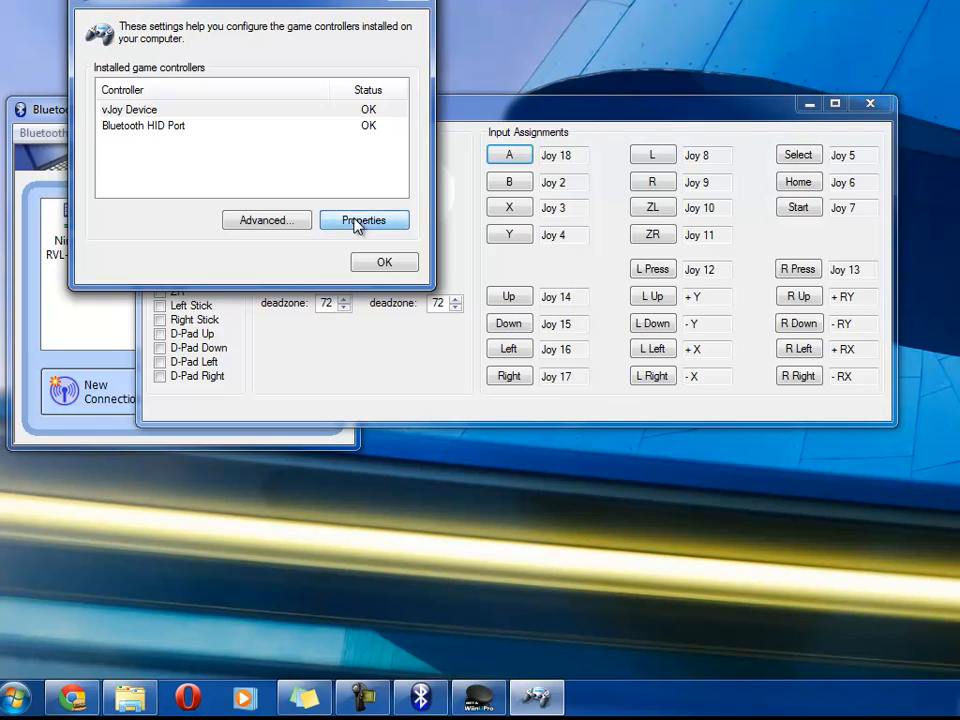
left_click(363, 220)
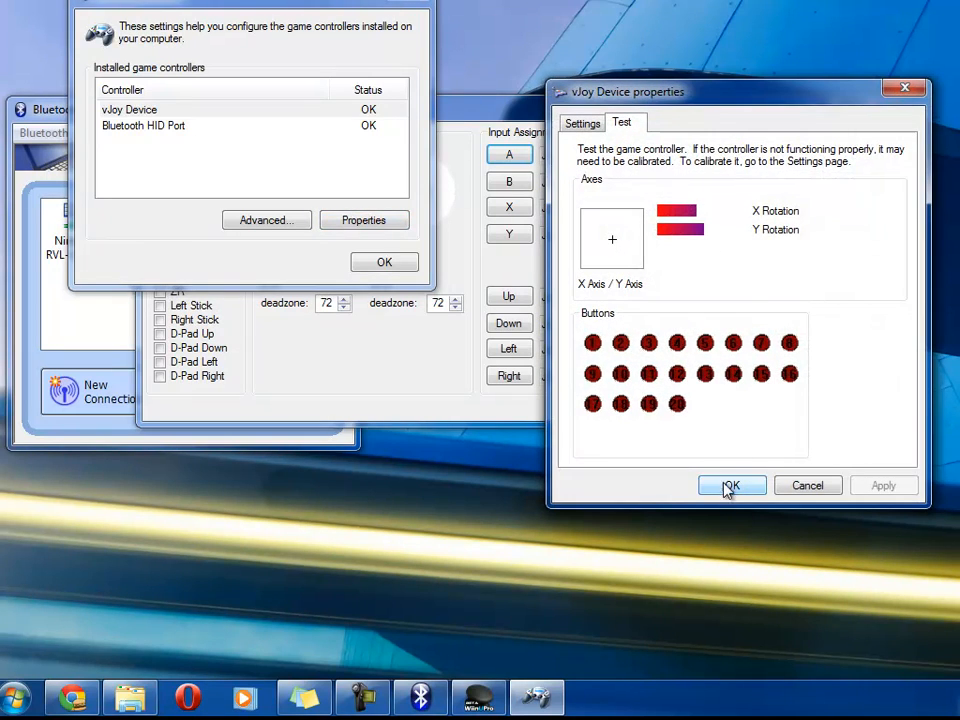
left_click(731, 485)
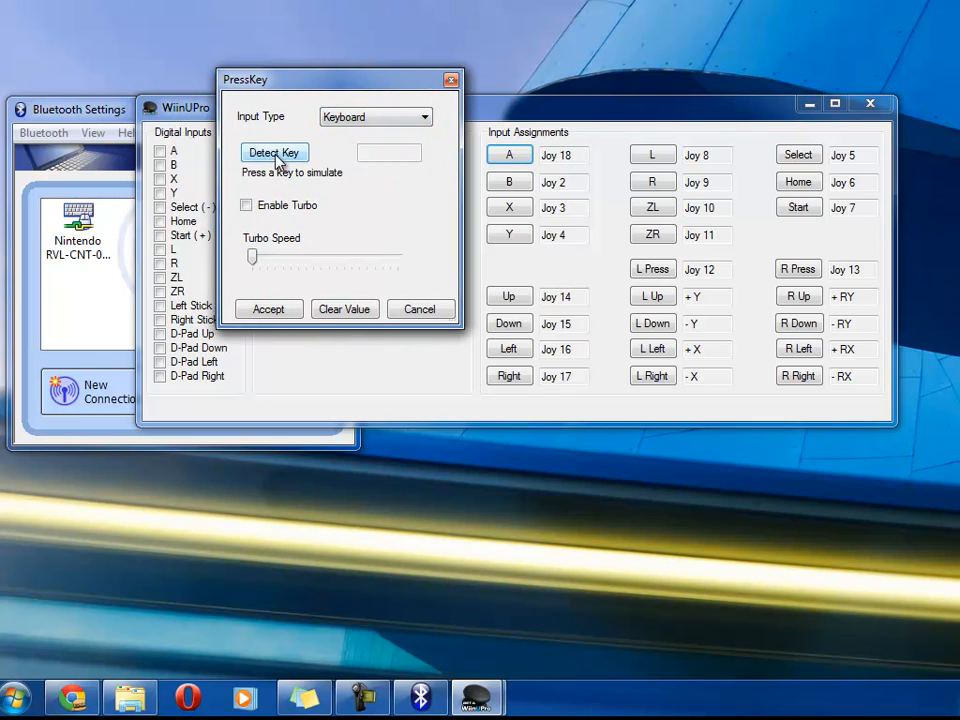
Detect keyboard key A for the A button, enable turbo and leave turbo speed at minimum.
left_click(274, 152)
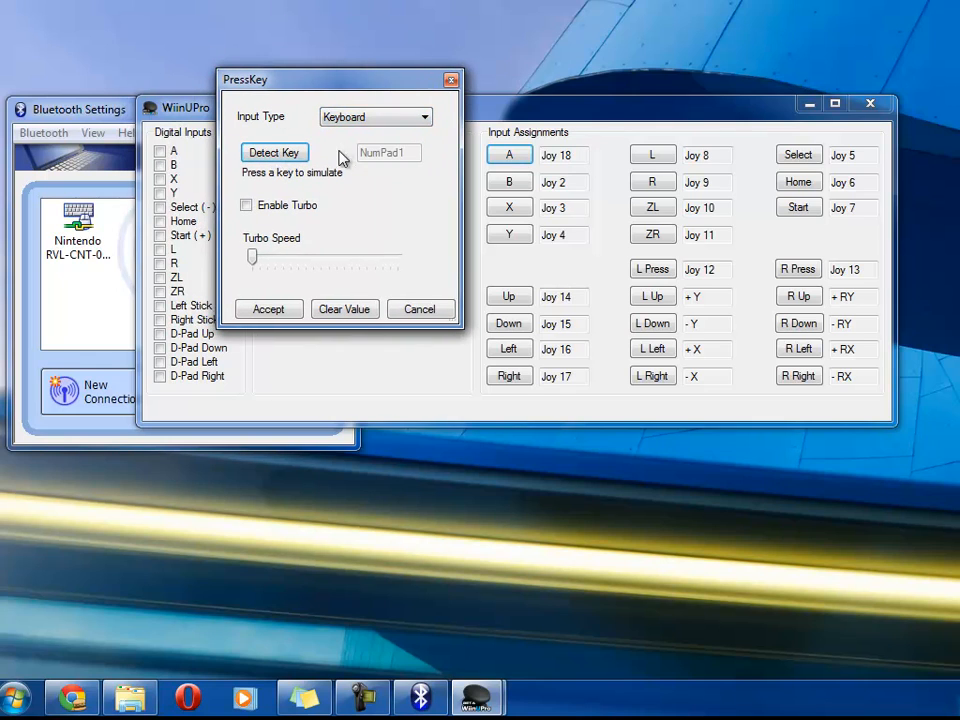
mouse_move(420, 163)
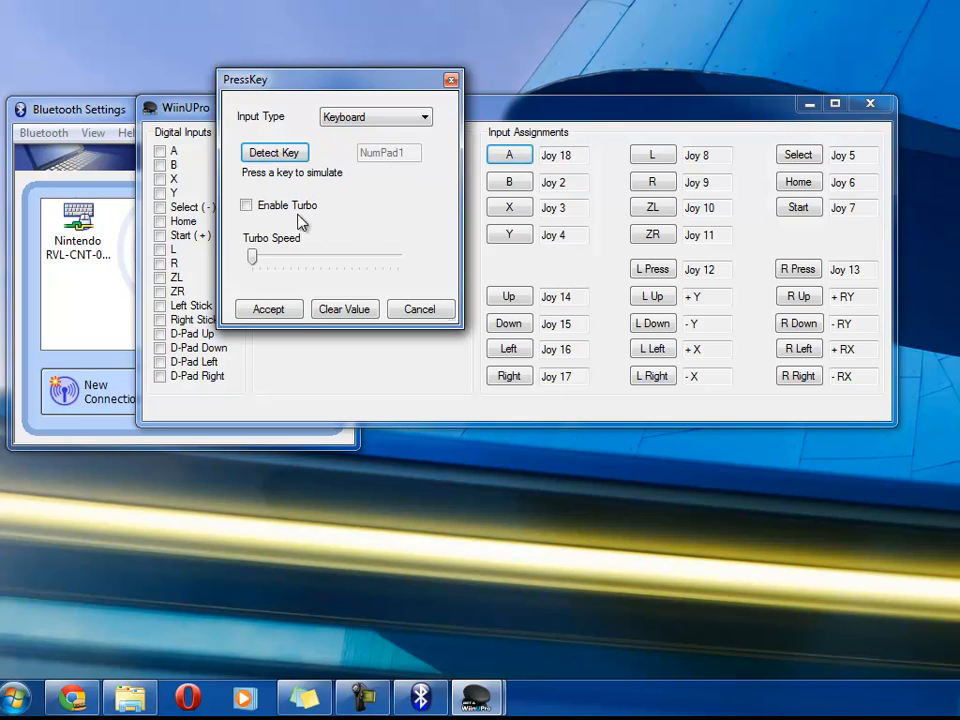
left_click(246, 205)
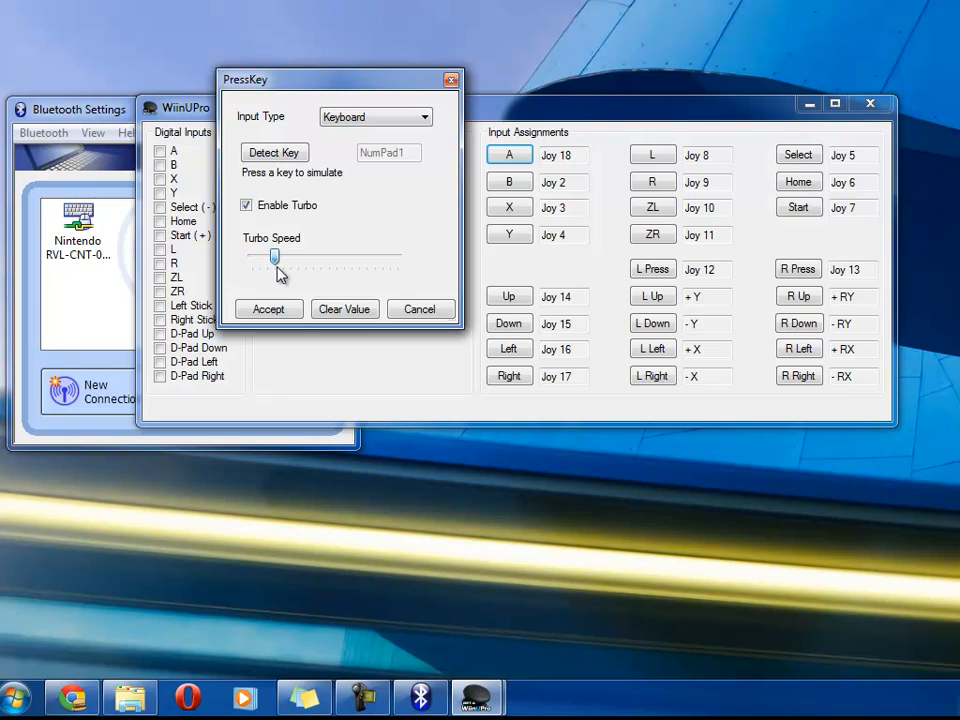
left_click_drag(275, 258, 252, 258)
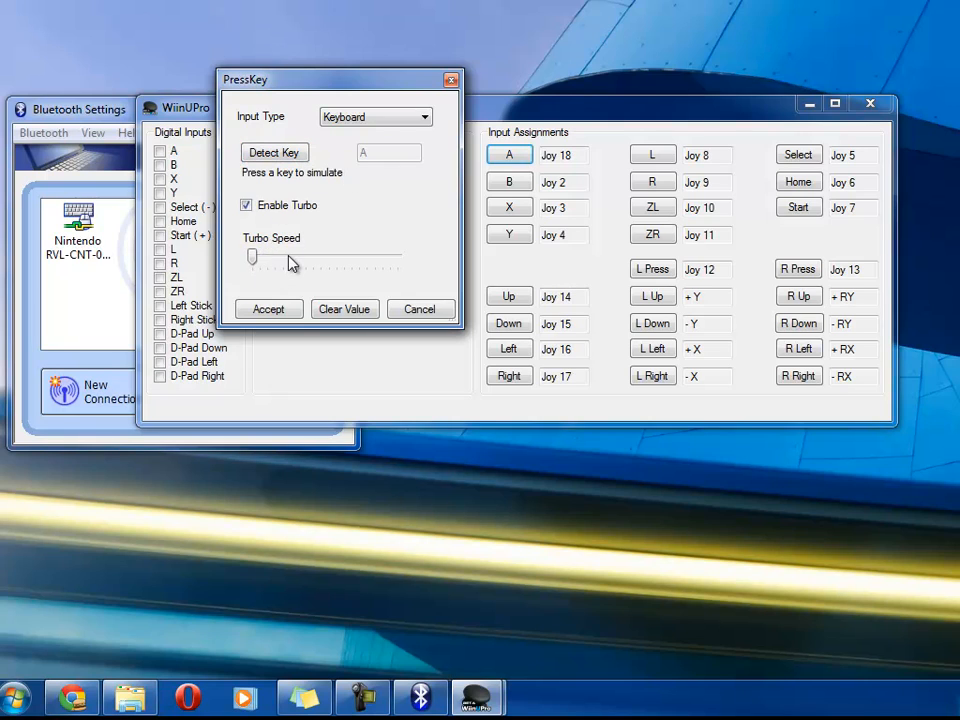
left_click_drag(252, 258, 328, 258)
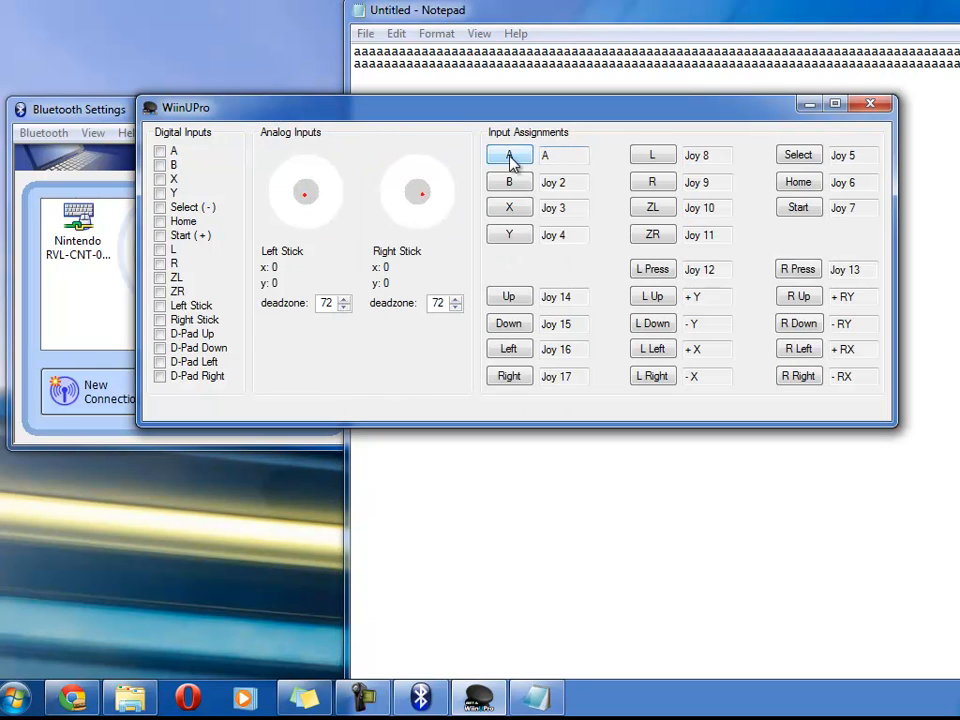
Remap the A button to Mouse Movement with Move Direction Left.
left_click(509, 155)
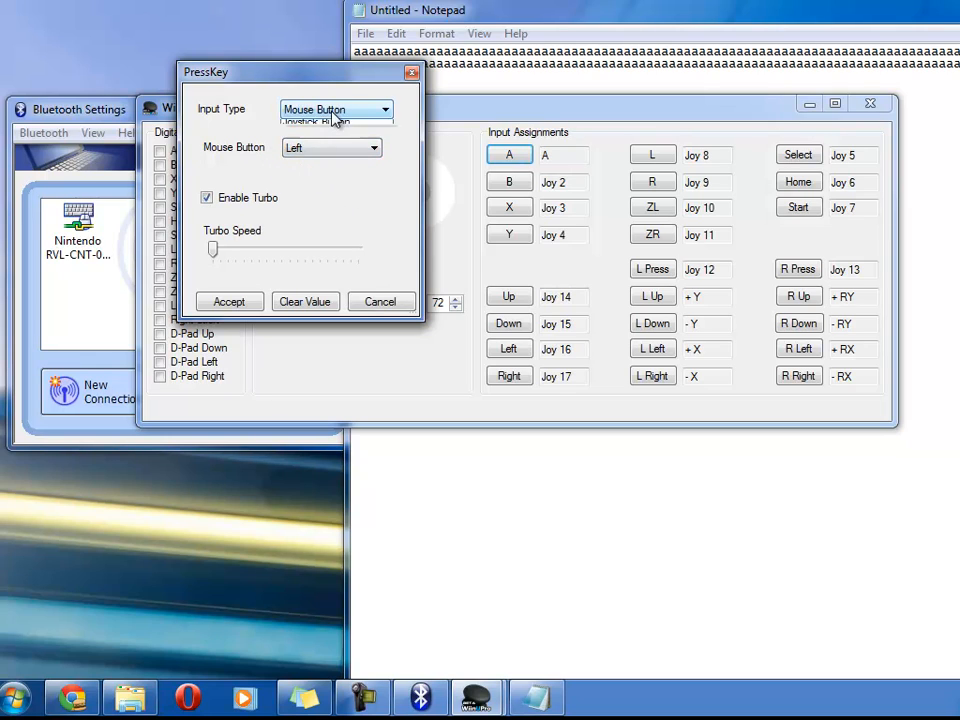
left_click(335, 109)
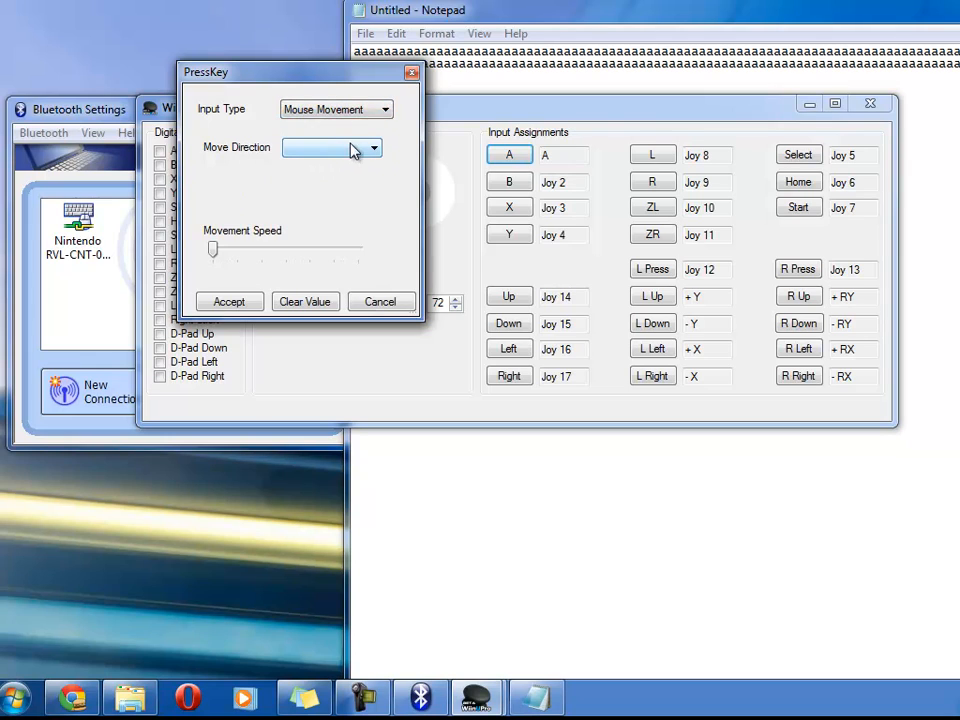
left_click(372, 148)
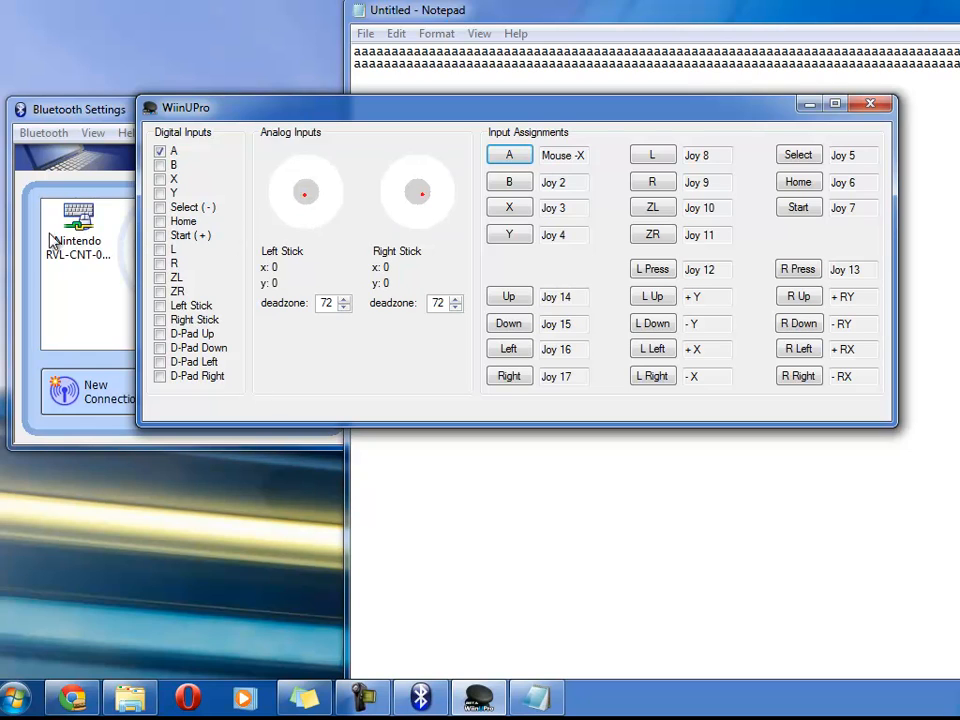
left_click(652, 269)
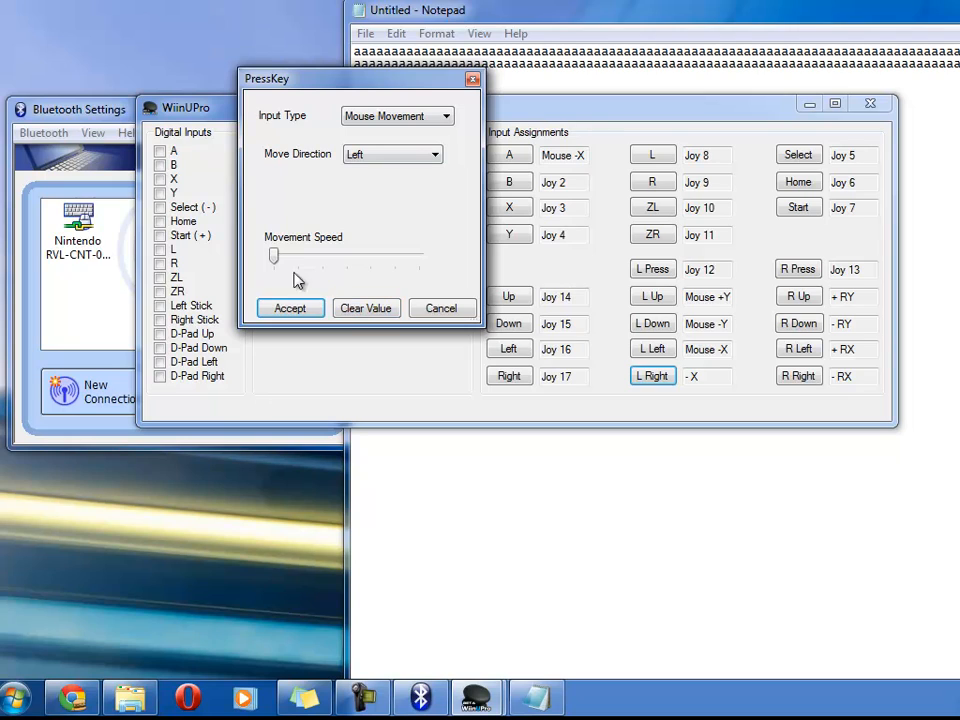
Set L Right's mouse movement speed to a medium value and accept it.
left_click_drag(275, 257, 418, 257)
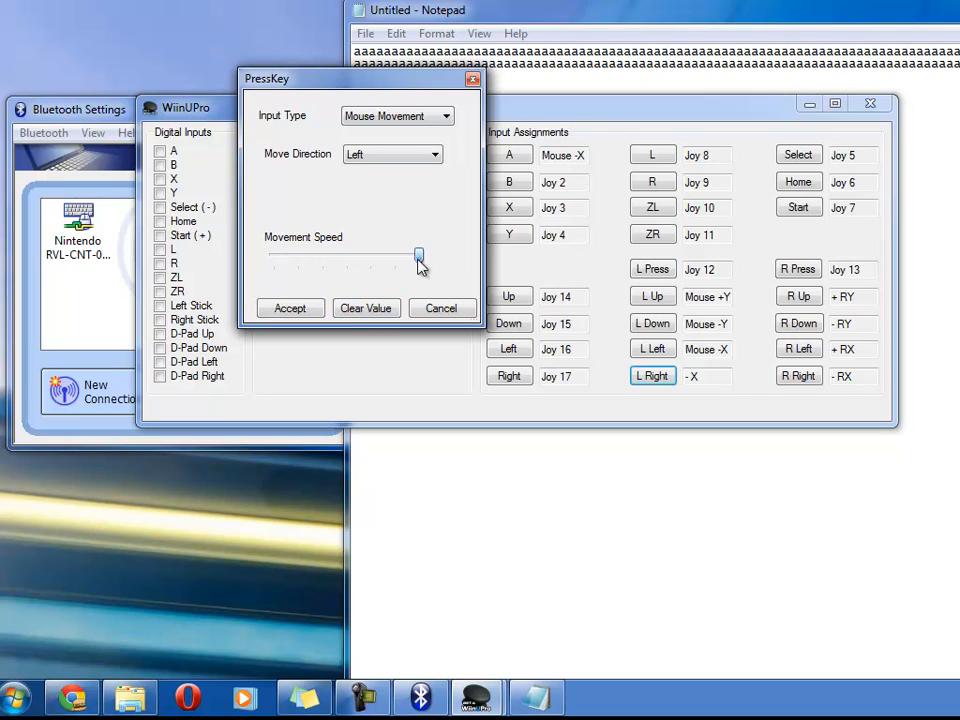
left_click_drag(418, 256, 370, 256)
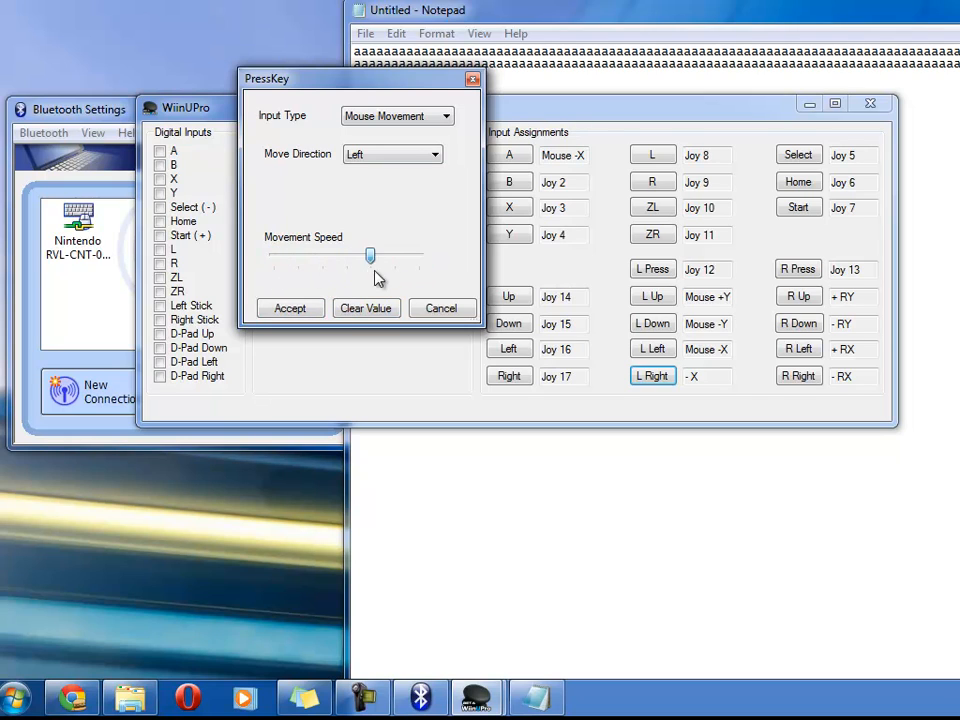
left_click_drag(370, 257, 347, 257)
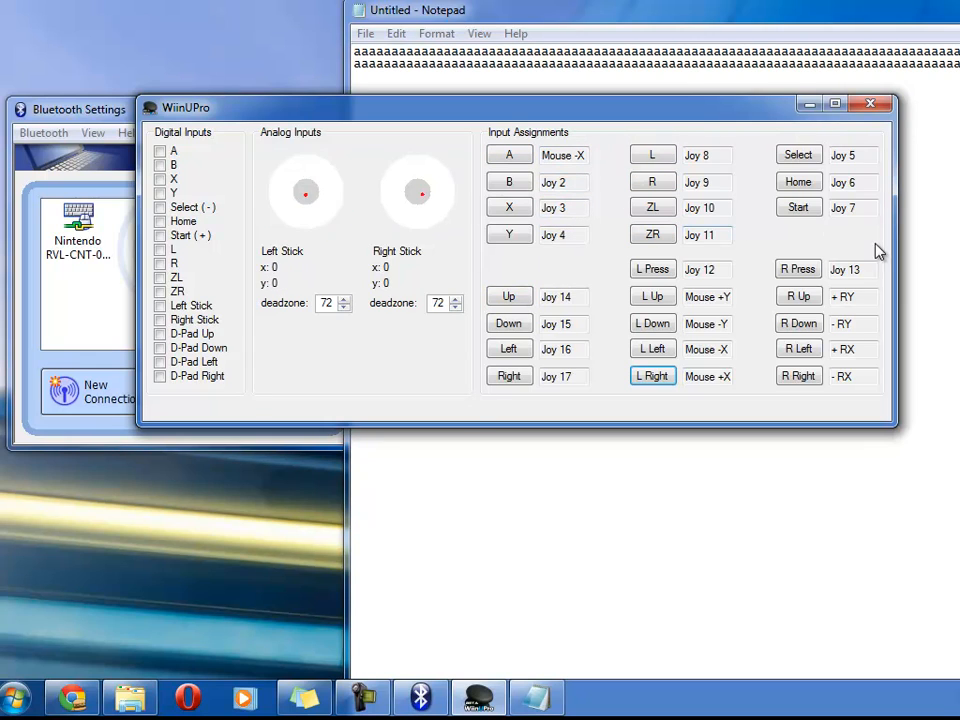
left_click(798, 296)
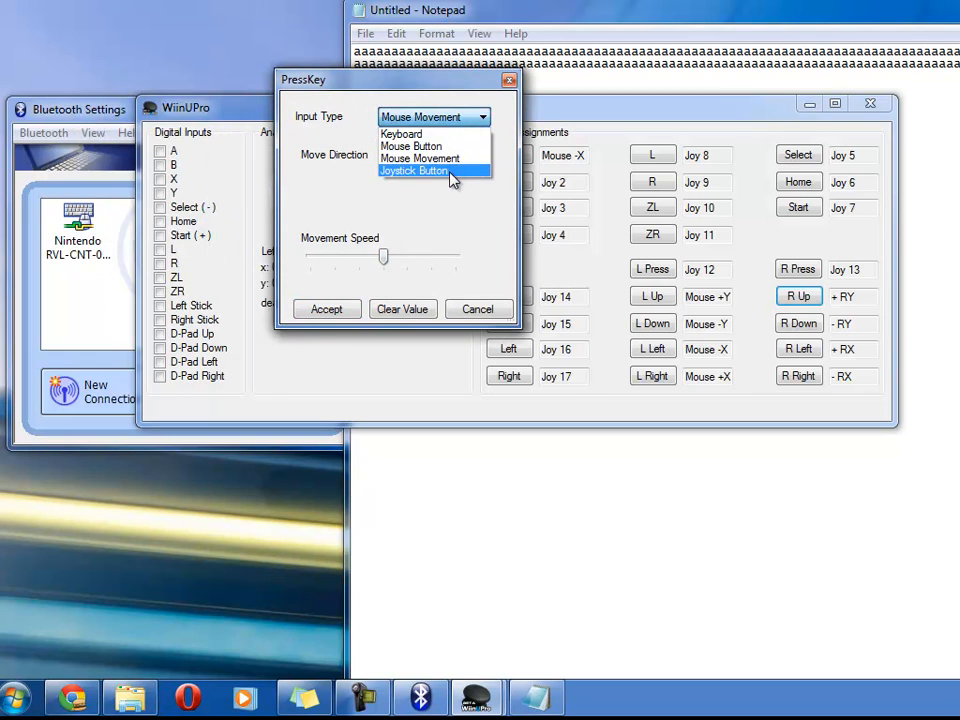
Cancel the R Up mapping dialog and close Notepad with Don't Save.
left_click(413, 170)
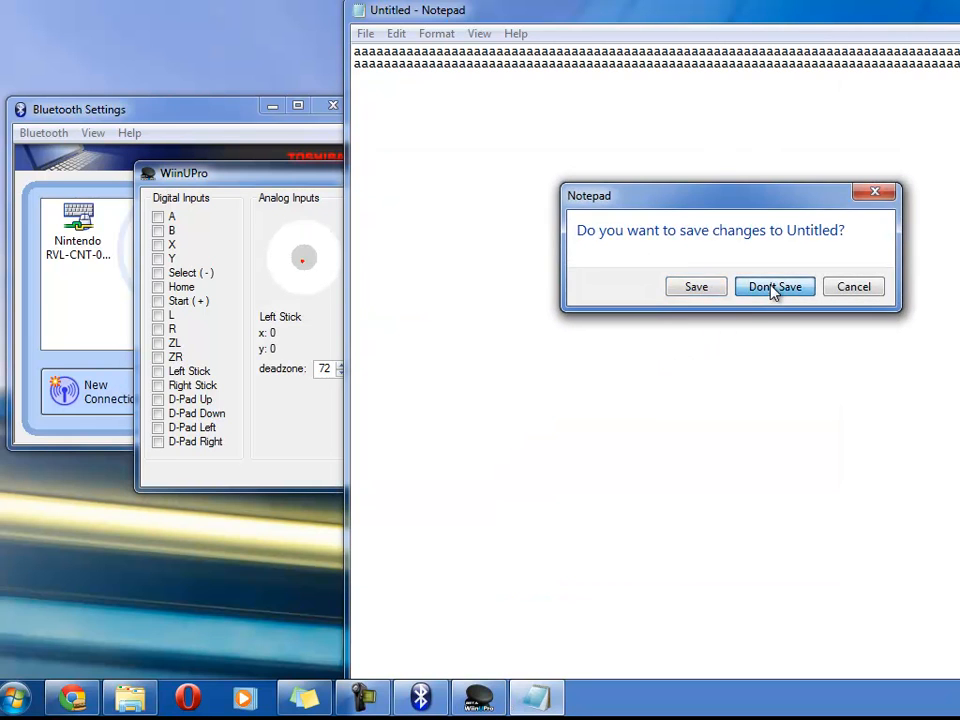
left_click(774, 287)
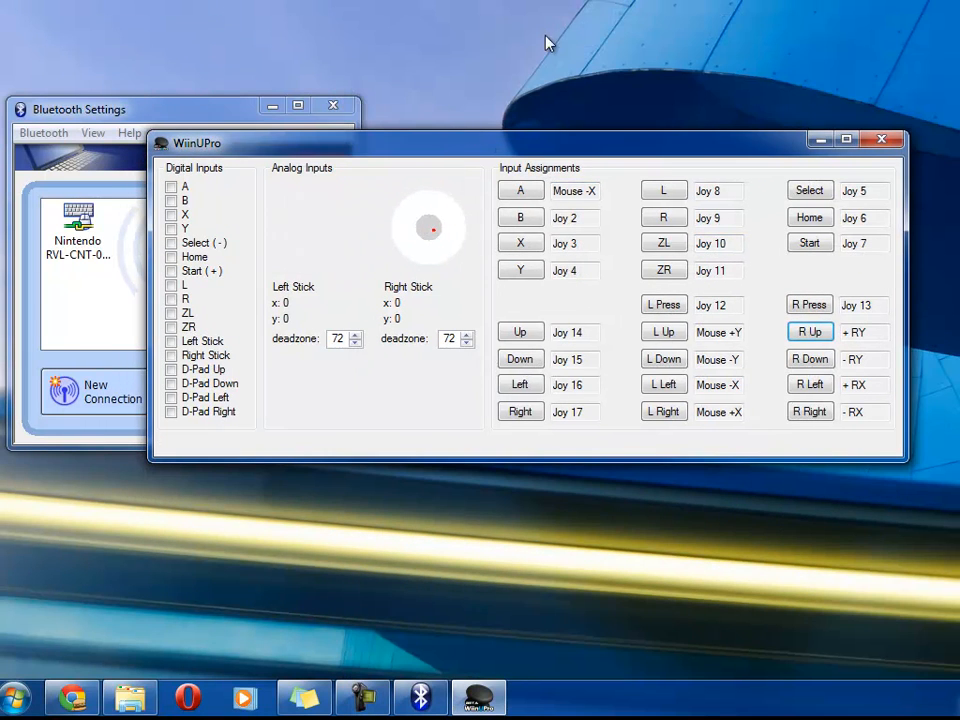
mouse_move(703, 265)
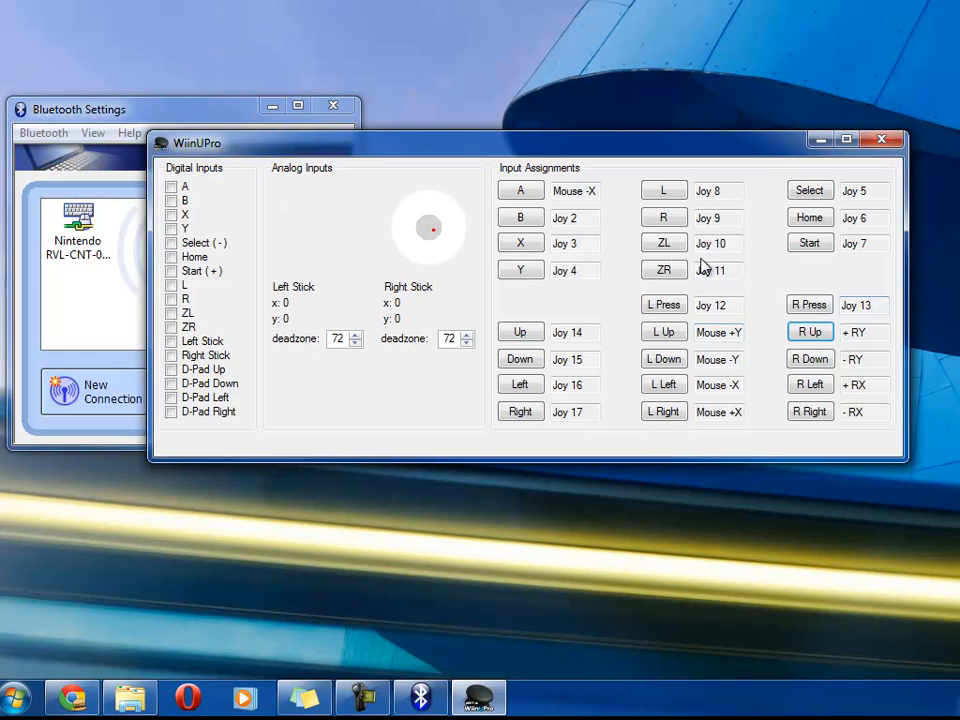